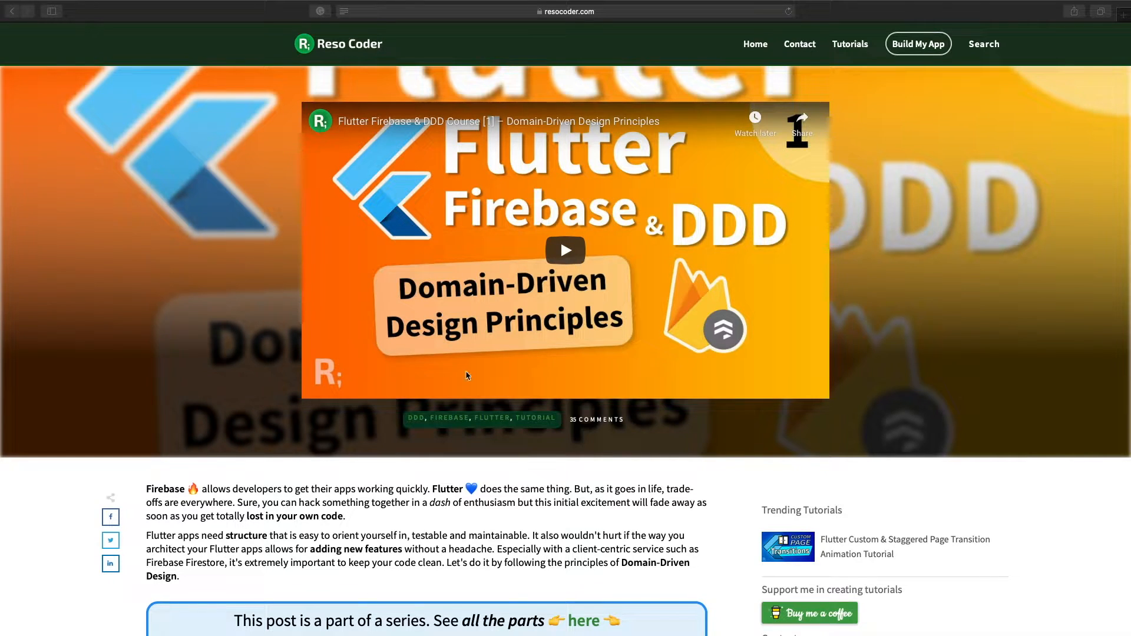
mouse_move(446, 465)
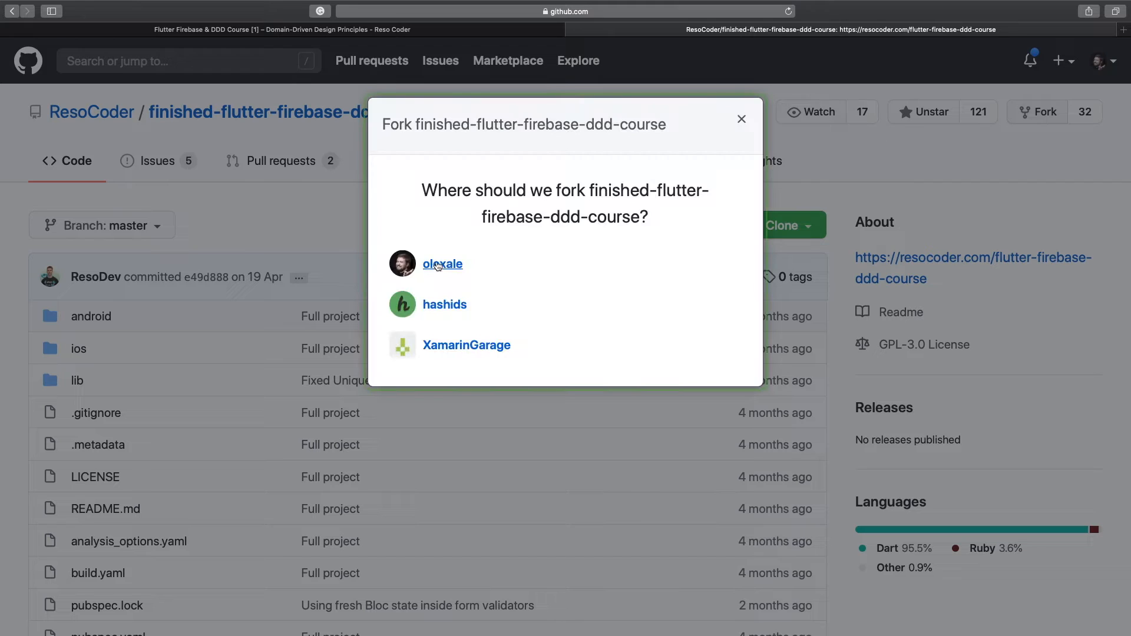
Choose the account to fork the course repository into.
click(442, 264)
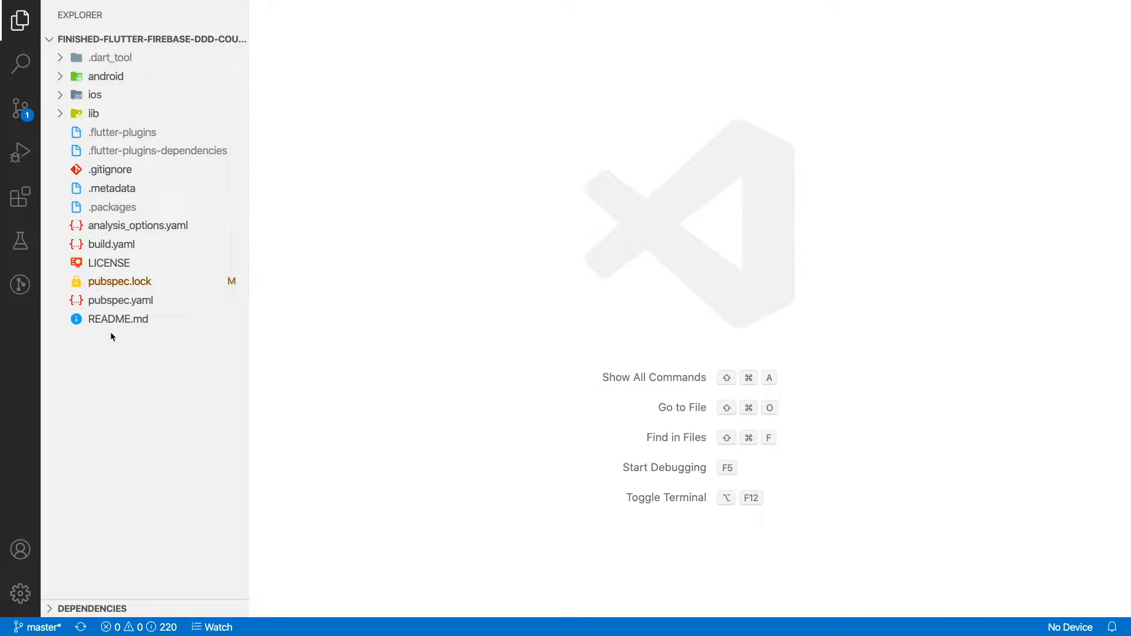
In pubspec.yaml dev_dependencies, add bdd_widget_test: ^0.1.4 and mockito: ^4.1.1.
double_click(121, 301)
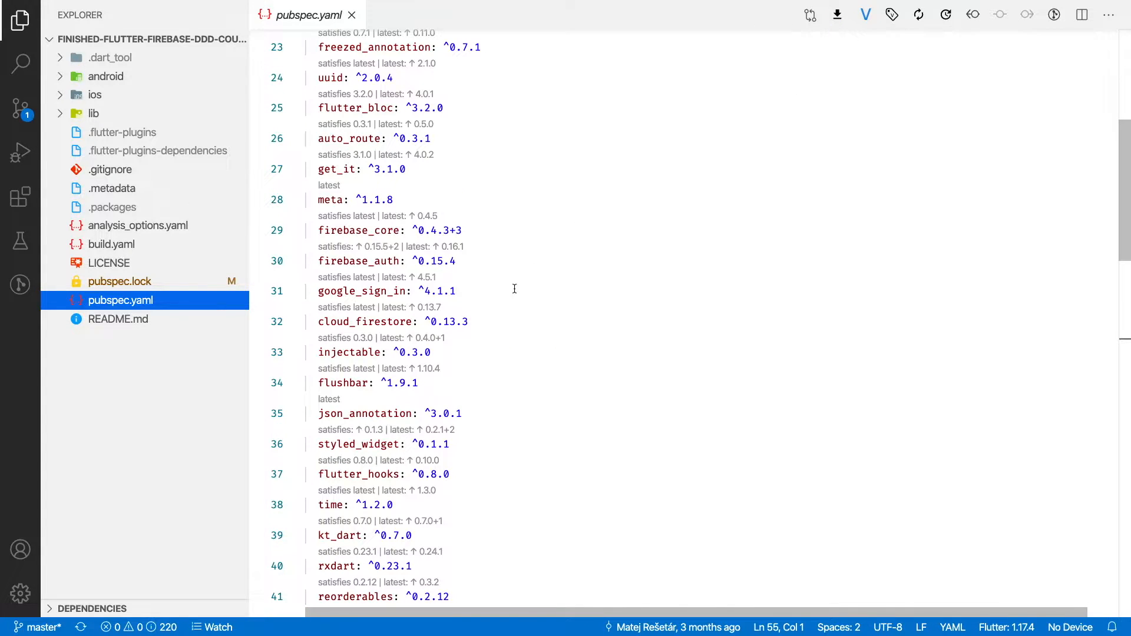
scroll(down, 3)
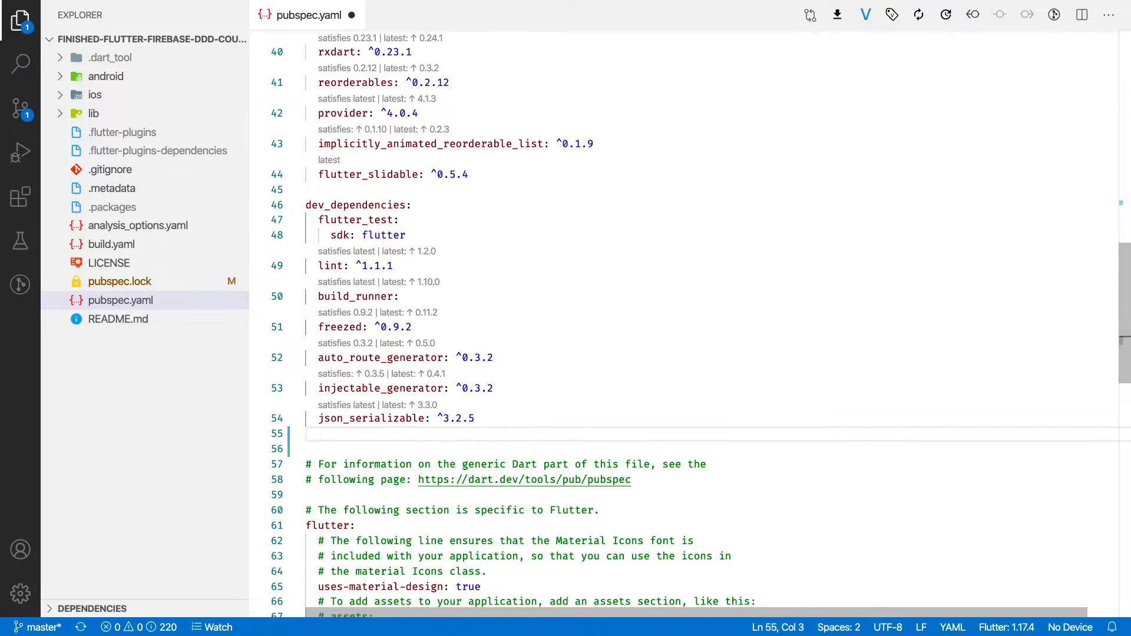
text(bdd_widget)
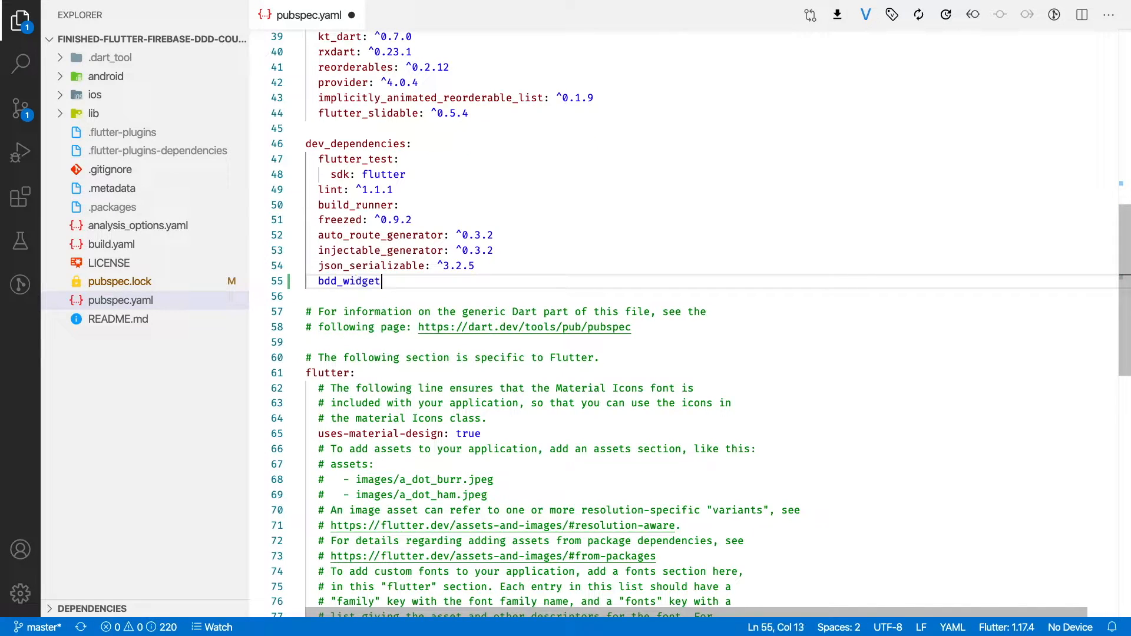
text(_test:)
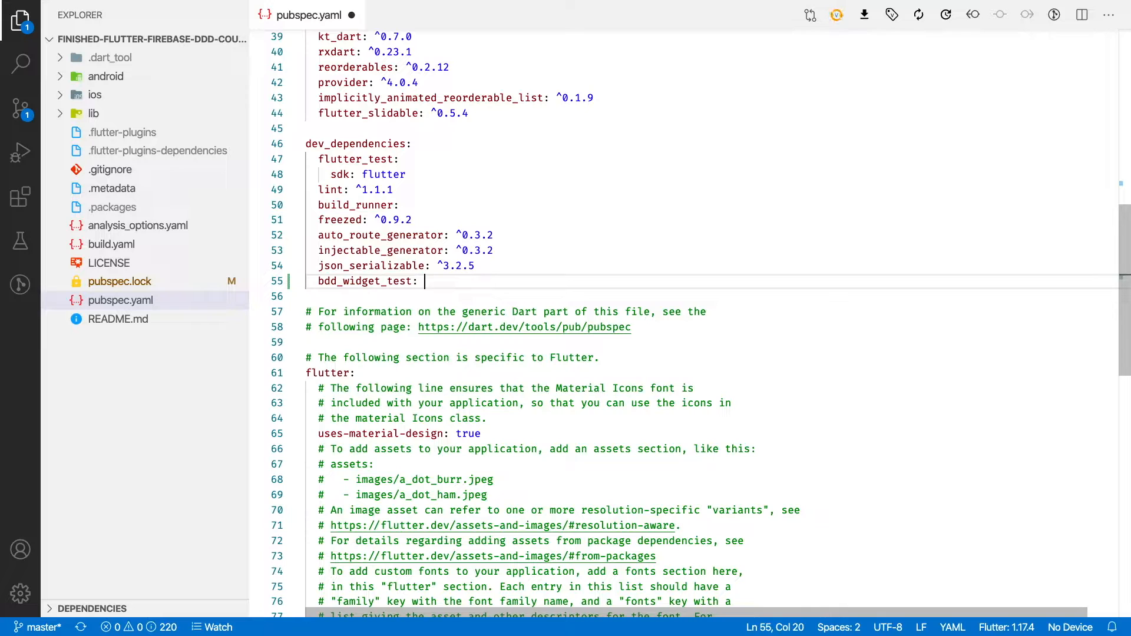
text(^0.1.4)
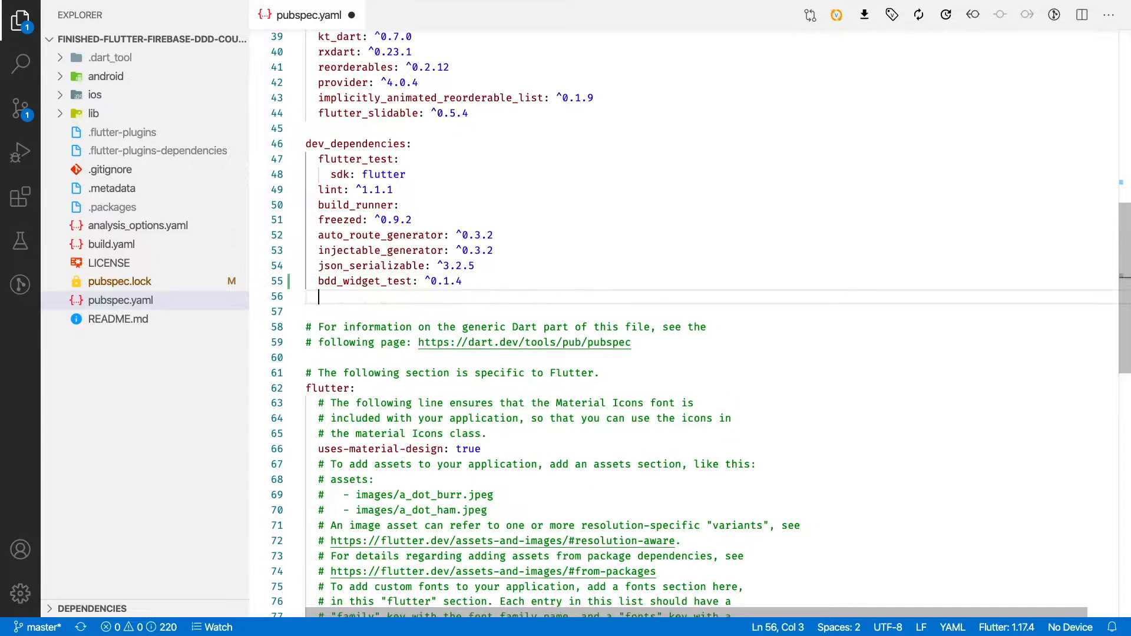
text(mock)
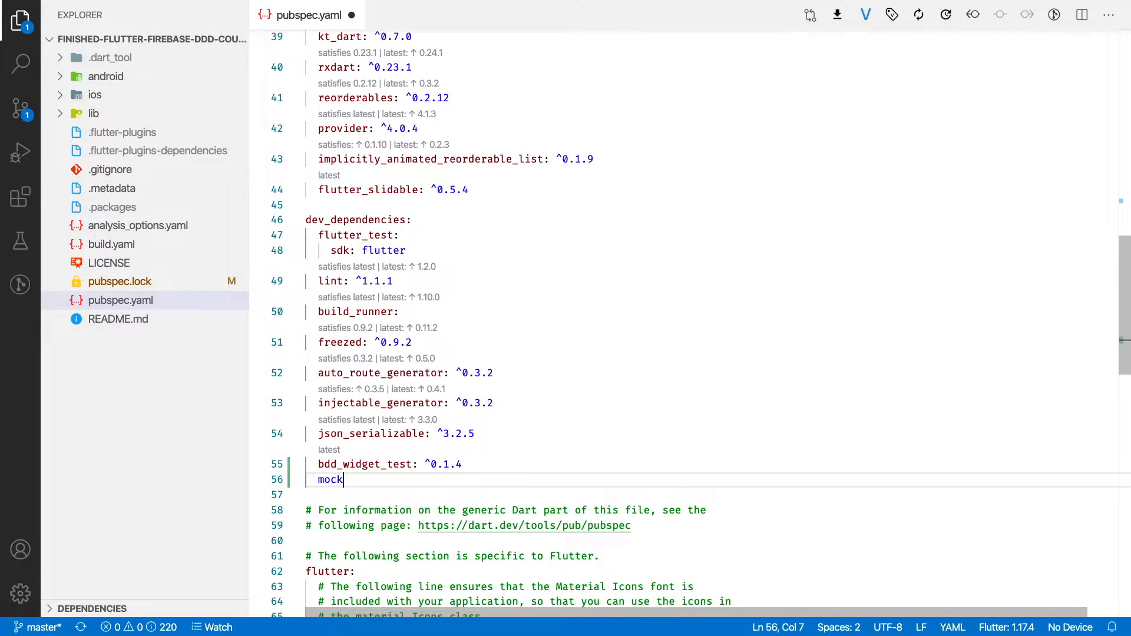
text(ito: ^0)
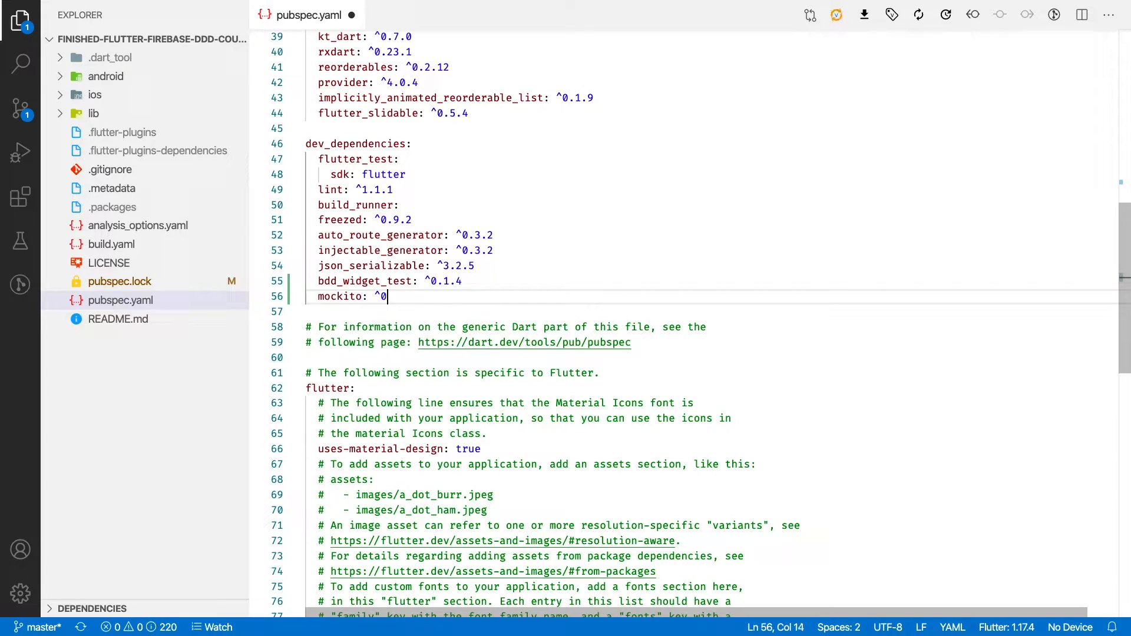
text(.4.1.1)
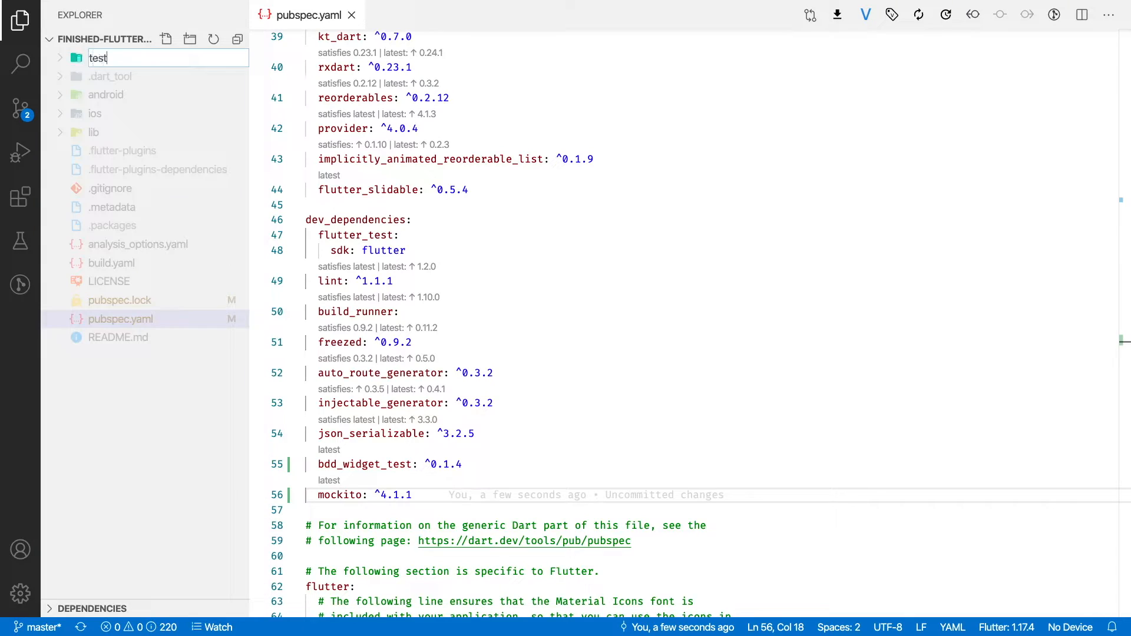
Create test/feature/splash.feature with the not-logged-in scenario expecting the login page texts.
right_click(97, 132)
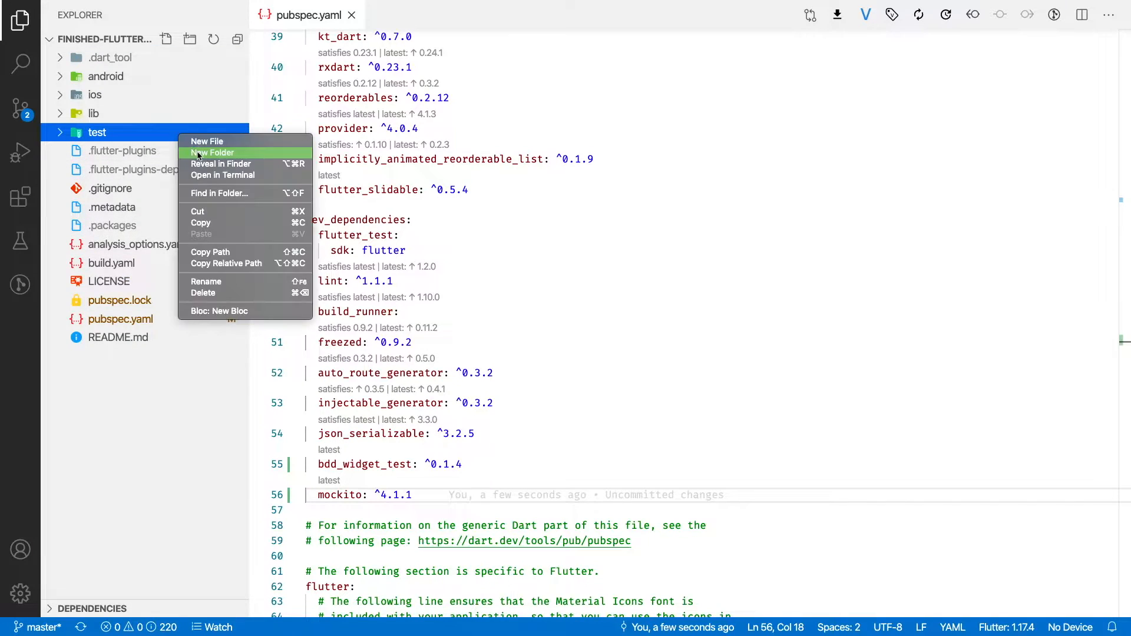
click(212, 152)
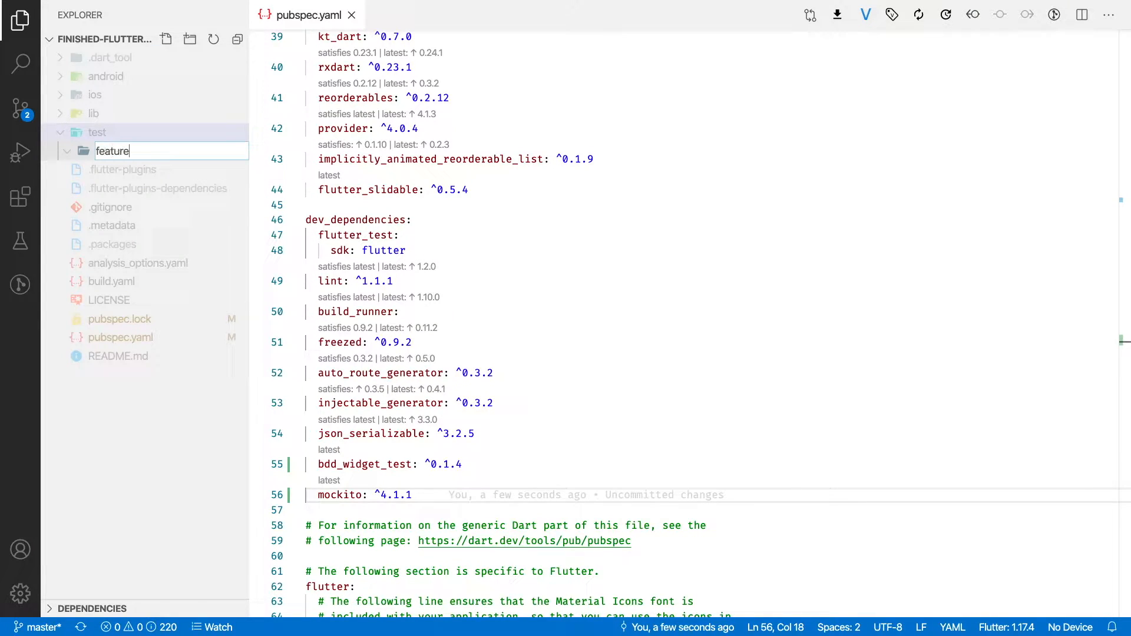
right_click(130, 132)
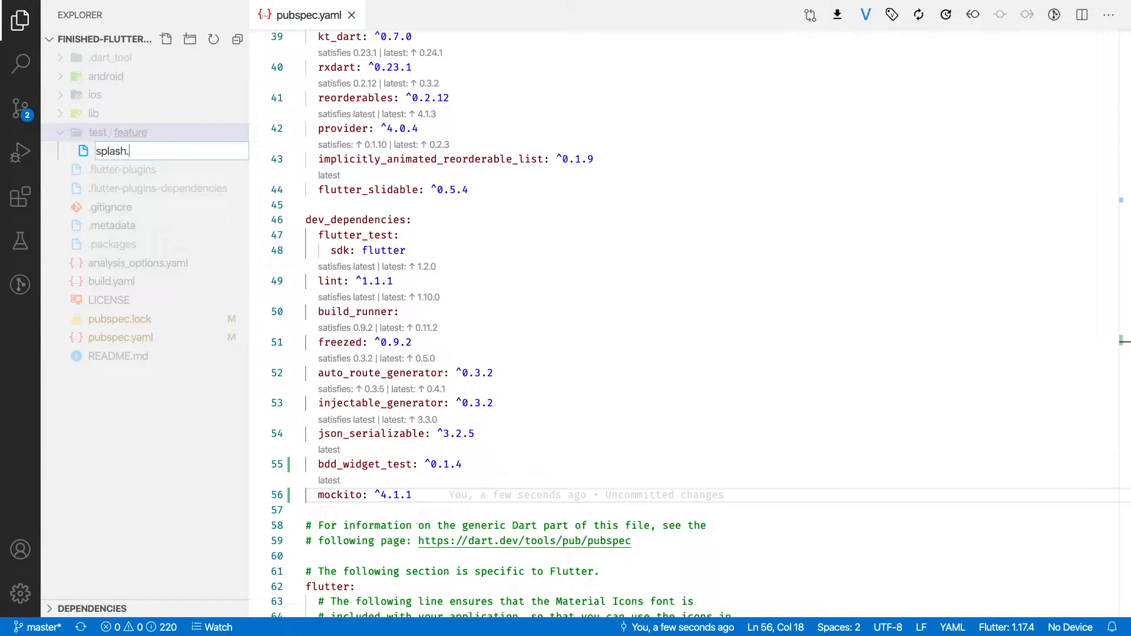
key(Enter)
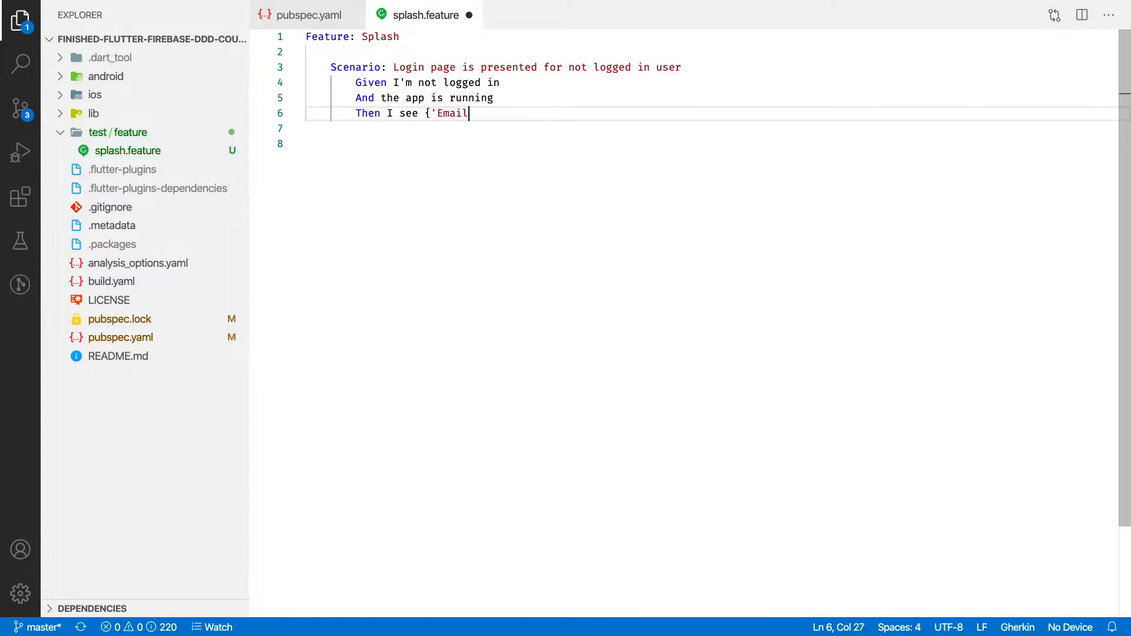
text('} text)
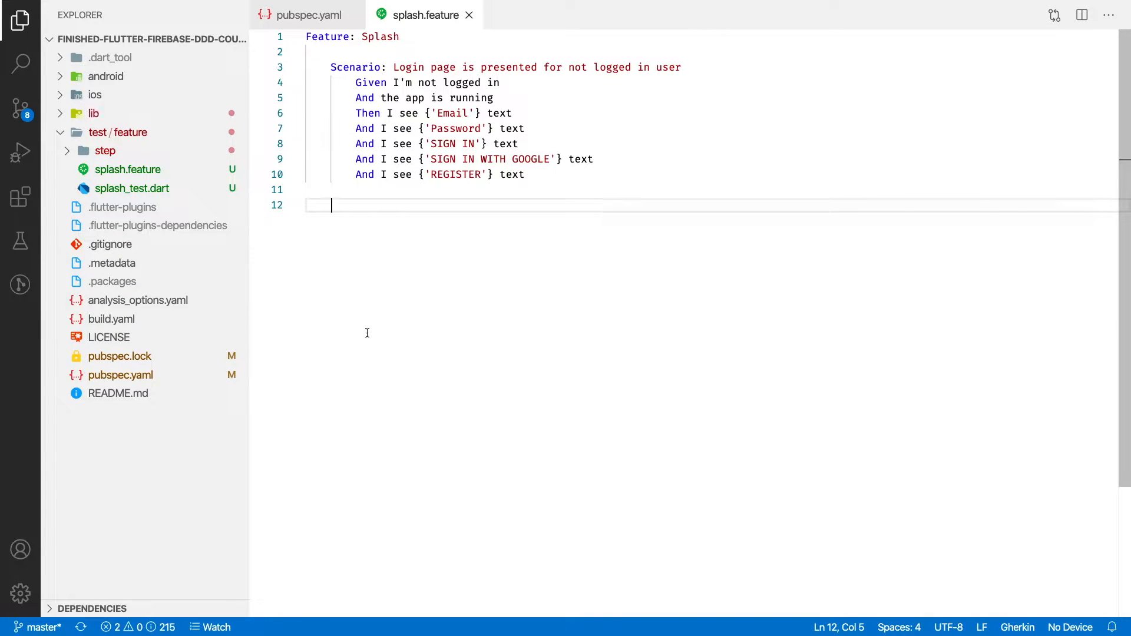
In im_not_logged_in.dart, mock getIt<IAuthFacade>().getSignedInUser to answer Future.value(none()).
click(105, 150)
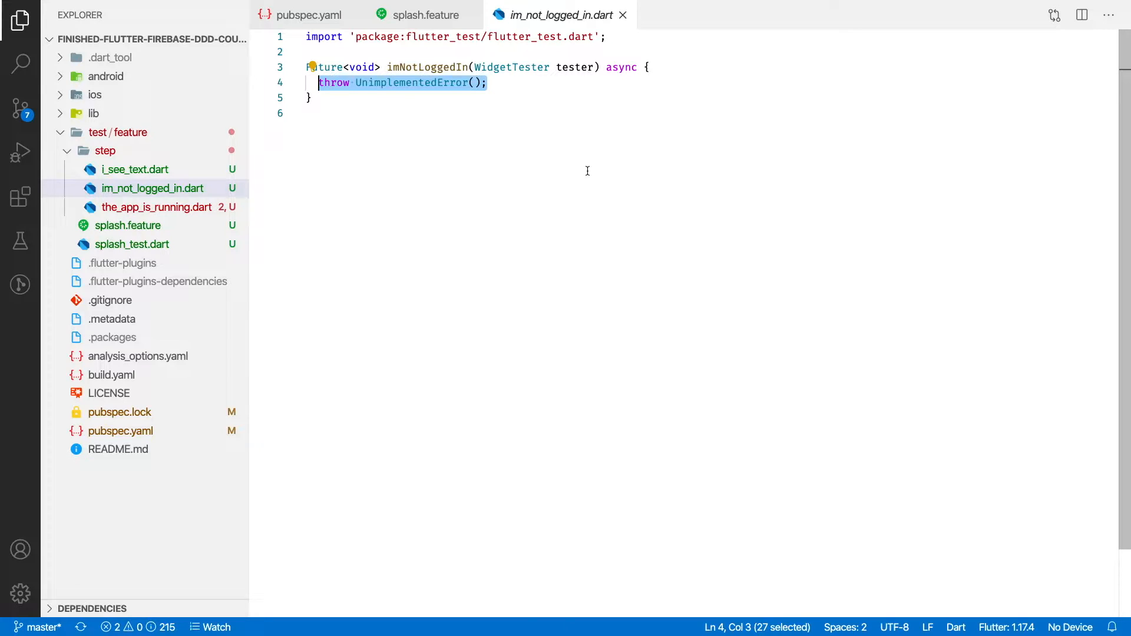
text(final auth = getIt)
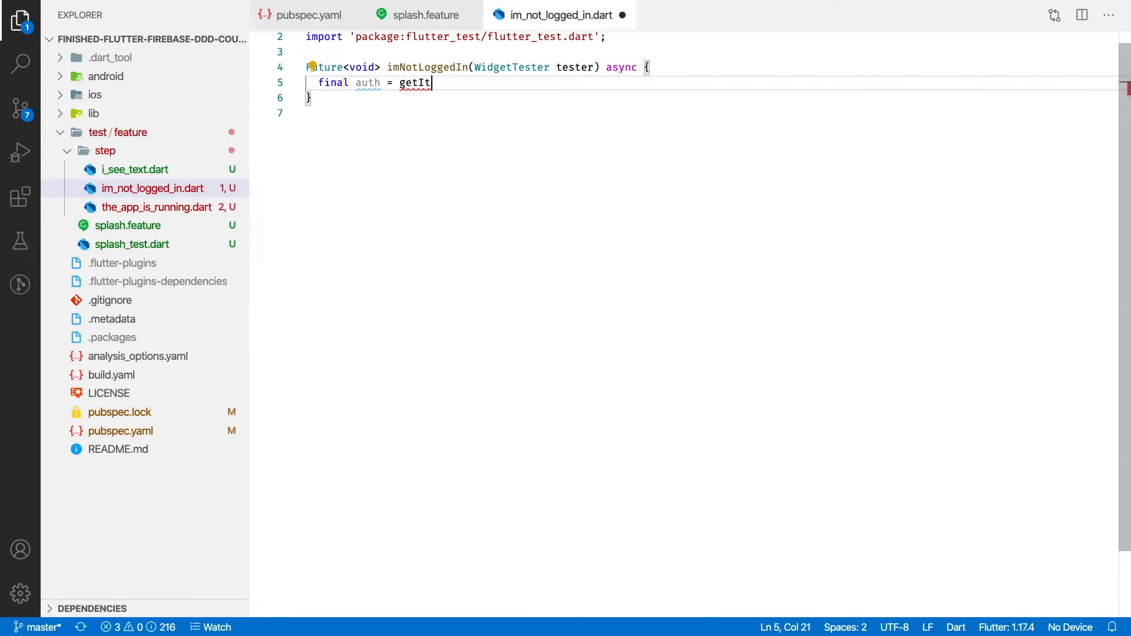
text(<IAuthFacade>();)
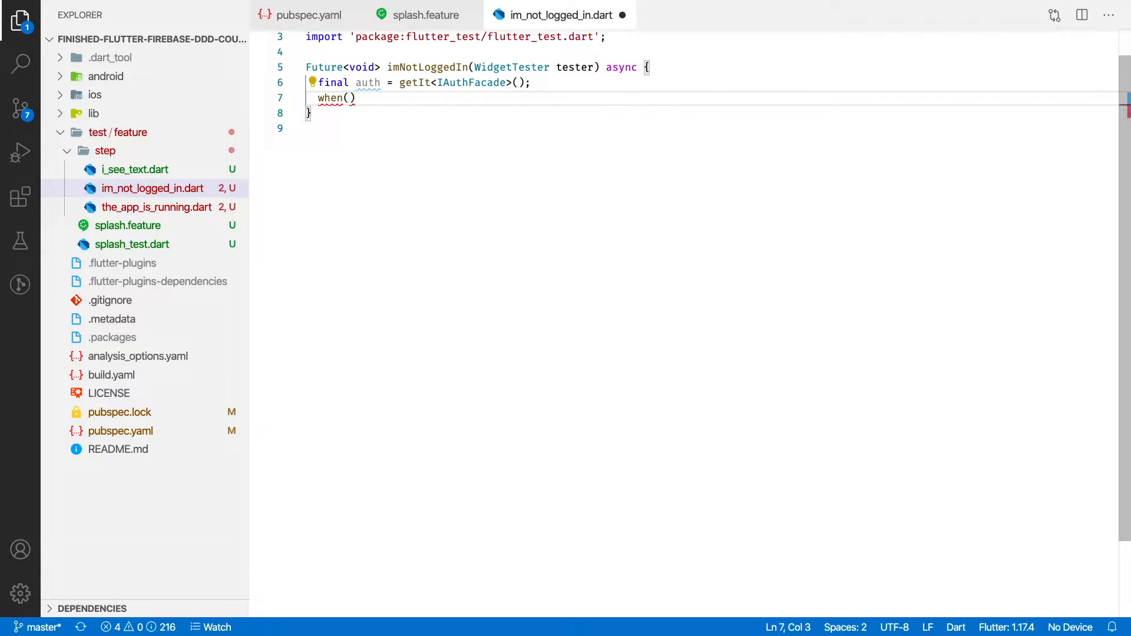
text(auth.getSignedInUser()
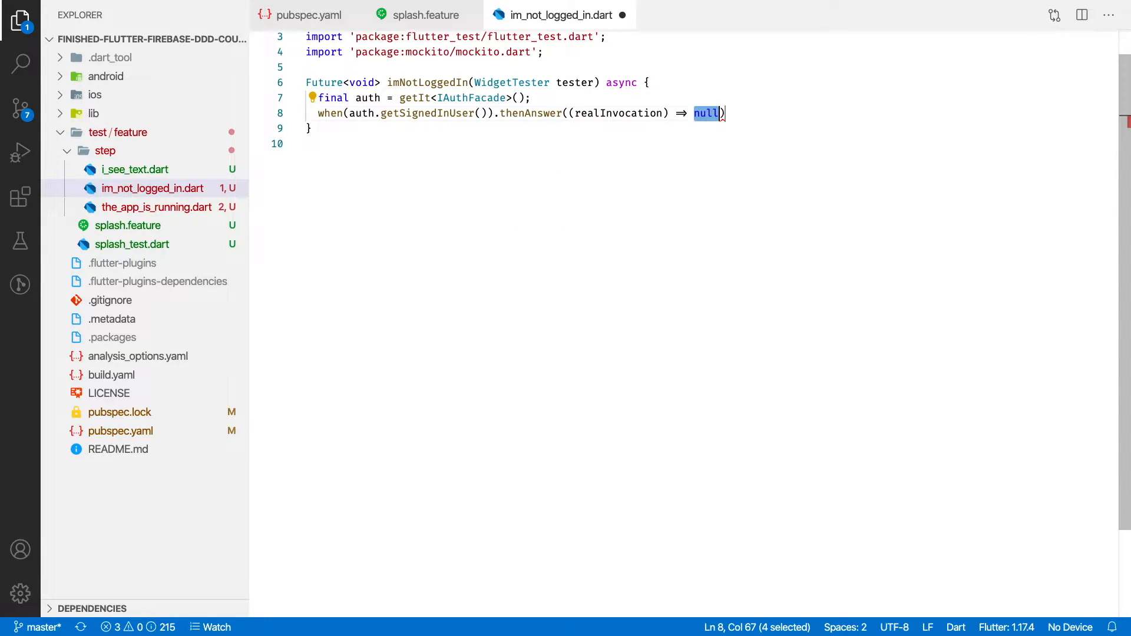
text(Future.value(none()
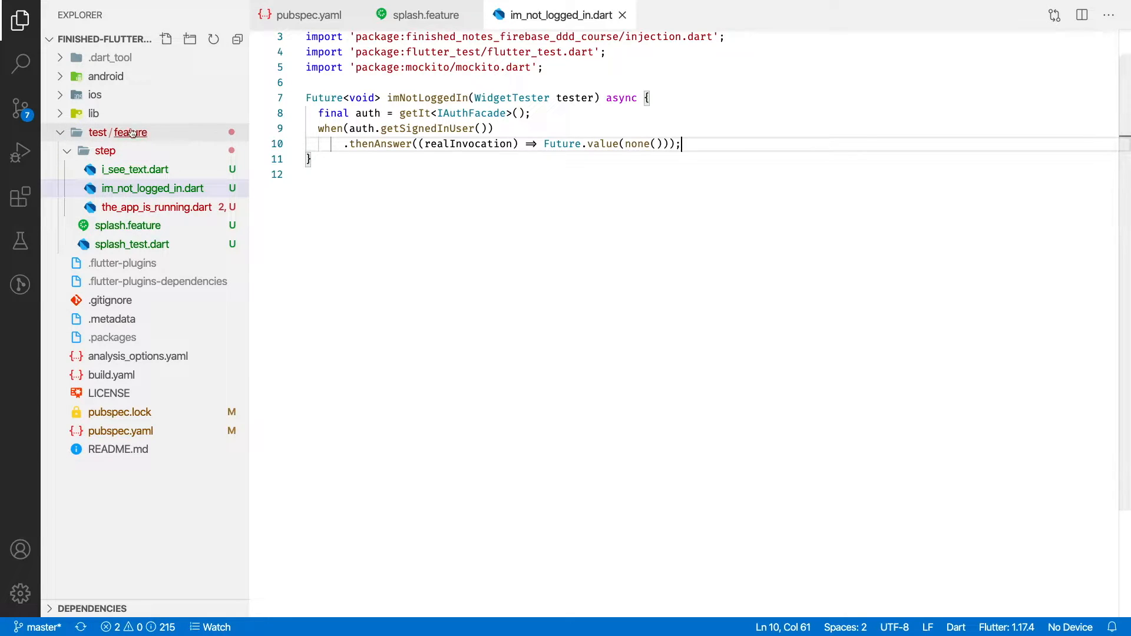
Create test/injection_helper.dart with a setupInjection() function and the Environment import.
click(189, 39)
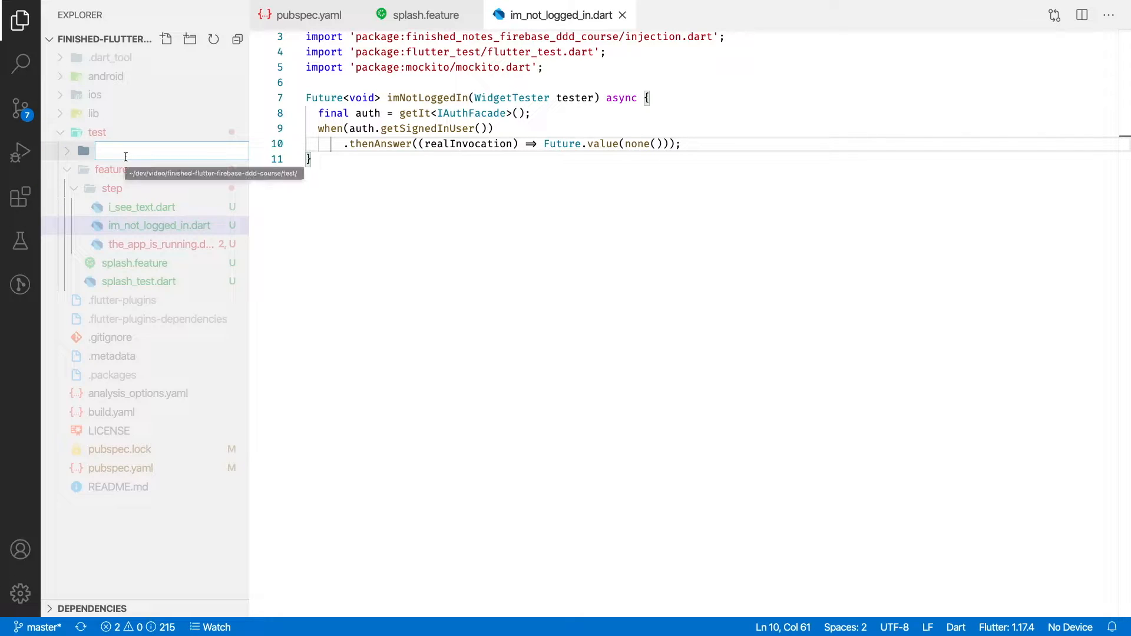
right_click(101, 282)
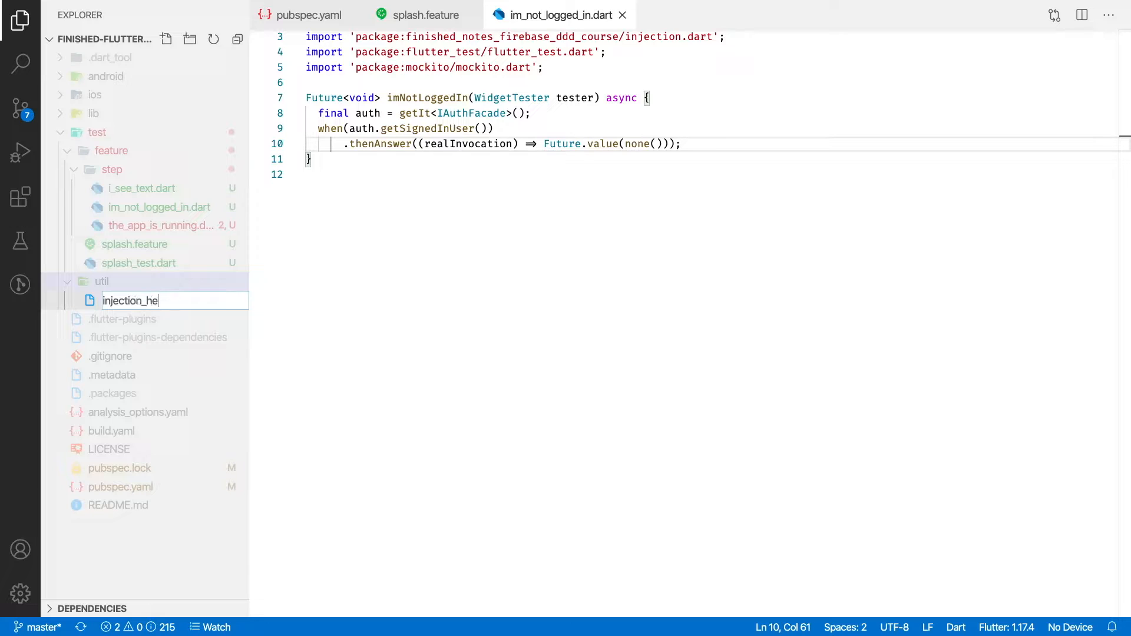
key(Enter)
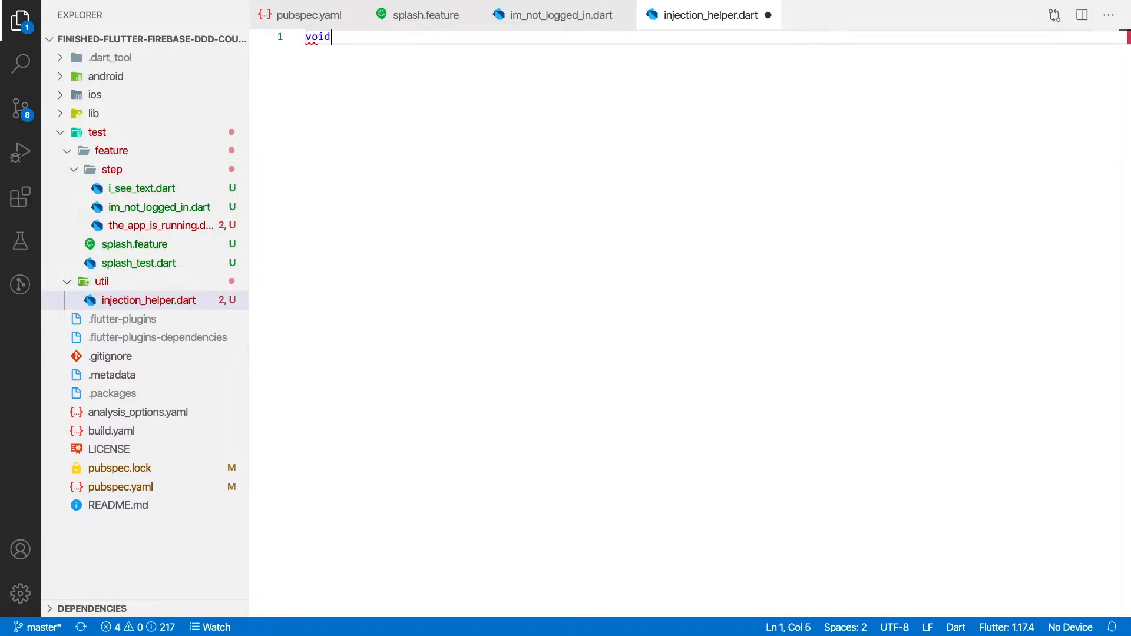
text(setupInjection() {)
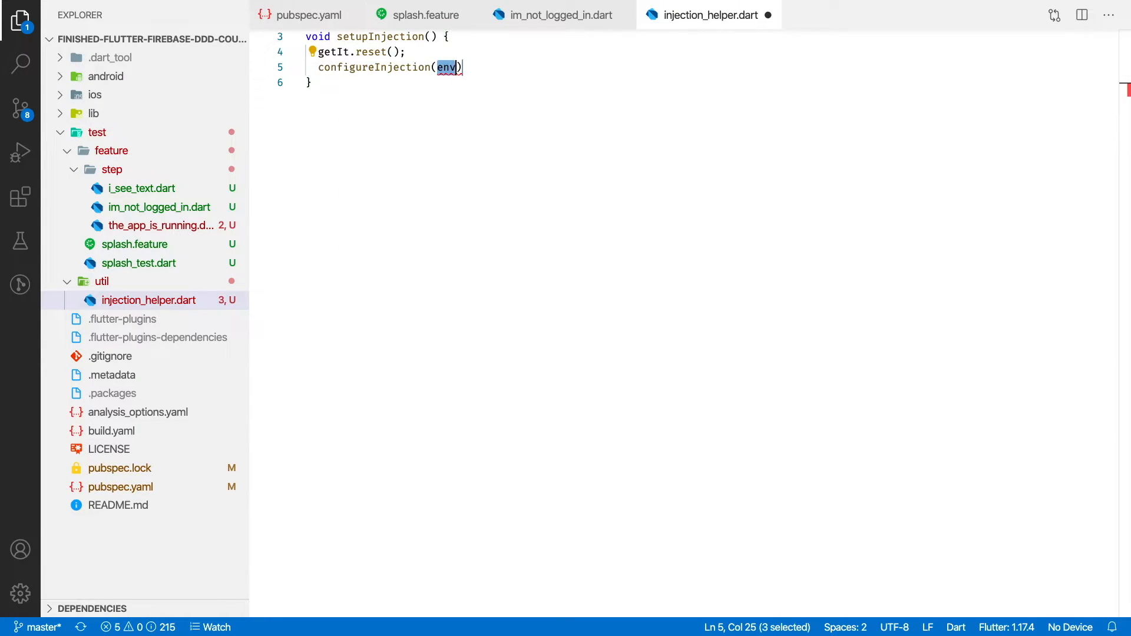
text(Environment.test)
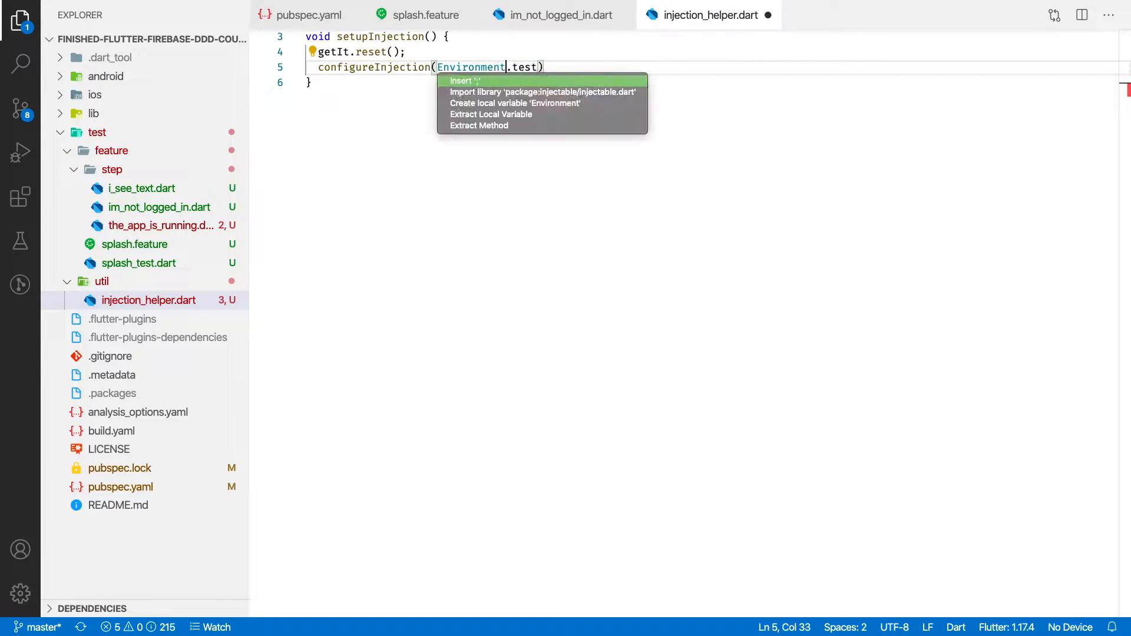
click(465, 80)
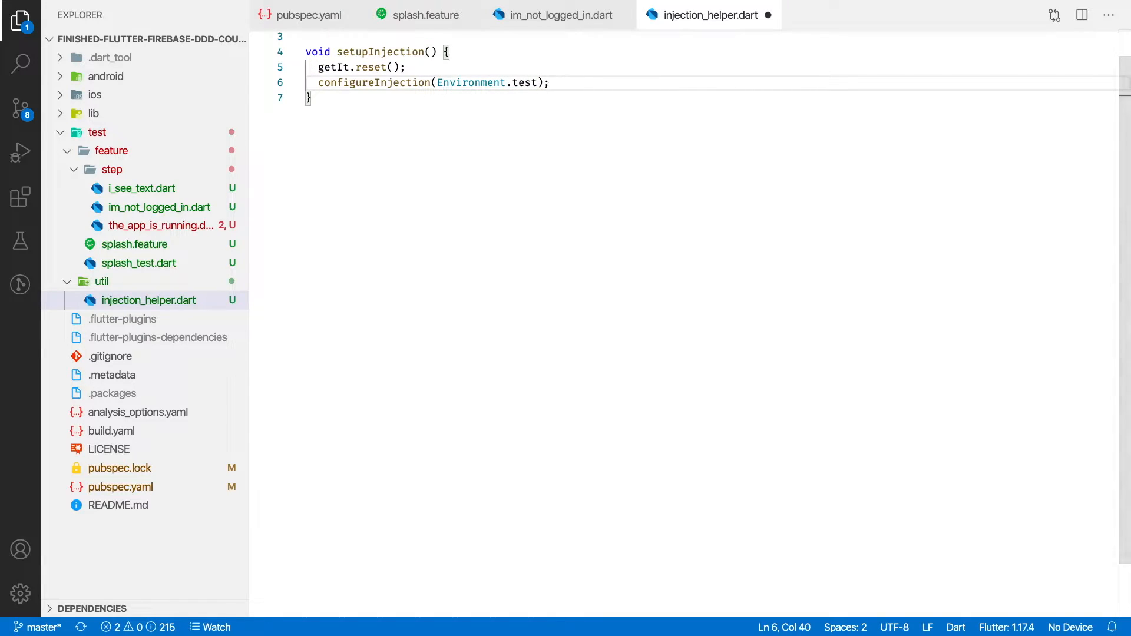
Register lazy singletons for IAuthFacade and INoteRepository via getIt.
text(get)
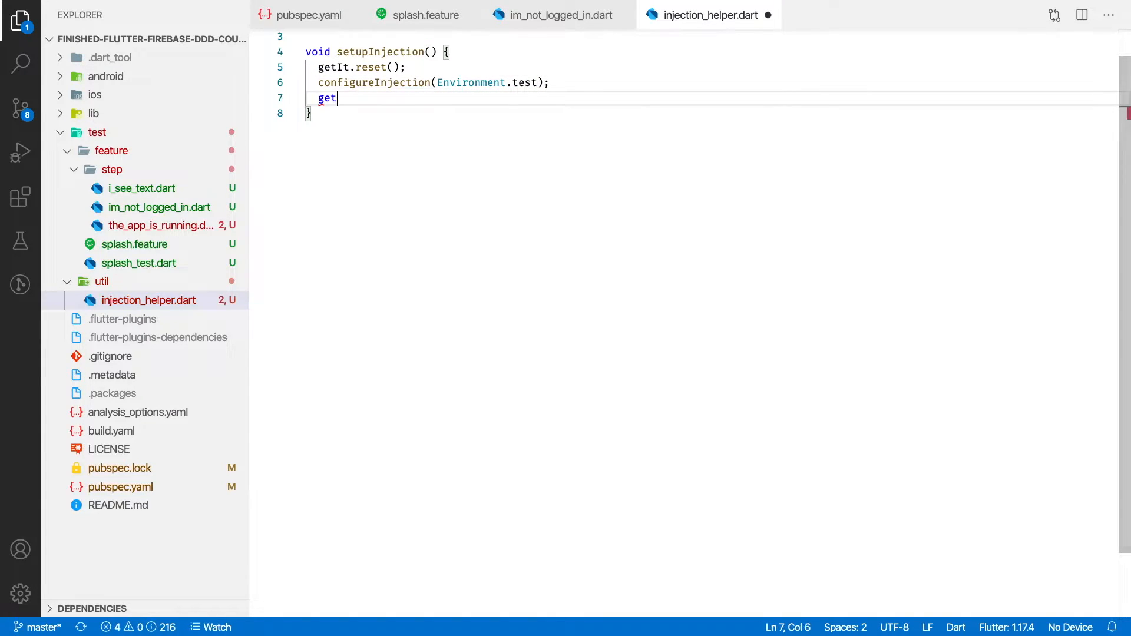
text(It.regi)
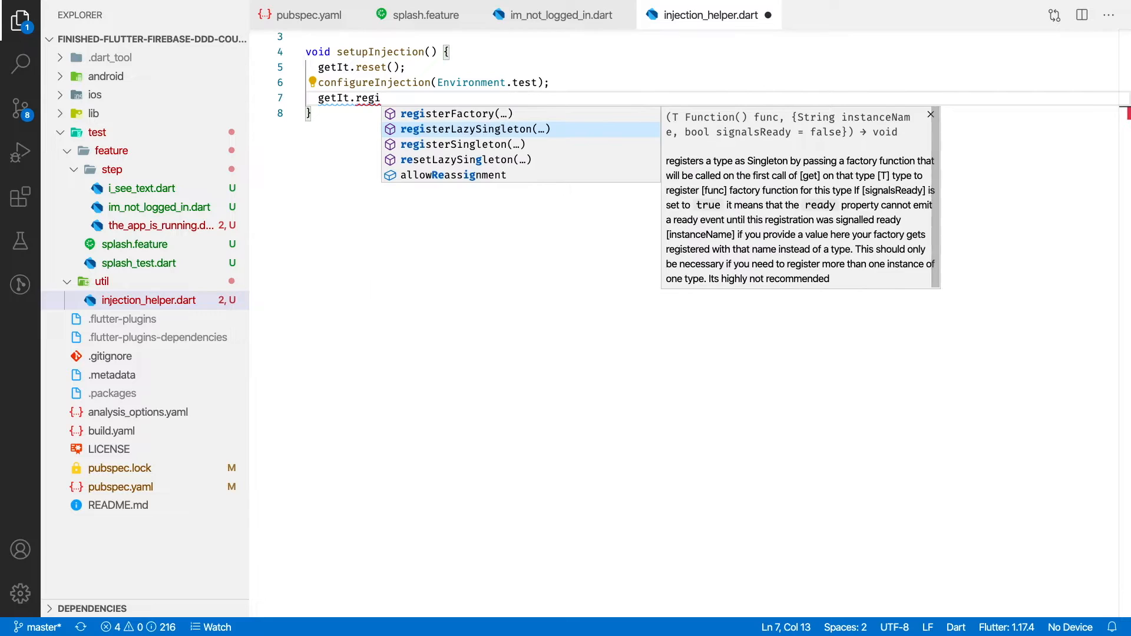
click(476, 130)
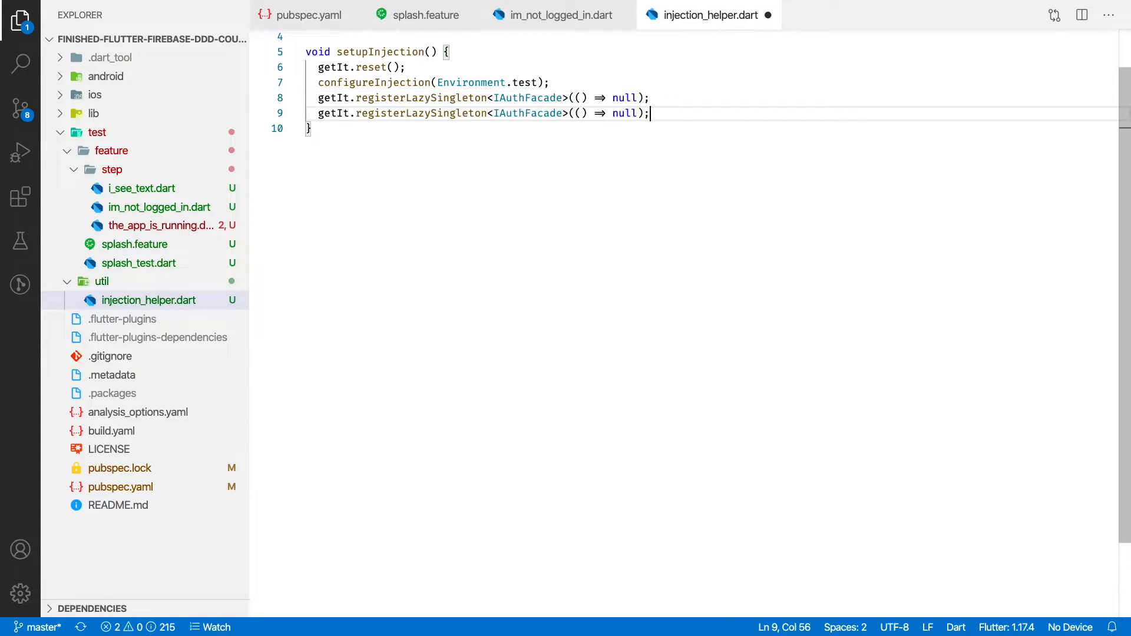
text(INoteRepository)
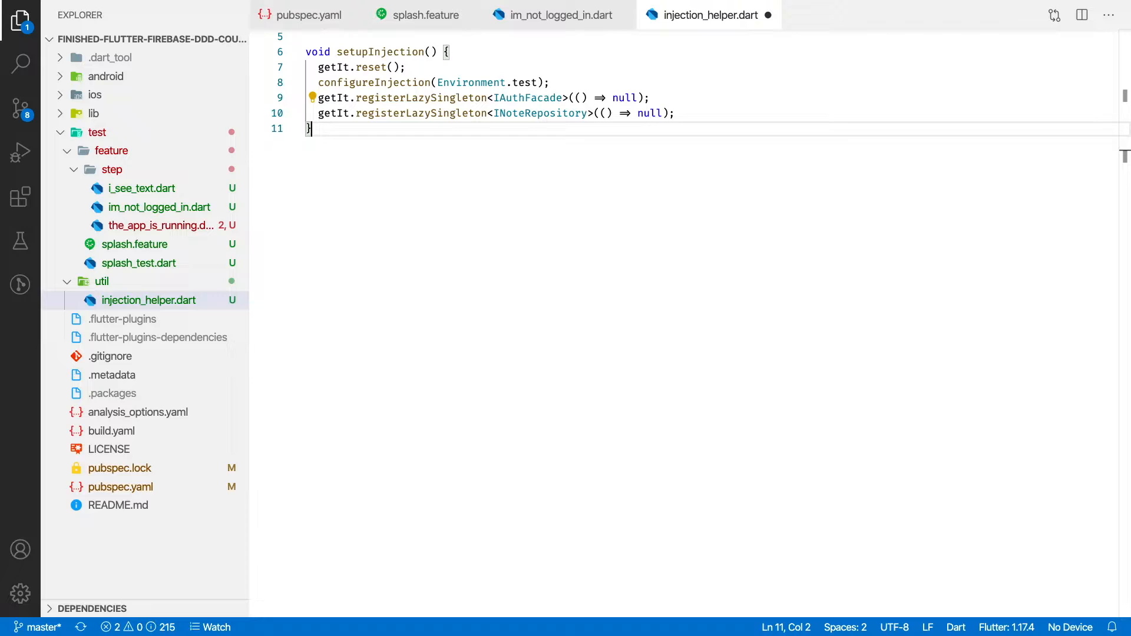
Declare Mock classes implementing IAuthFacade and INoteRepository.
text(class AuthFacadeMo)
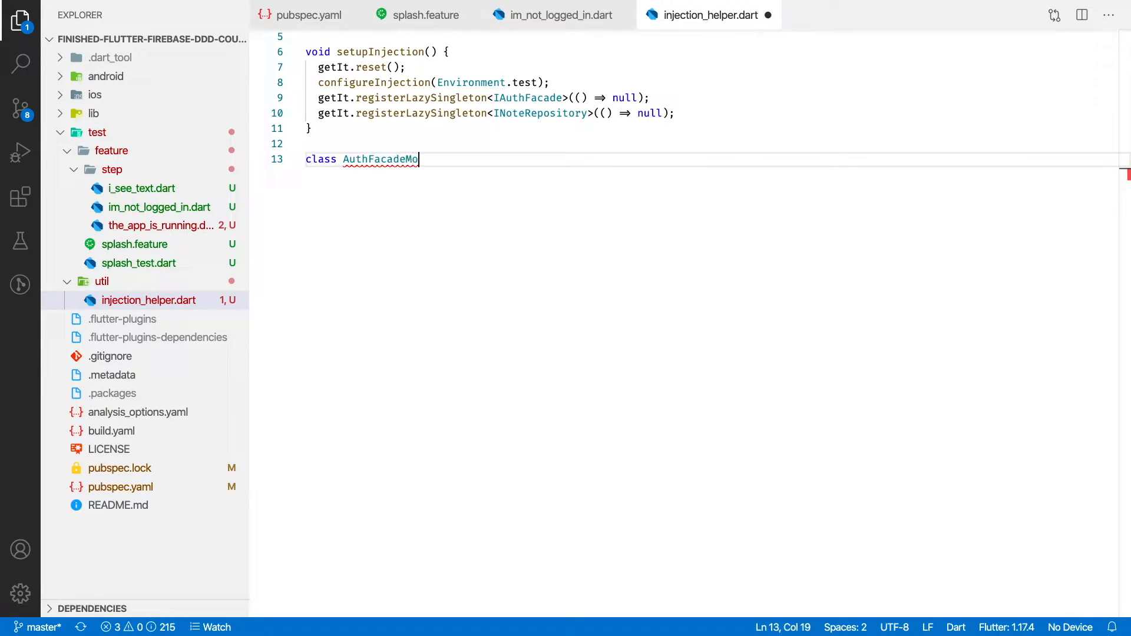
text(ck extends Mock implements IAuthFacade {)
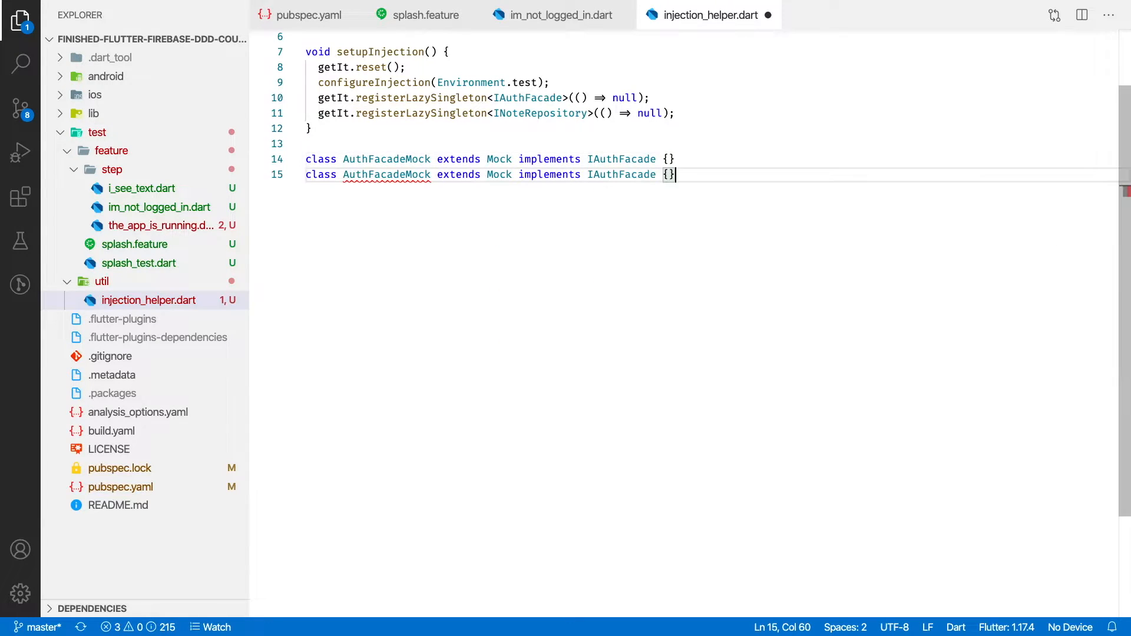
text(INoteRepository)
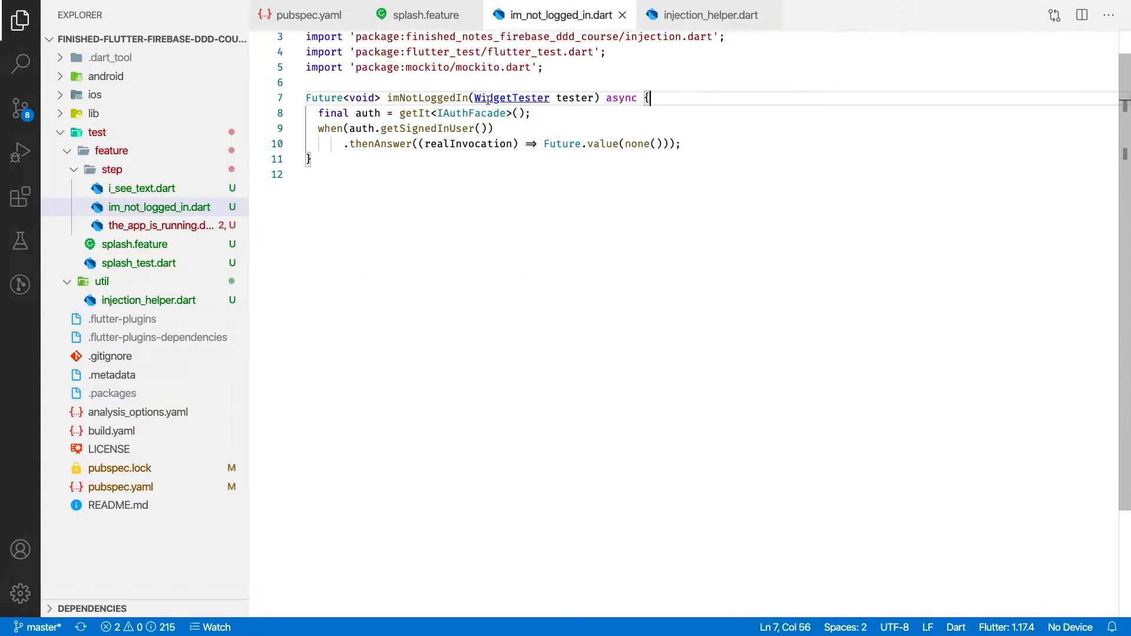
Call setupInjection() in the step, add pumpAndSettle to the app-is-running step, and run the splash test.
text(setupInjection();)
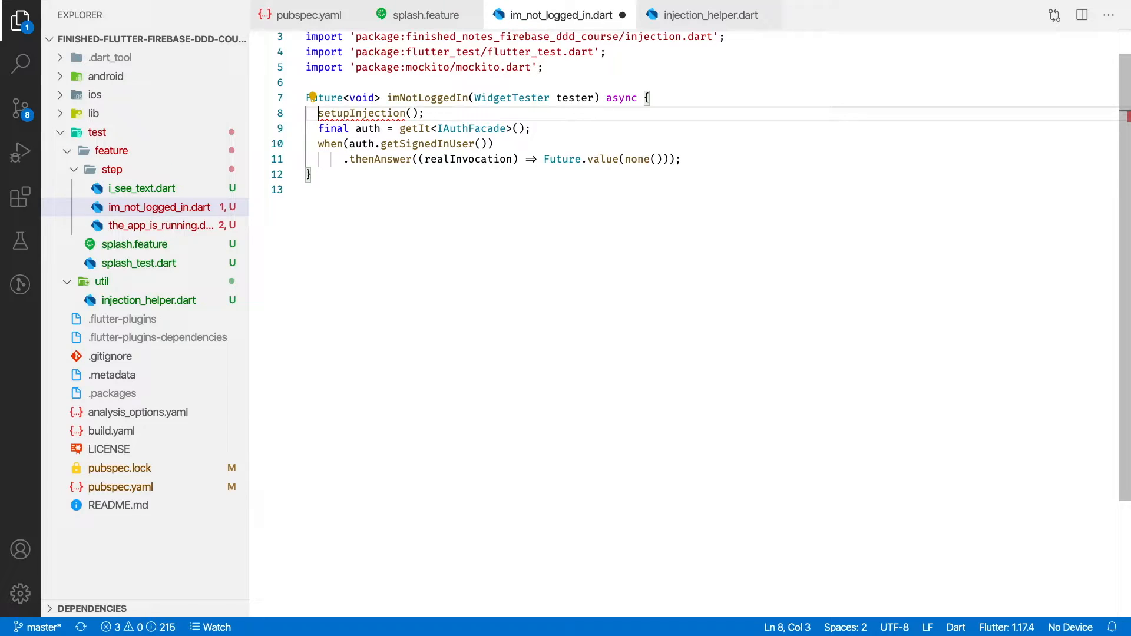
text(import '../../util/injection_helper.dart';)
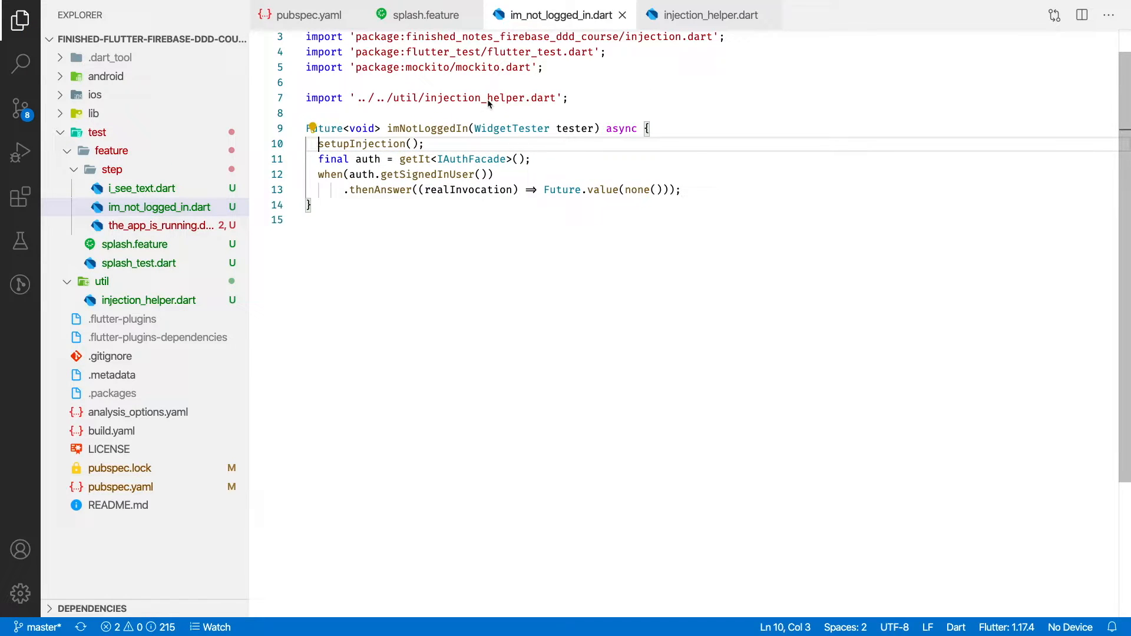
click(158, 225)
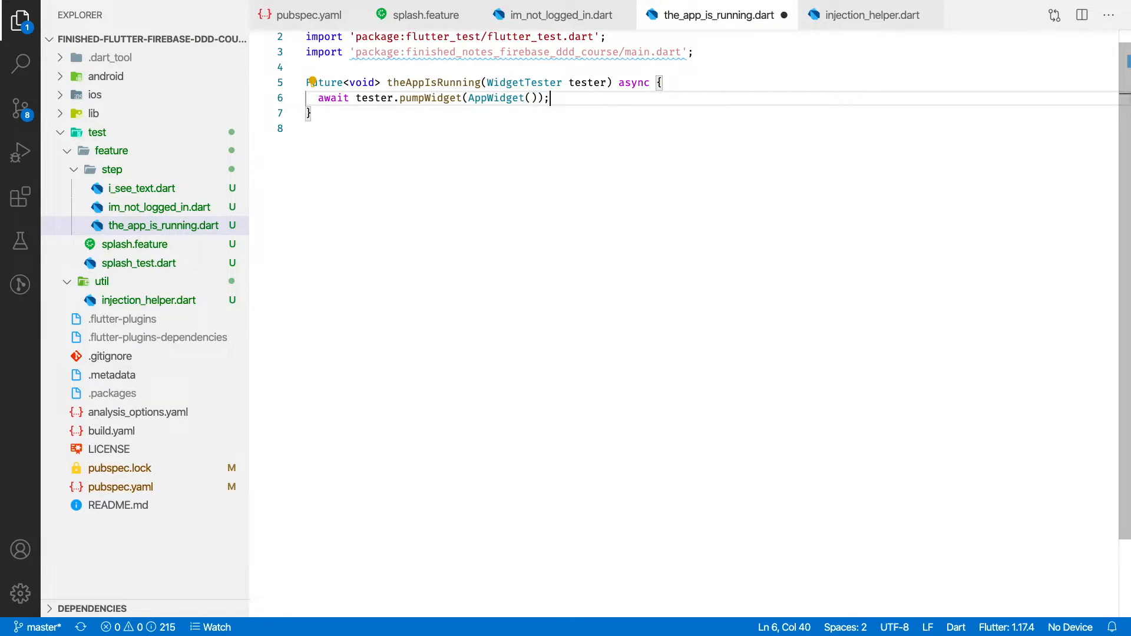
text(await tester.pumpAndSettle();)
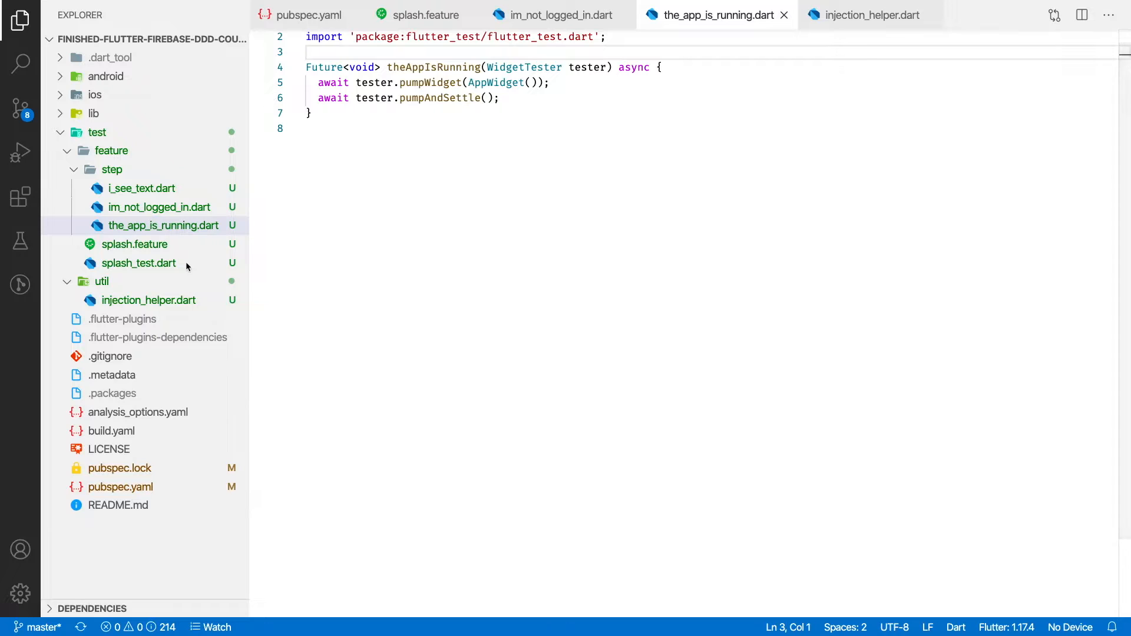
click(139, 263)
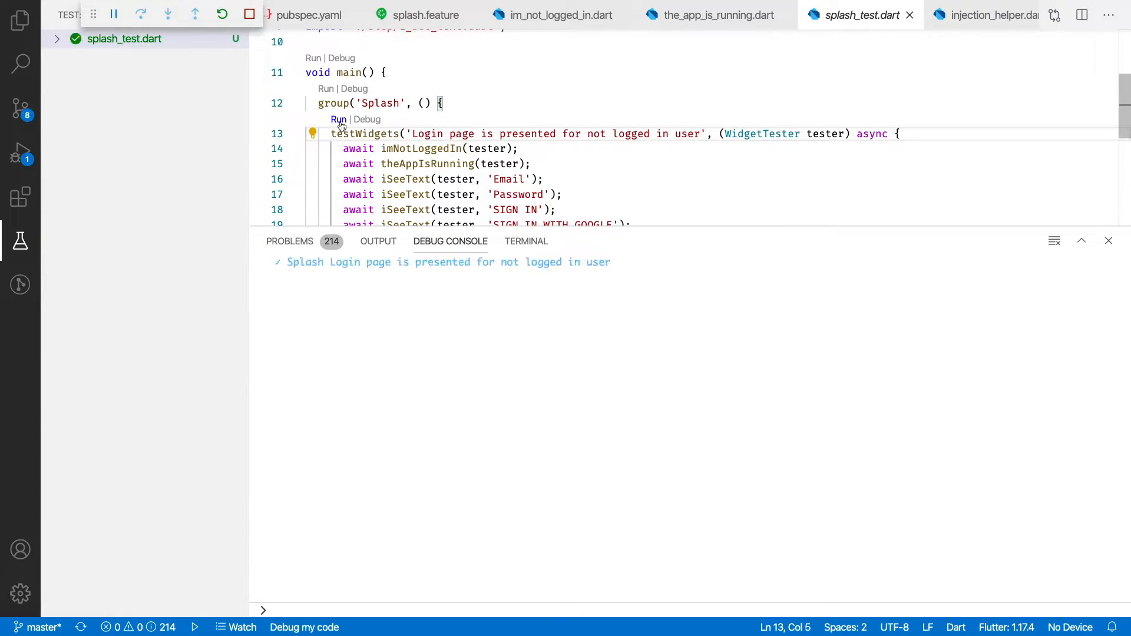
Replace the five text-check lines in splash.feature with 'Then I see the Login page'.
click(425, 16)
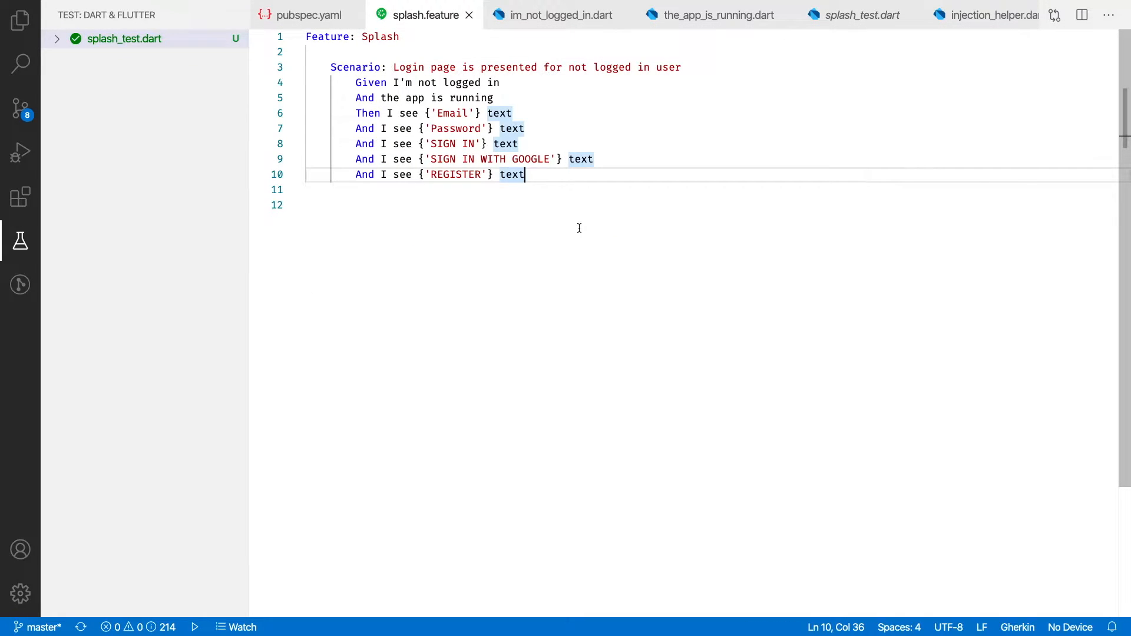
drag(526, 174, 355, 113)
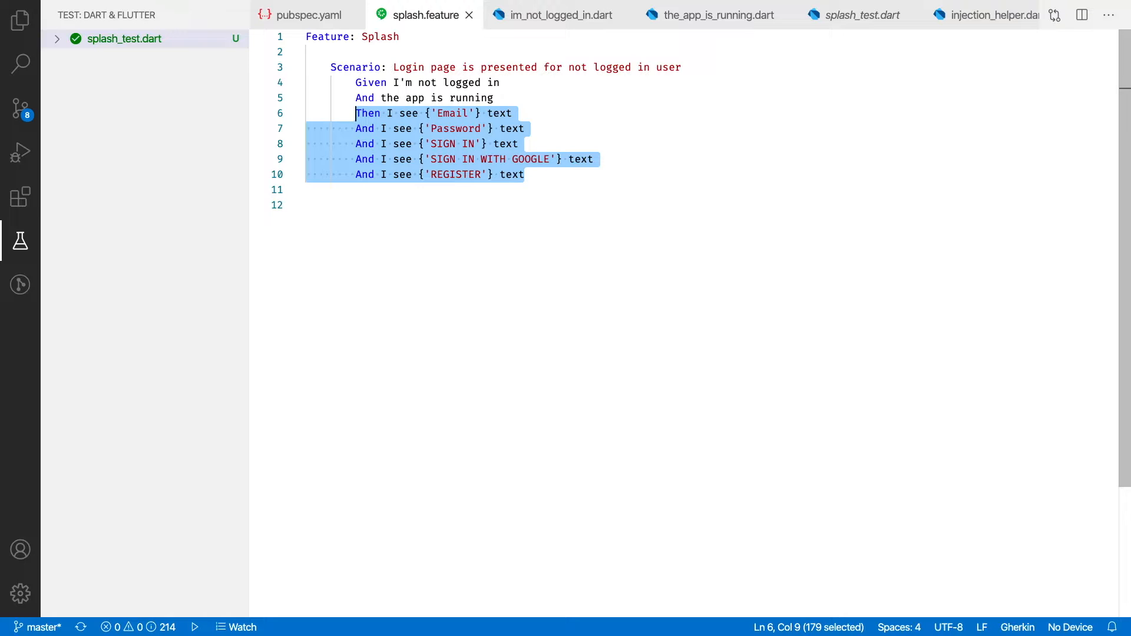
click(493, 98)
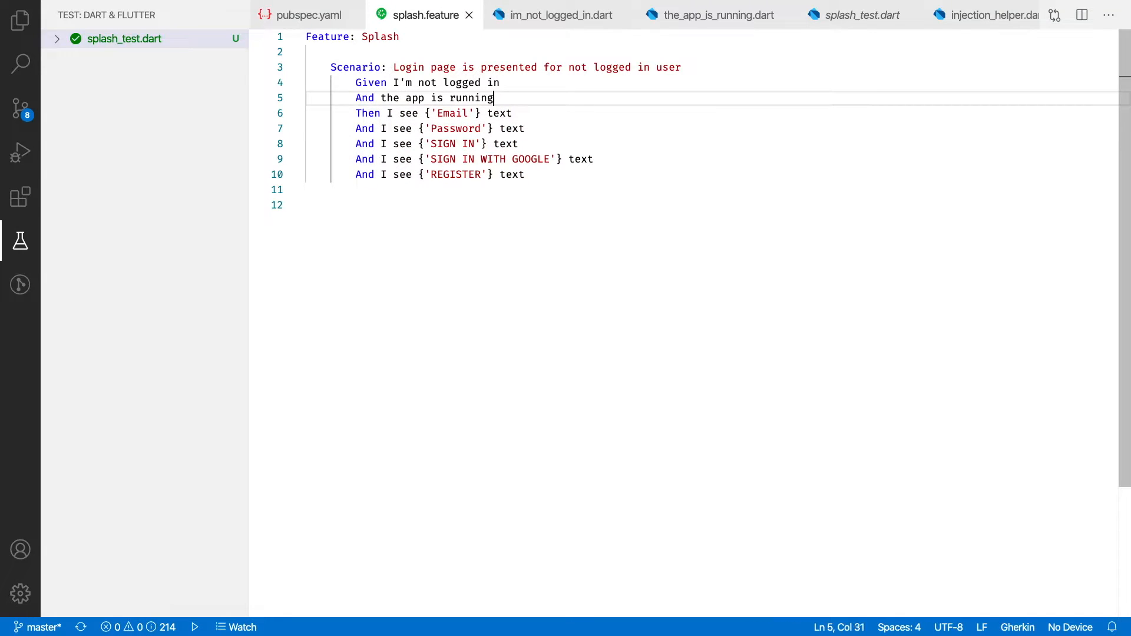
text(Then I see the Login page)
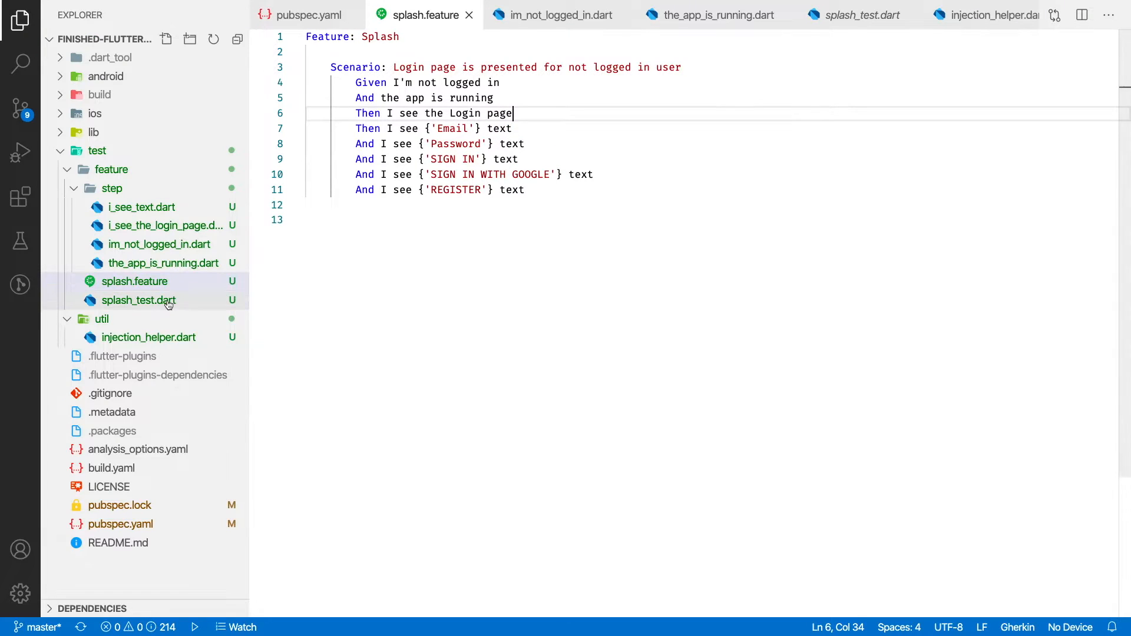
Review the regenerated splash_test.dart and the new i_see_the_login_page.dart step.
click(139, 301)
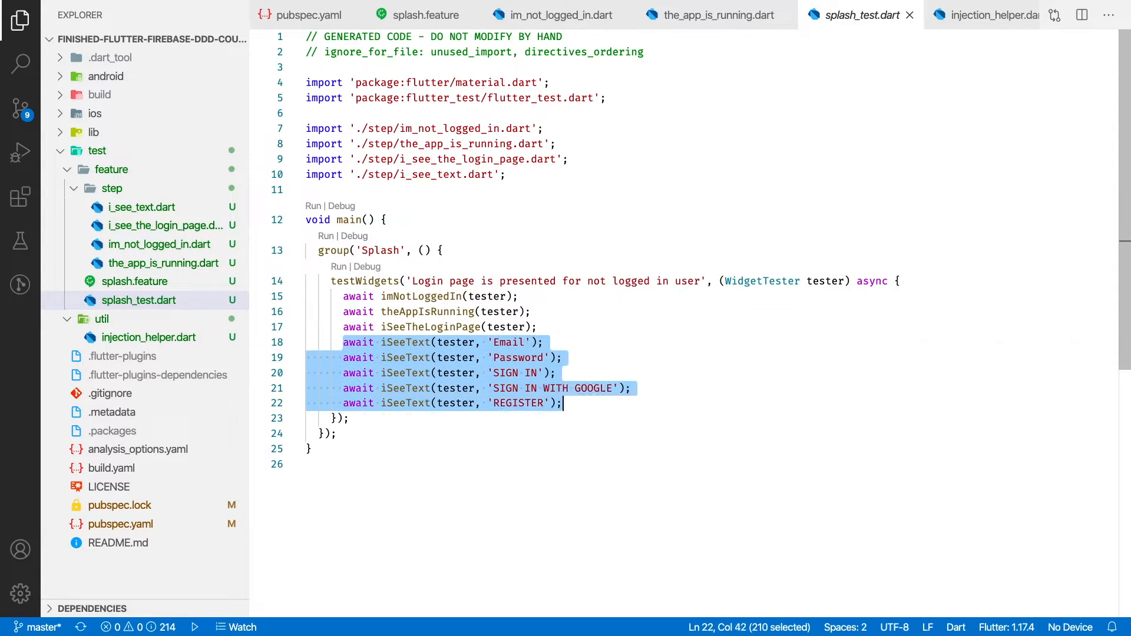
click(157, 225)
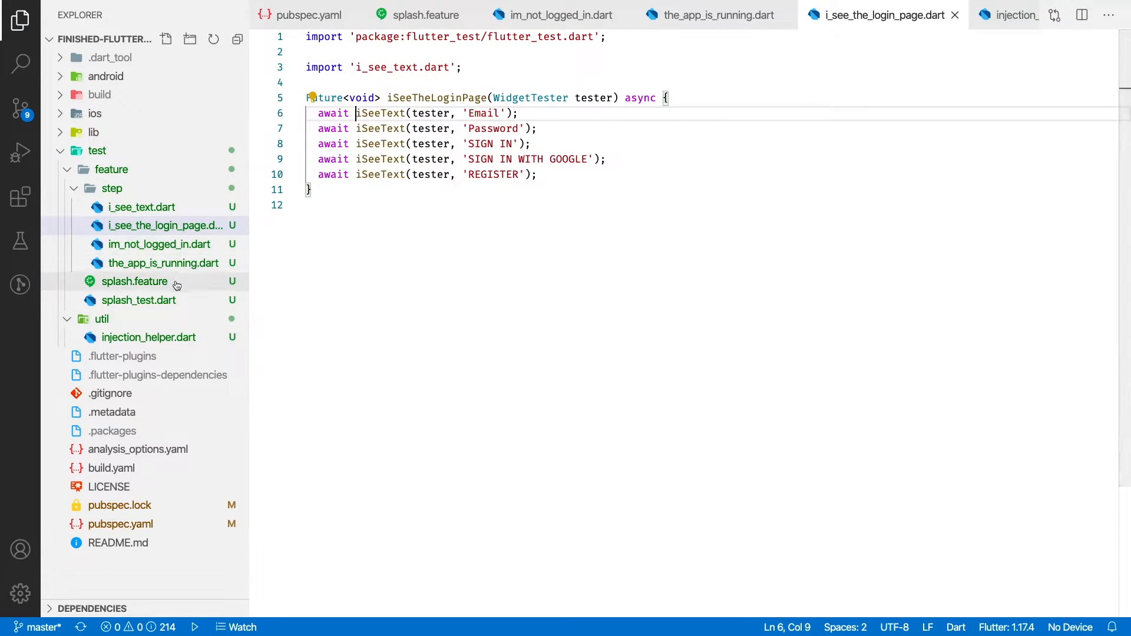
click(427, 15)
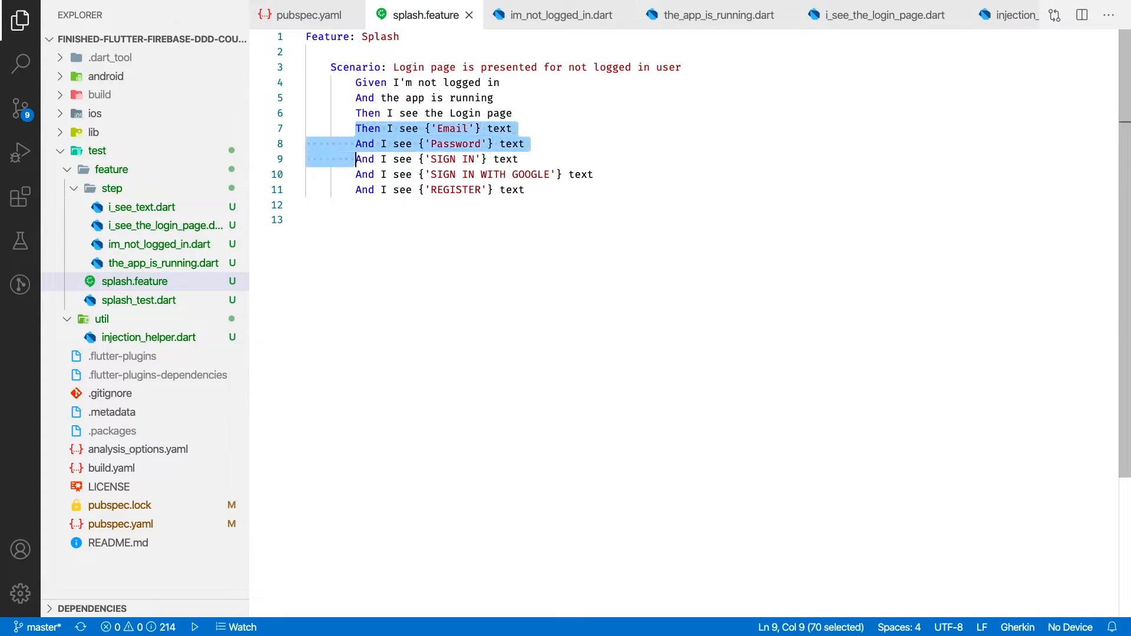
click(139, 301)
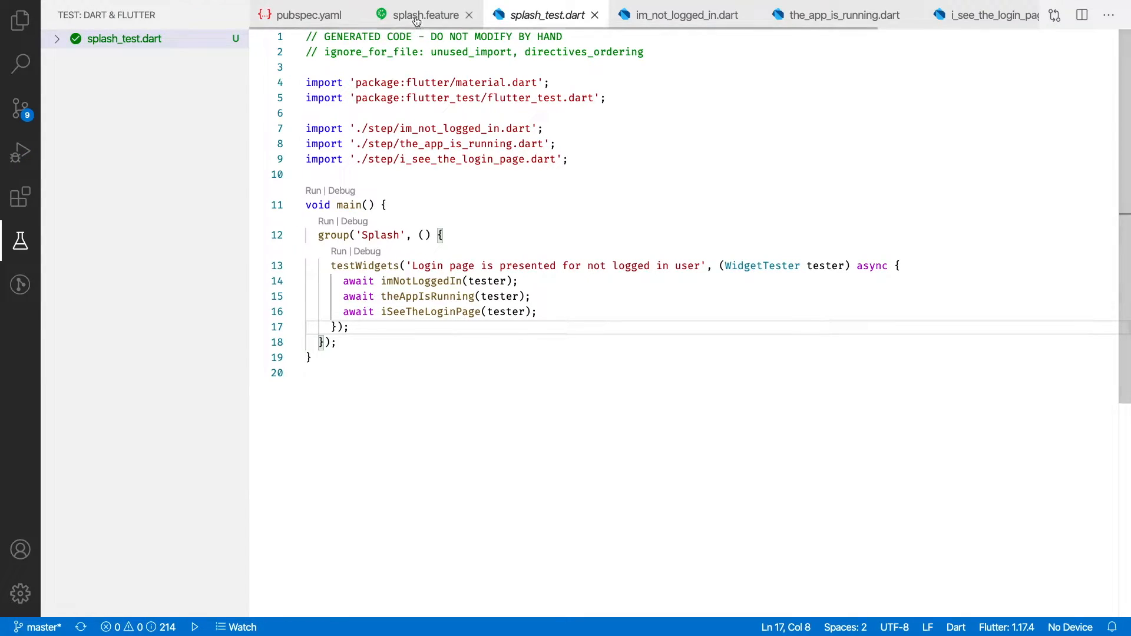
click(424, 15)
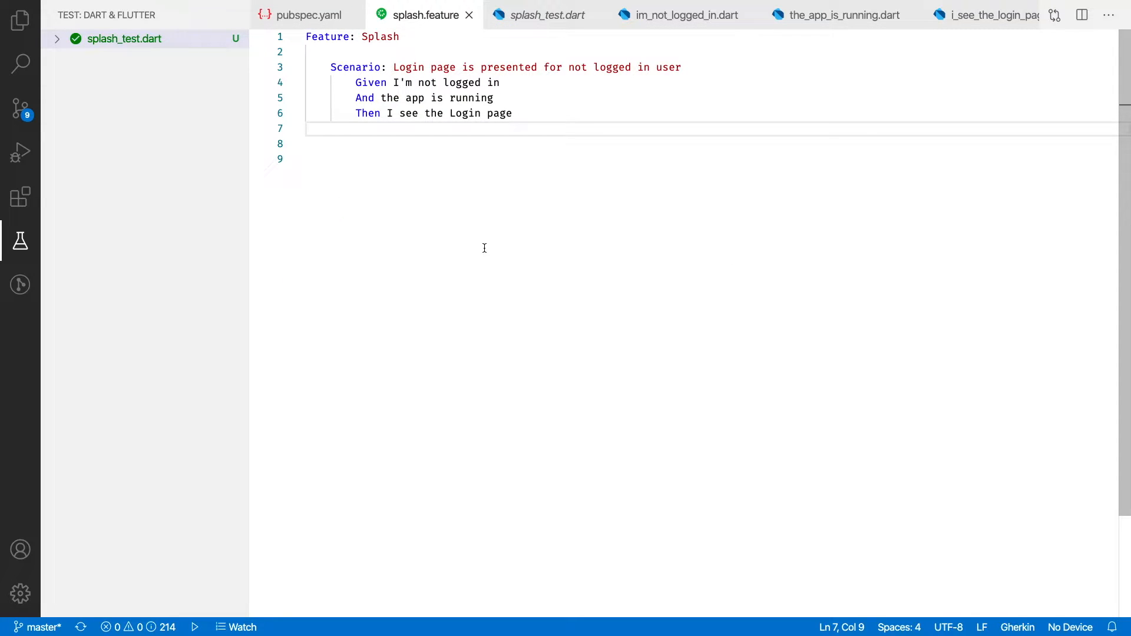
Add the 'Notes page is presented for logged in user' scenario with its Given/And/Then lines.
key(Enter)
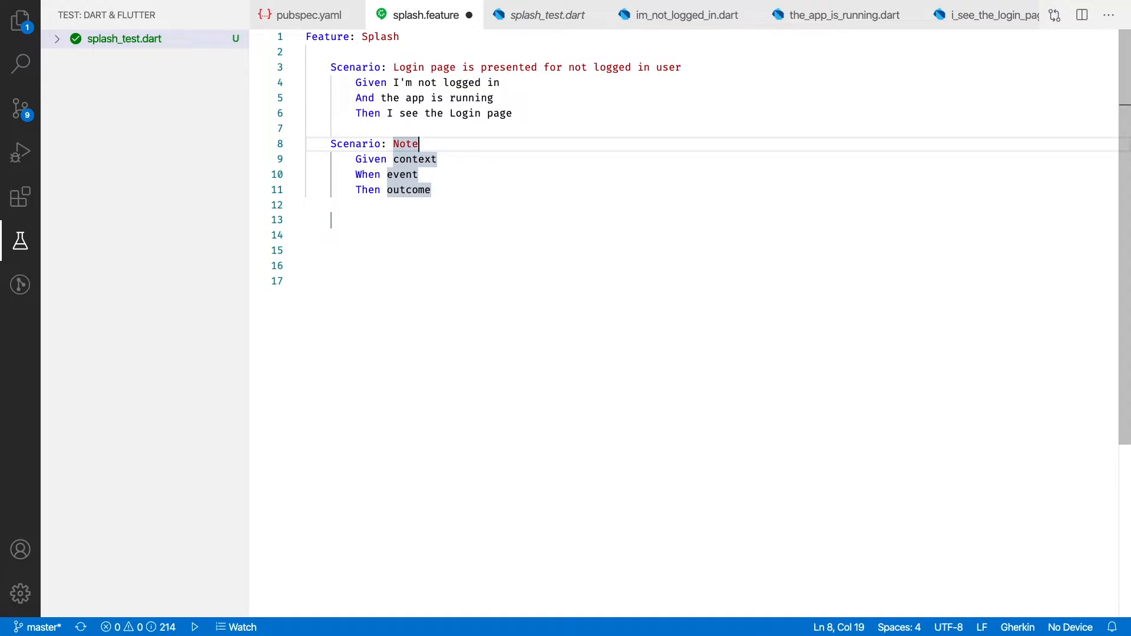
text(s page is presented for logged in user)
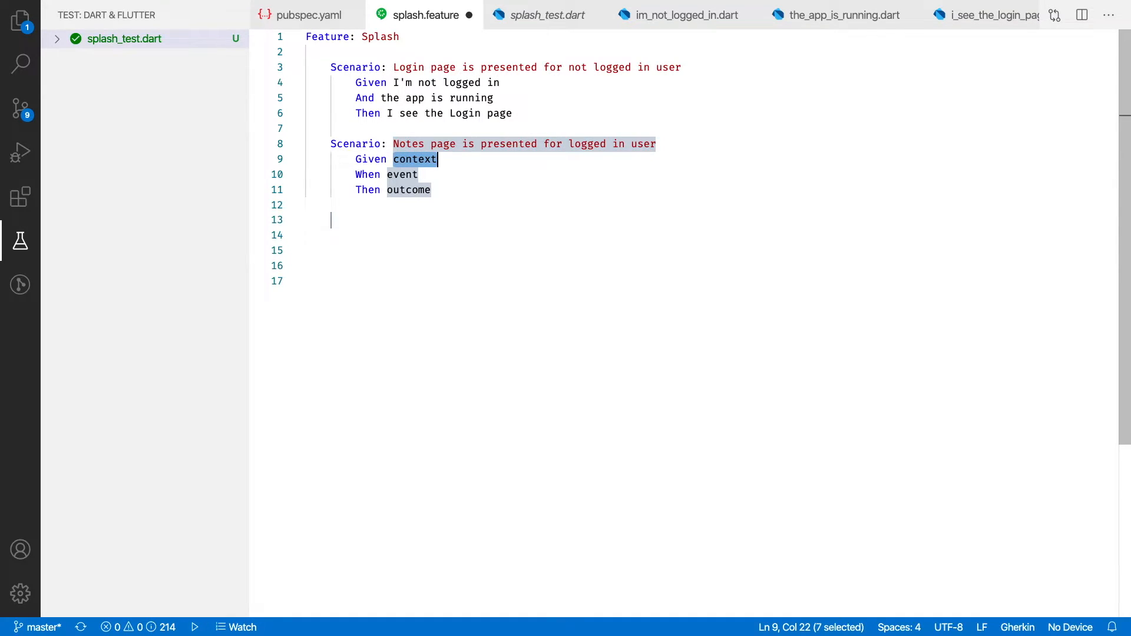
text(I'm logged in)
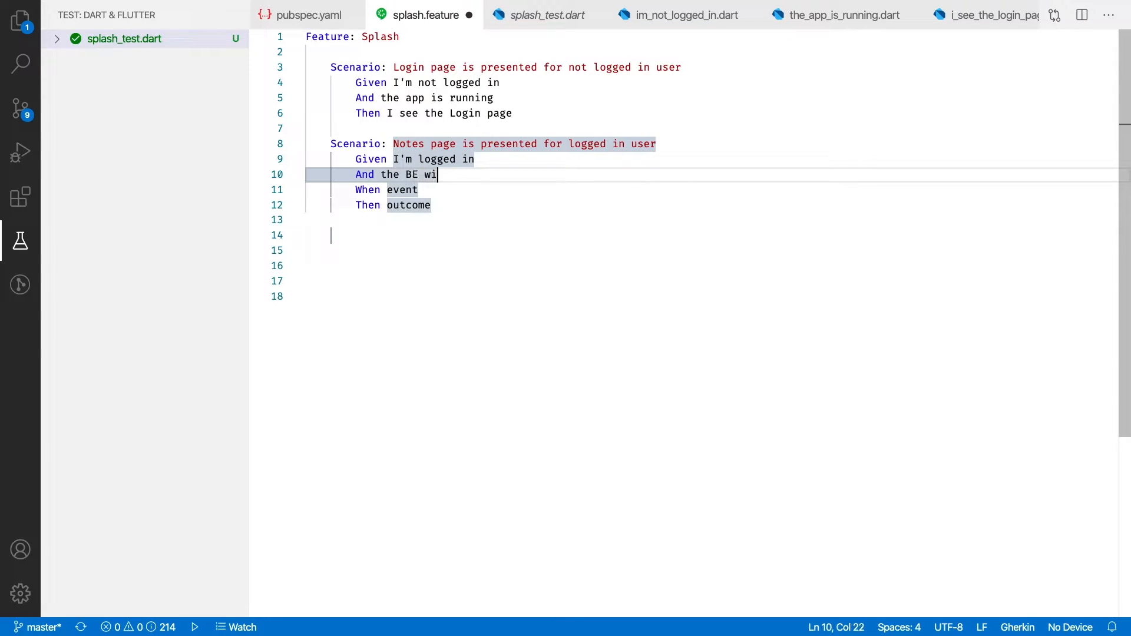
text(ll respond with empty notes list)
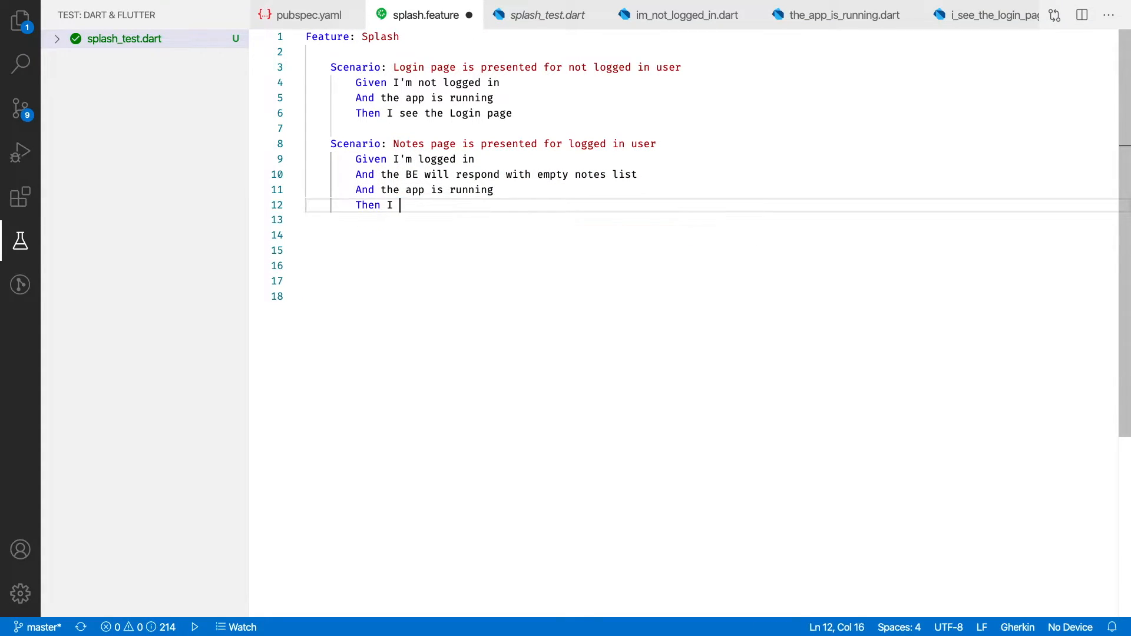
text(see {'Notes'} text)
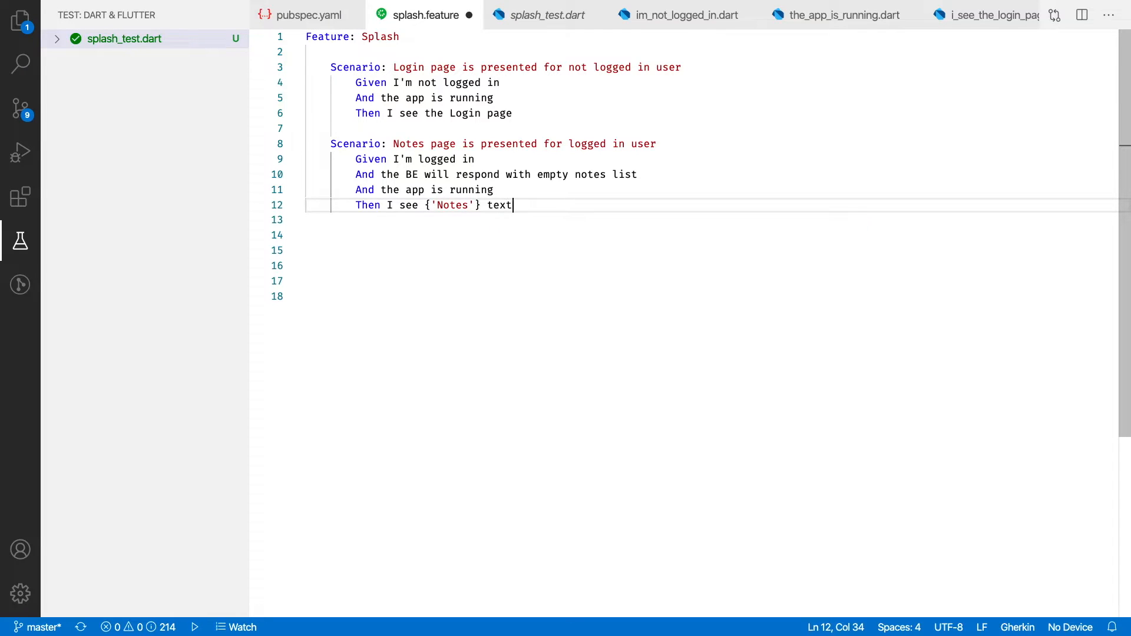
Run all tests in the regenerated splash_test.dart and expand the results, the new scenario failing.
click(19, 19)
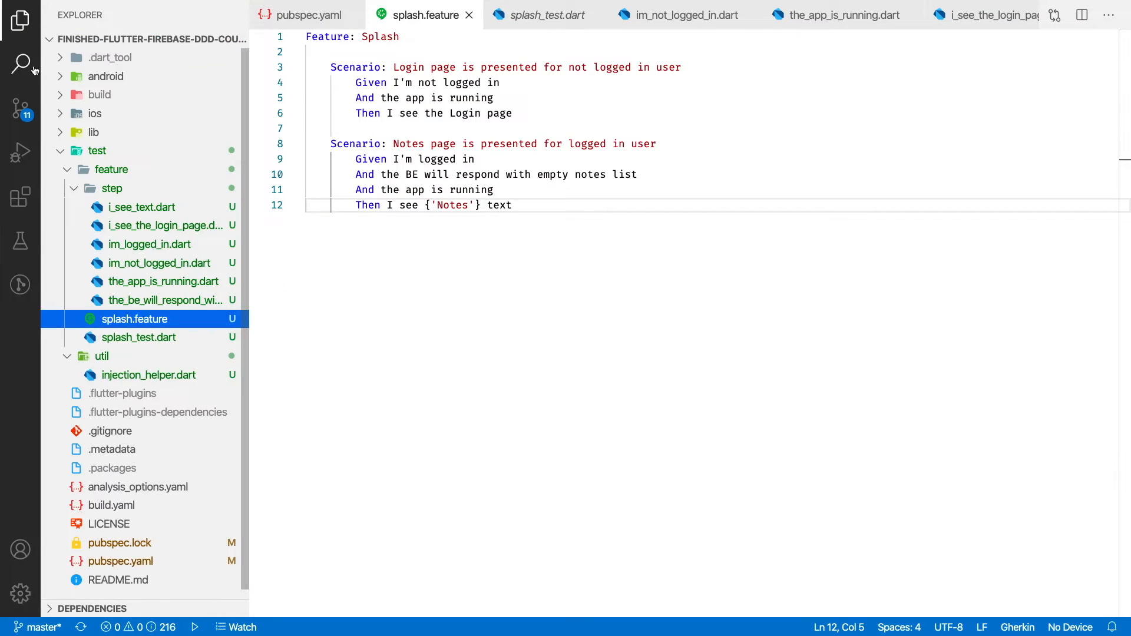
click(139, 337)
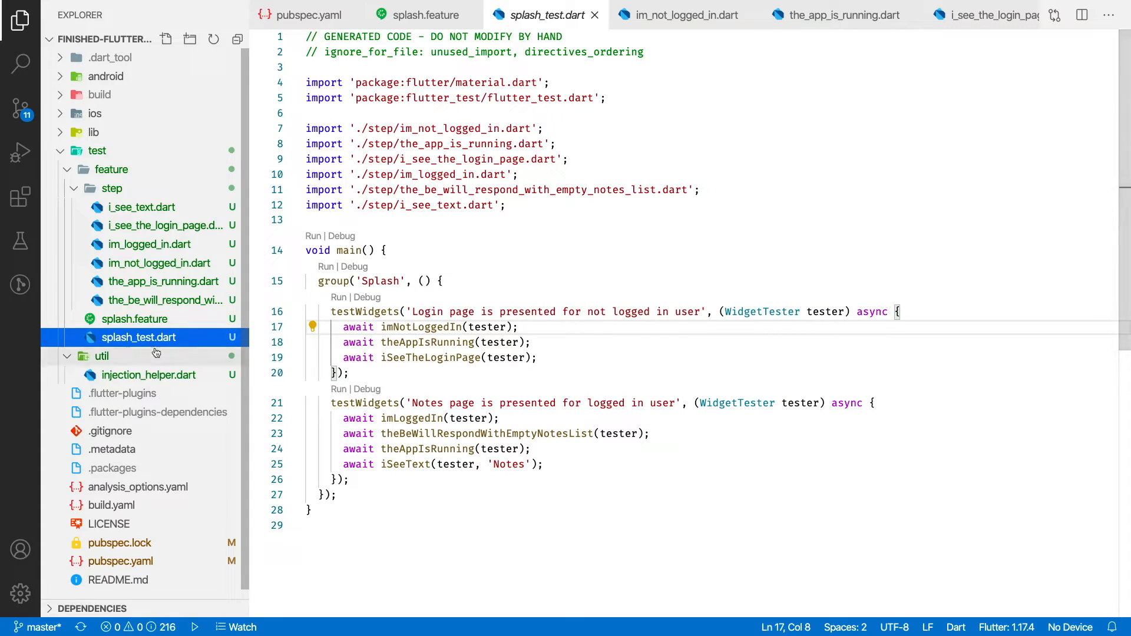
click(20, 243)
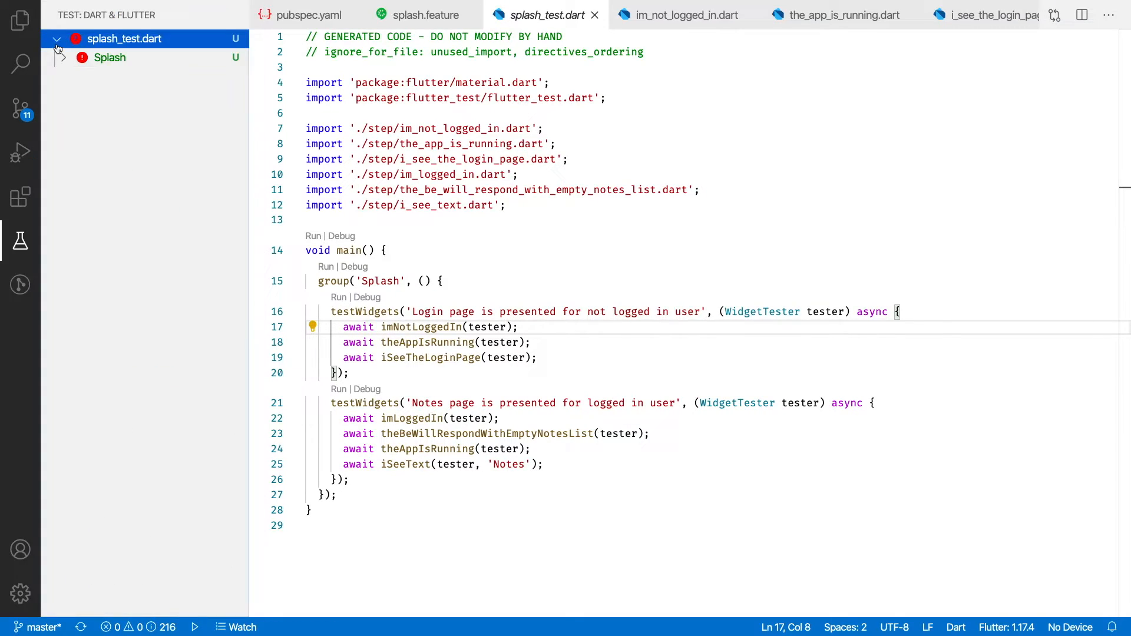
click(61, 58)
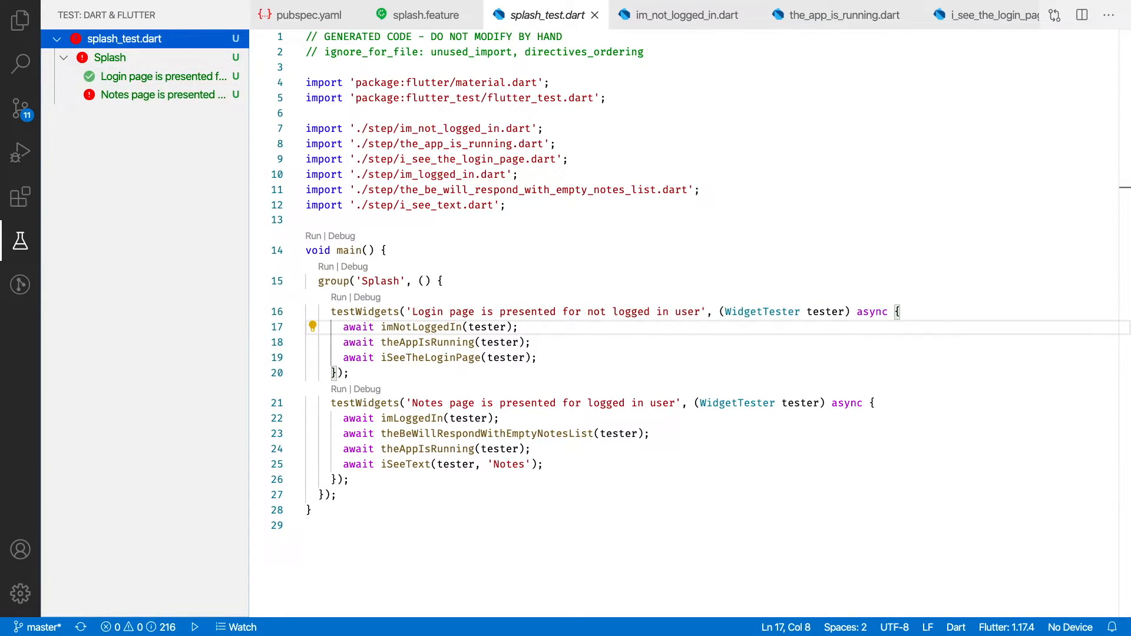
mouse_move(422, 419)
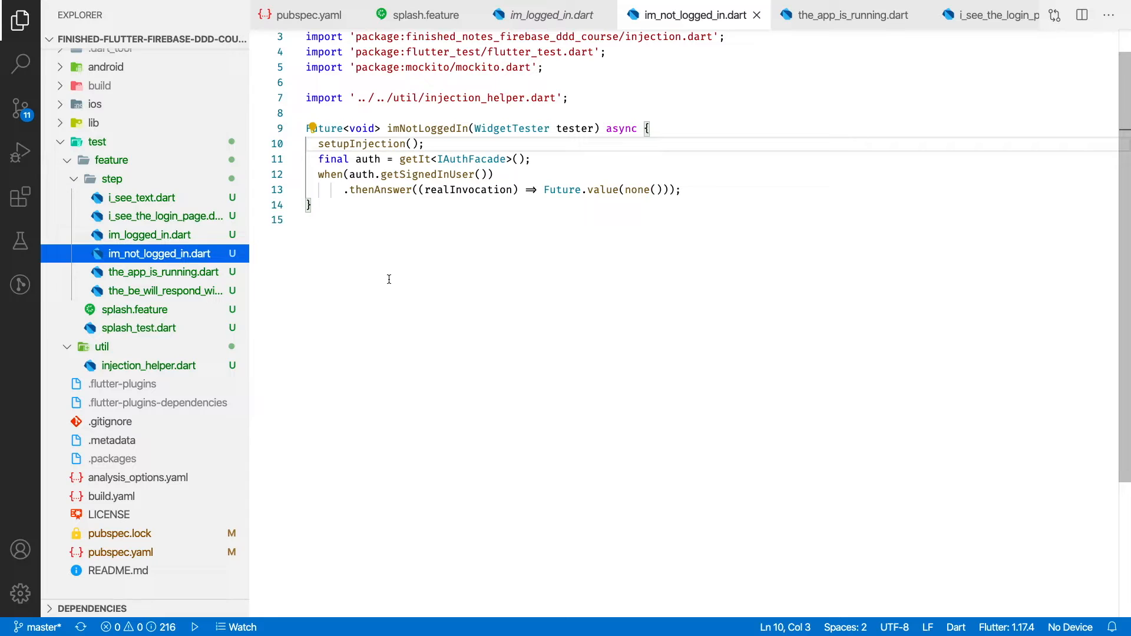
In im_logged_in.dart, stub getSignedInUser with a User having UniqueId(), StringSingleLine('Test') and an EmailAddress.
click(537, 15)
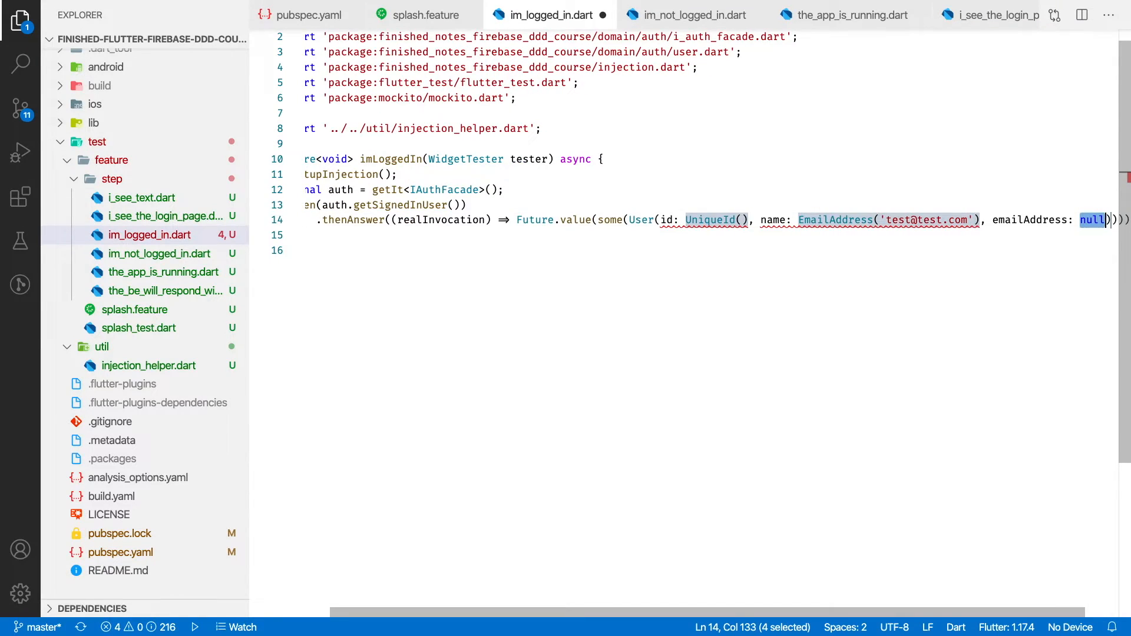
text(null)
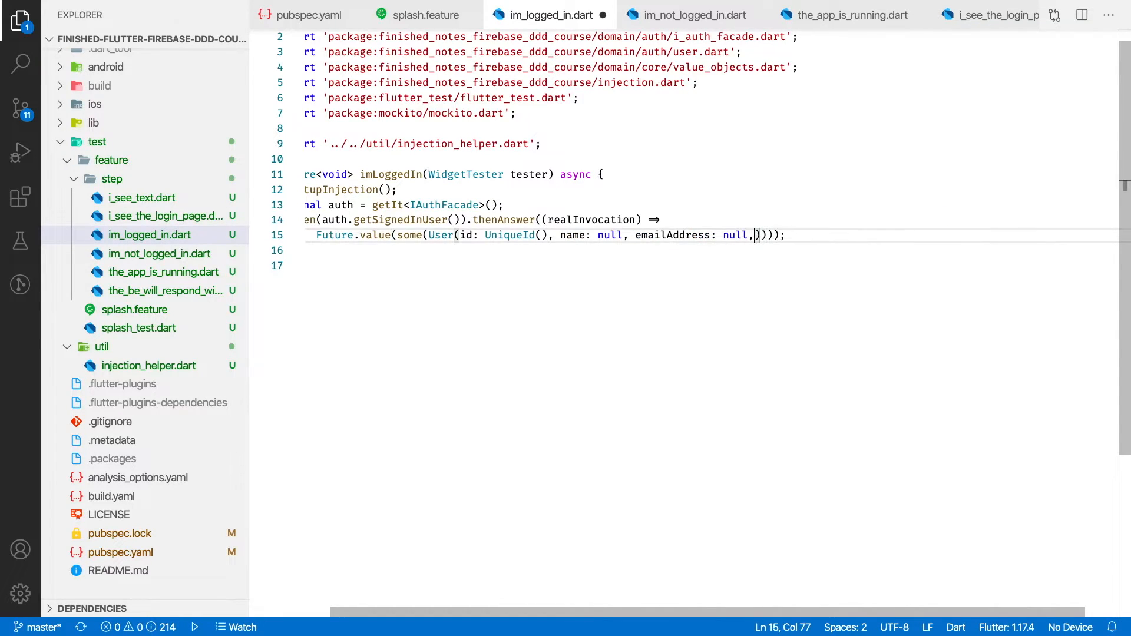
text(StringSi)
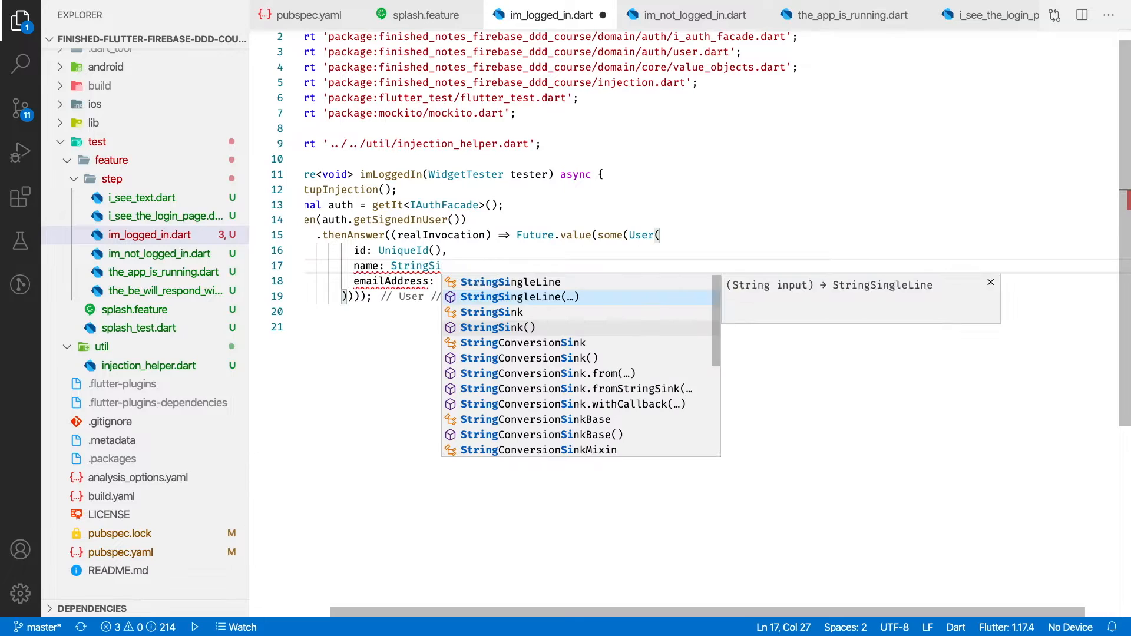
text(('Test'),)
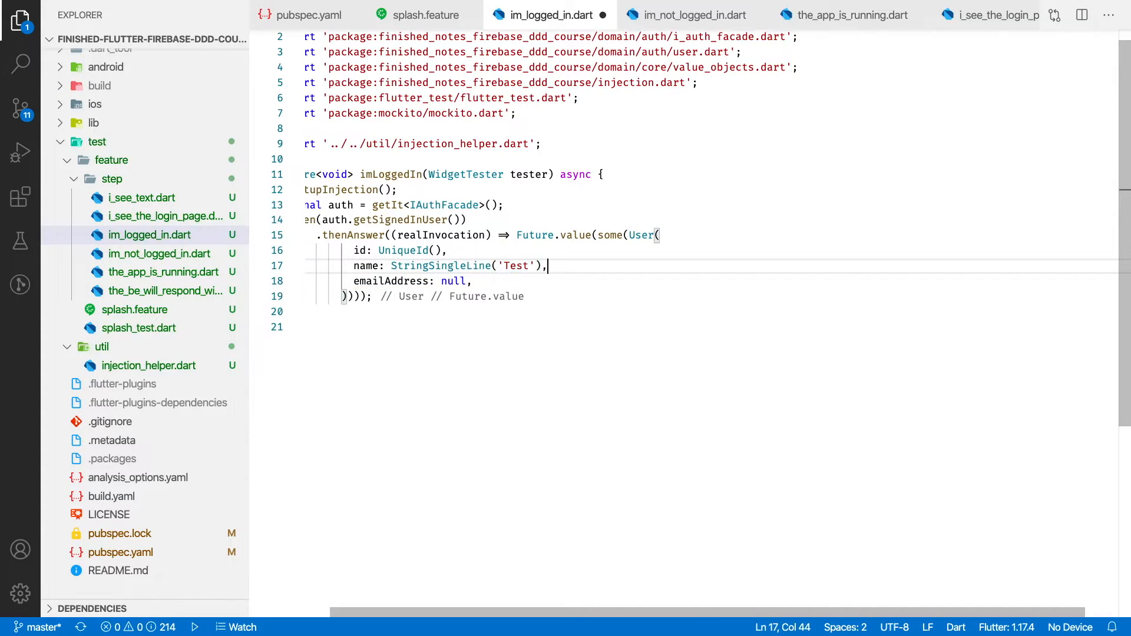
text(EmailAddress('te'))
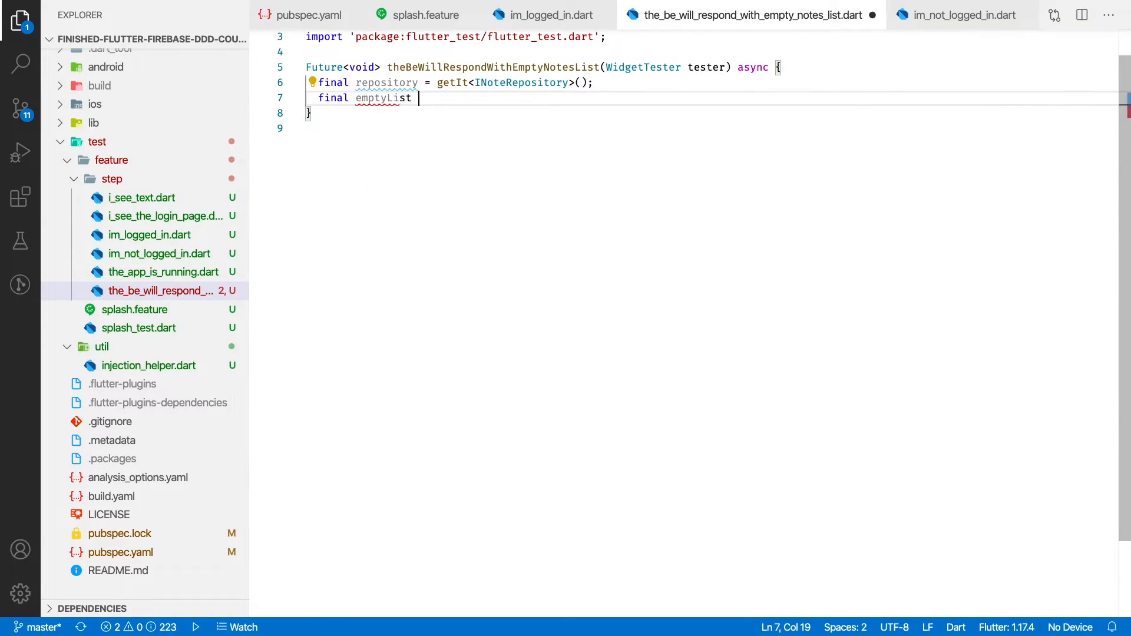
Import kt_dart and mock watchAll to return Stream.fromIterable([right(emptyList)]) of an empty immutable Note list.
text(= <Note>[])
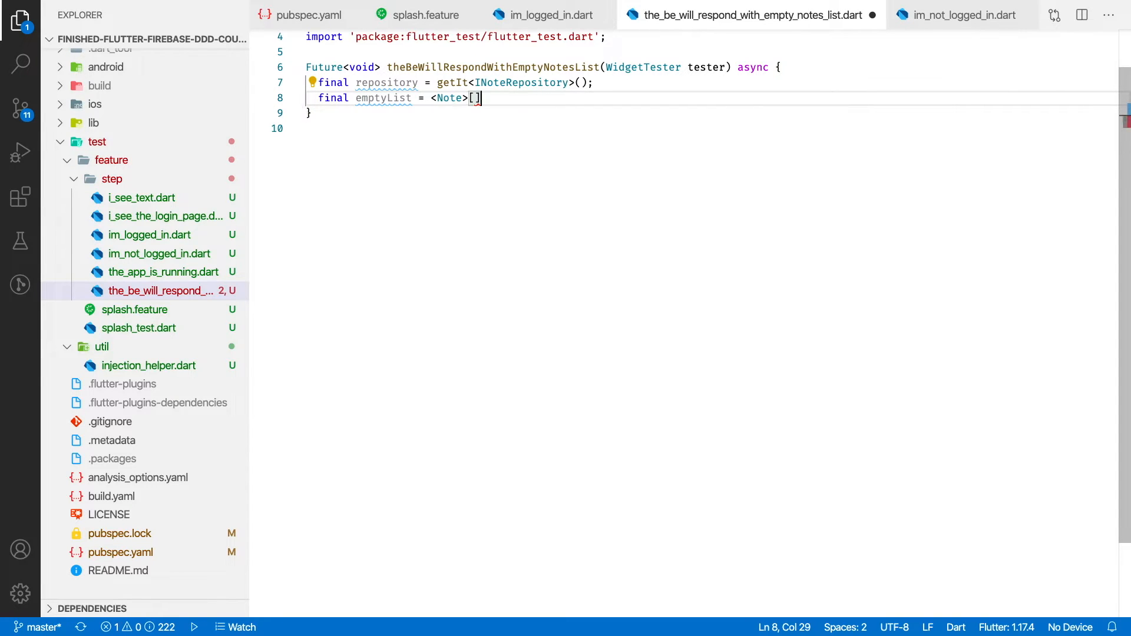
text(.toImmutableList())
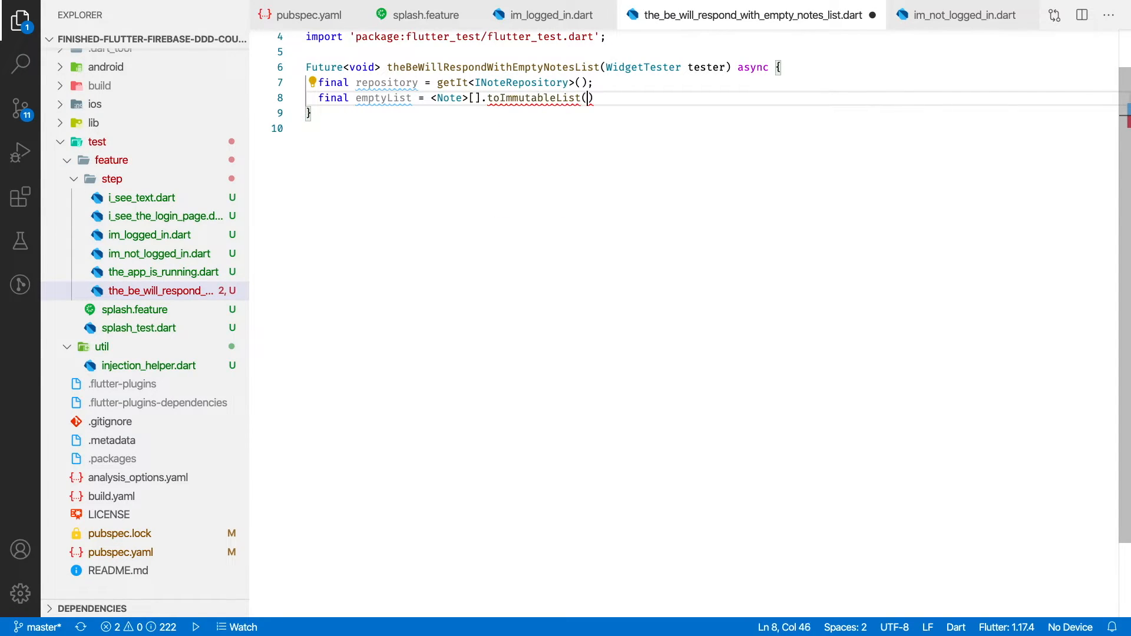
text(import 'package:';)
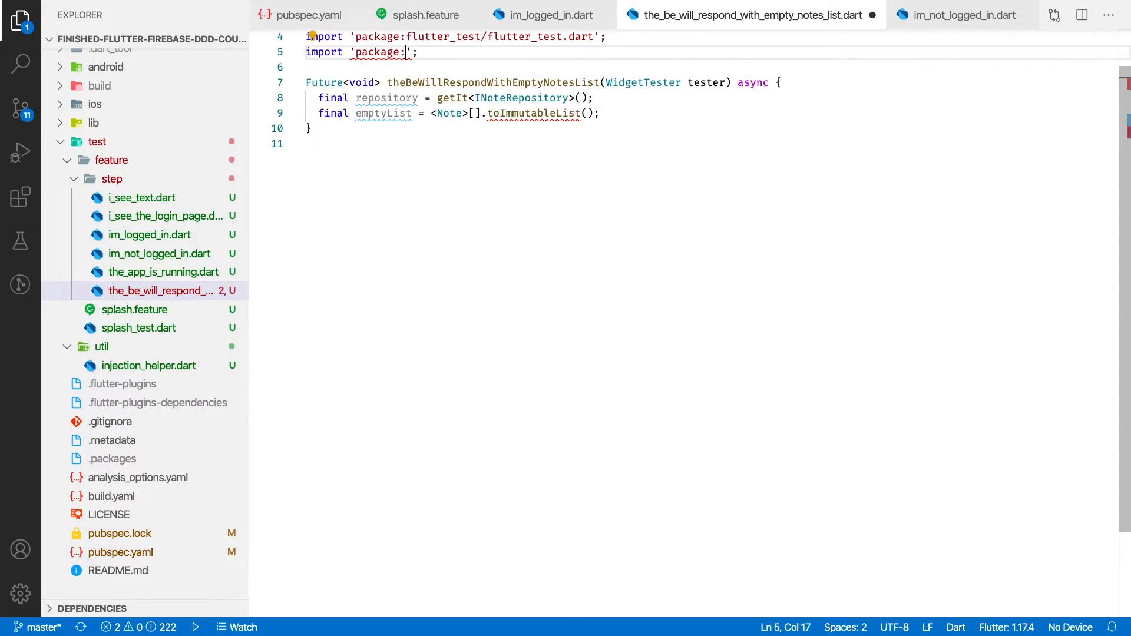
text(kt_dart/collection.dart)
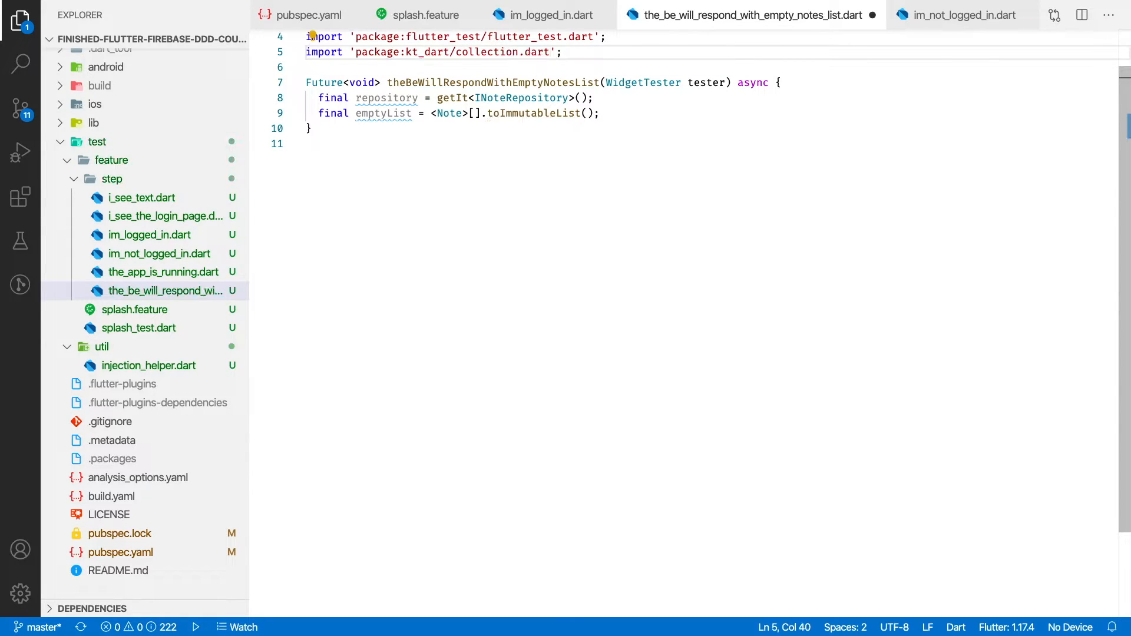
text(when(repository.watchAll()).thenAnswer((realInvocation) => null)
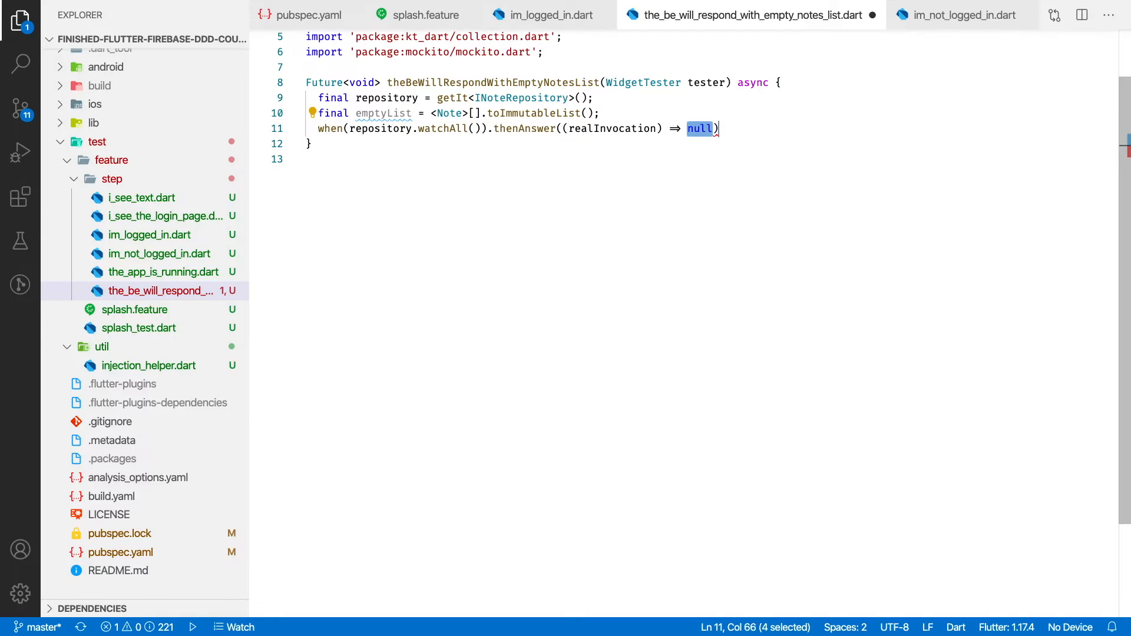
text(Stream.fromIterable(elements))
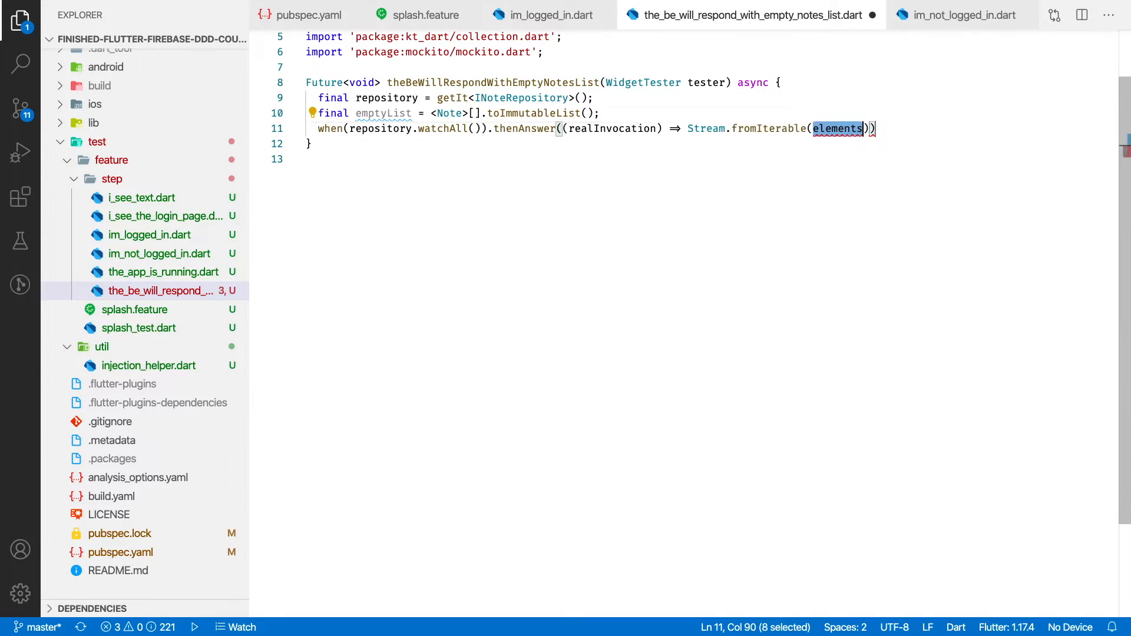
text([right(emptyList)])
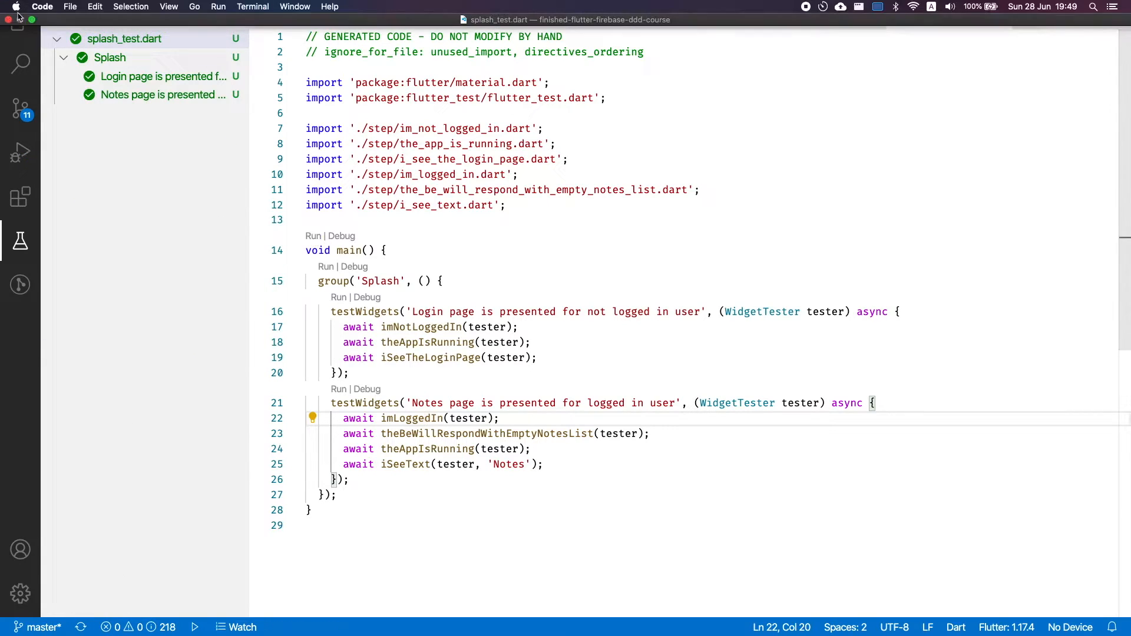
click(18, 21)
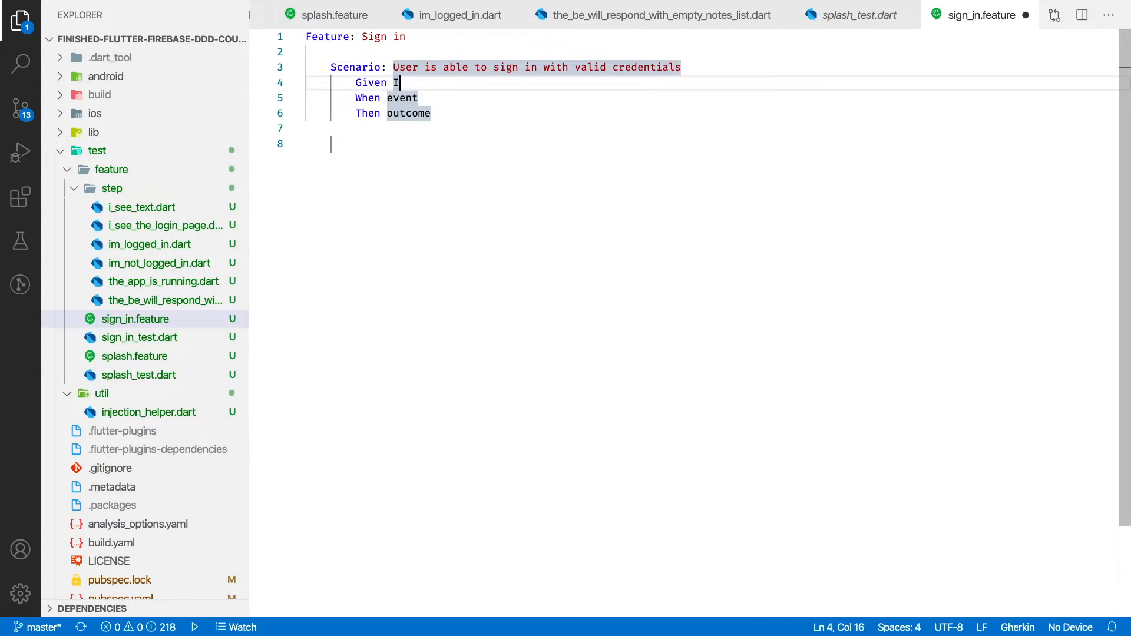
text('m not logged in)
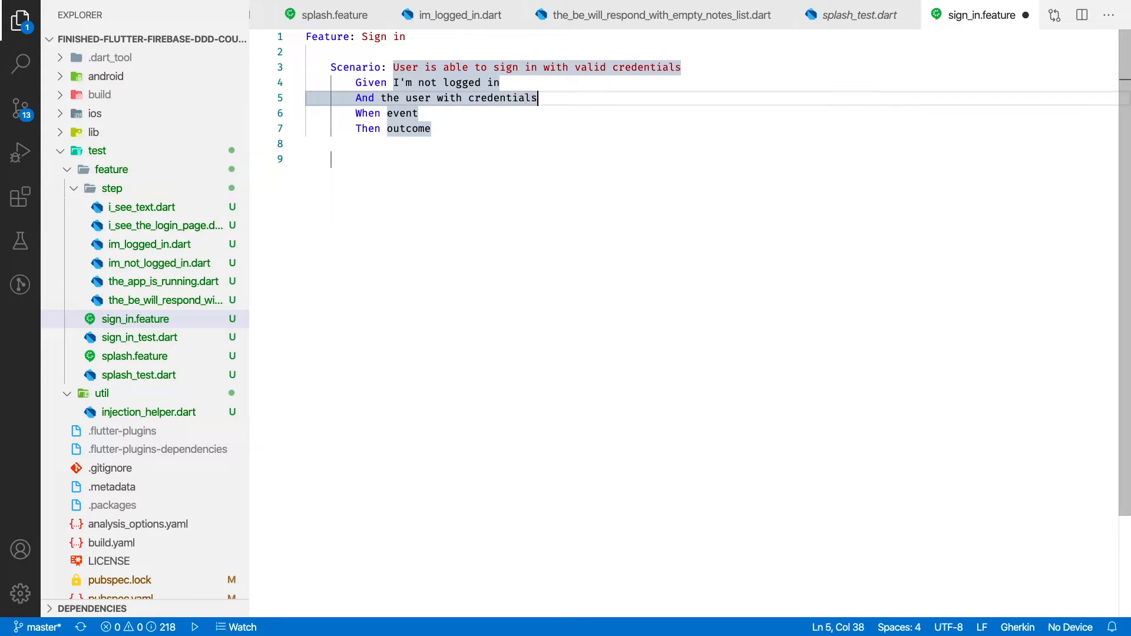
text({'test@test.com'} {'123)
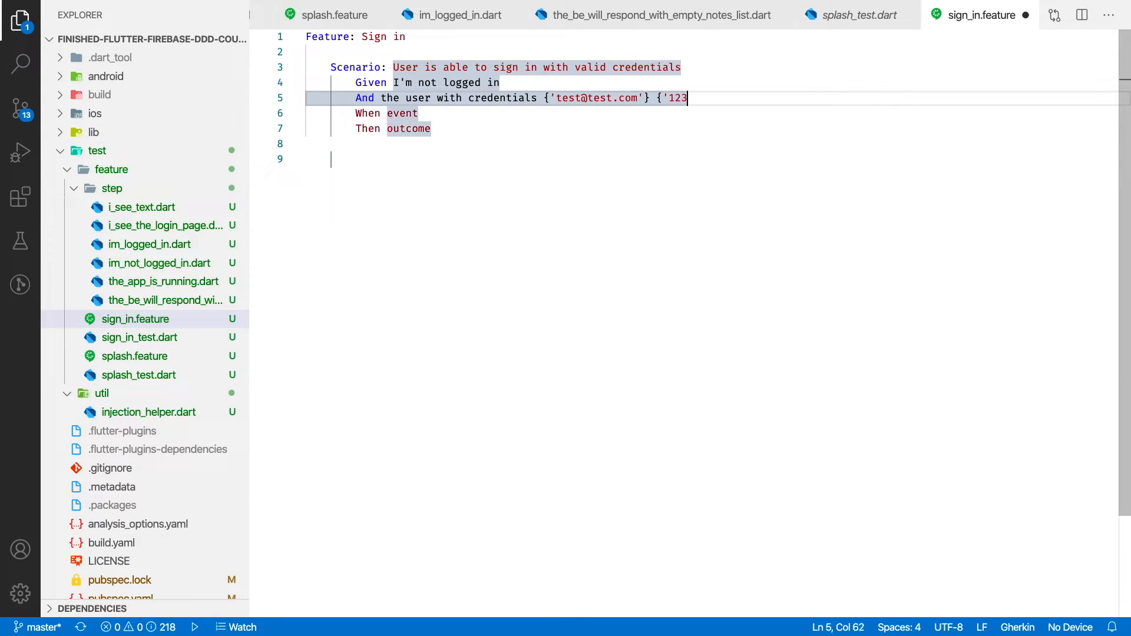
text(456'} is registered)
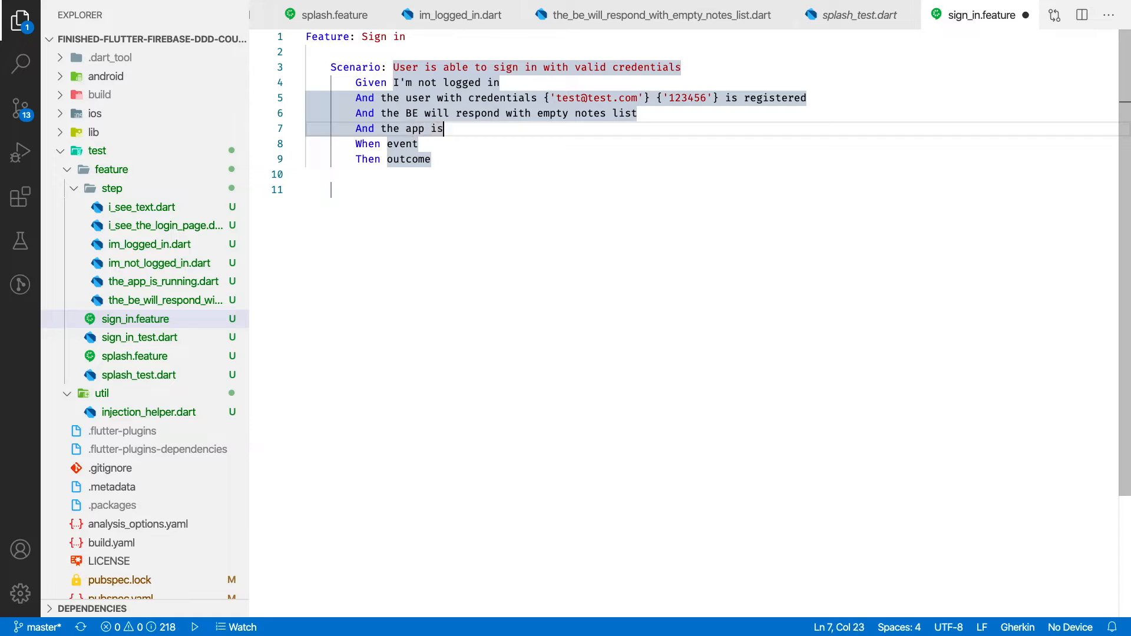
text(running)
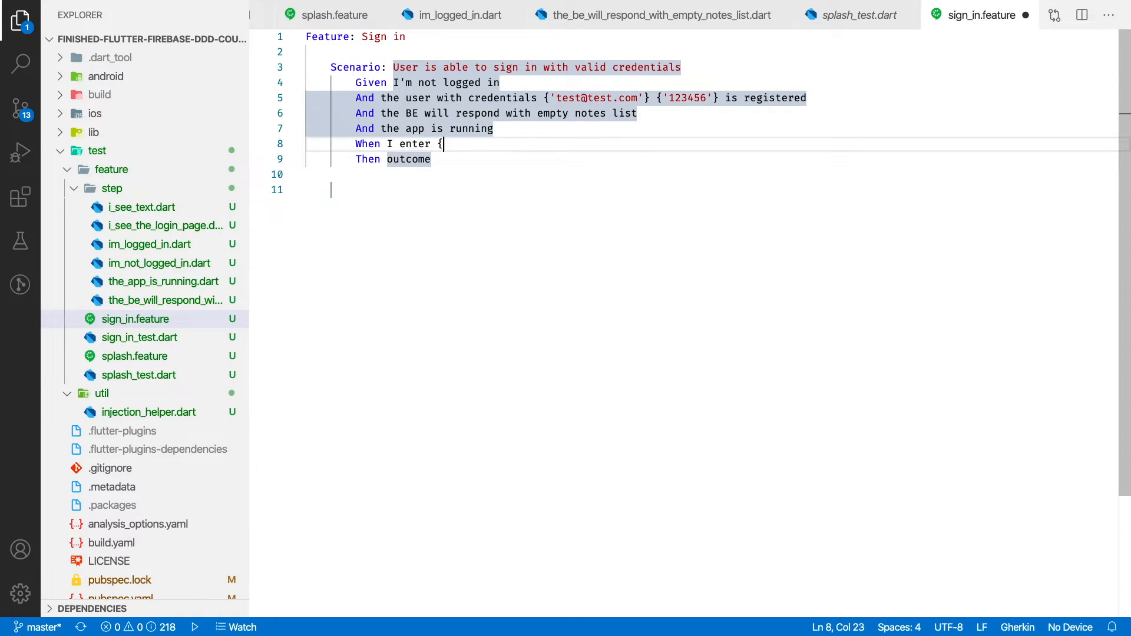
Add the When/Then lines: enter email and password, tap 'SIGN IN' and wait, see 'Notes' text.
text('test@test.com'} into {0} text field)
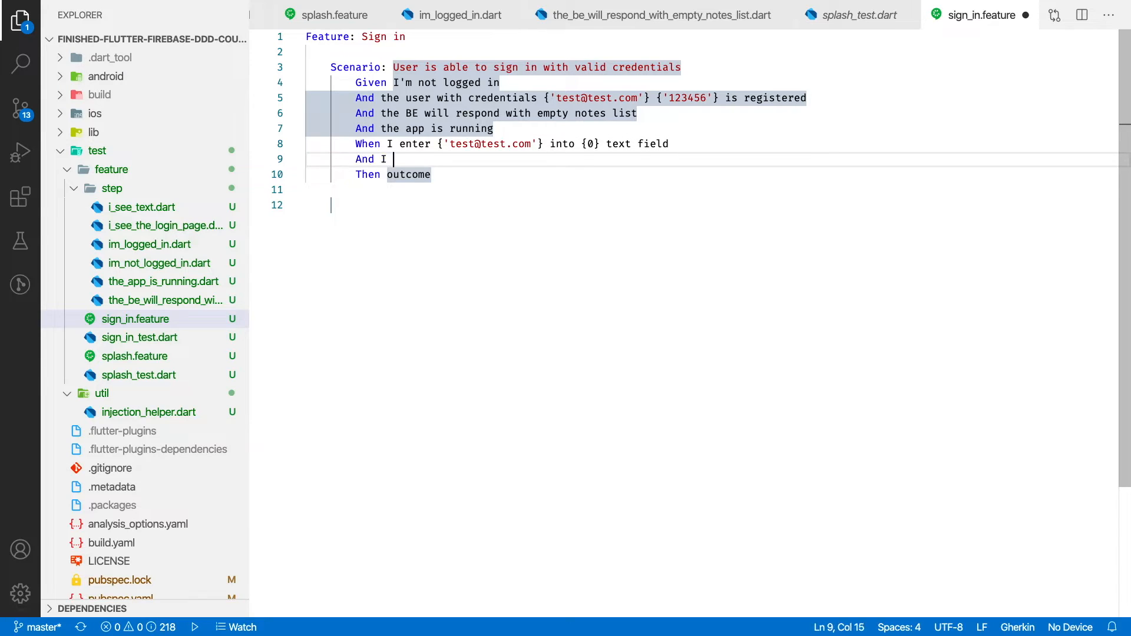
text(enter {'123456'})
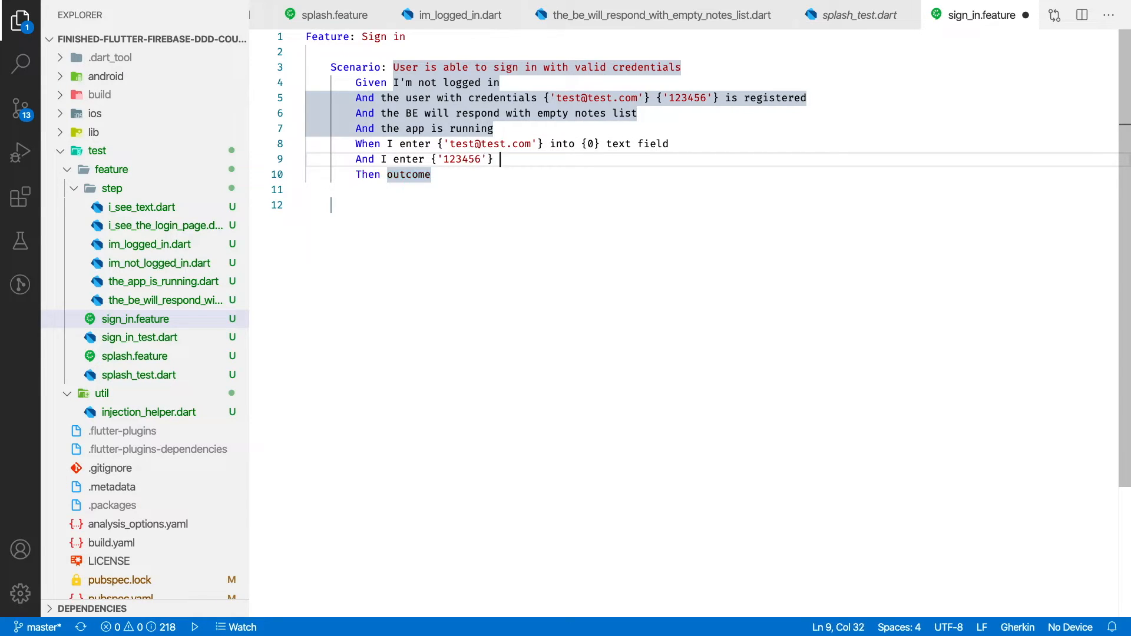
text(into {1} text field)
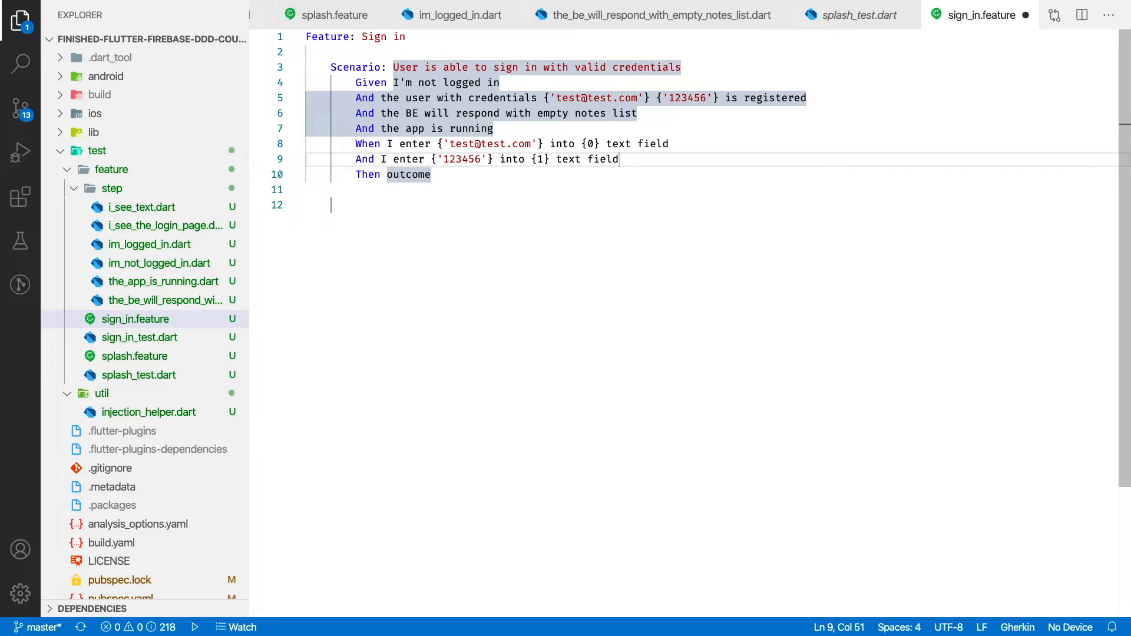
text(And I tap {'SI)
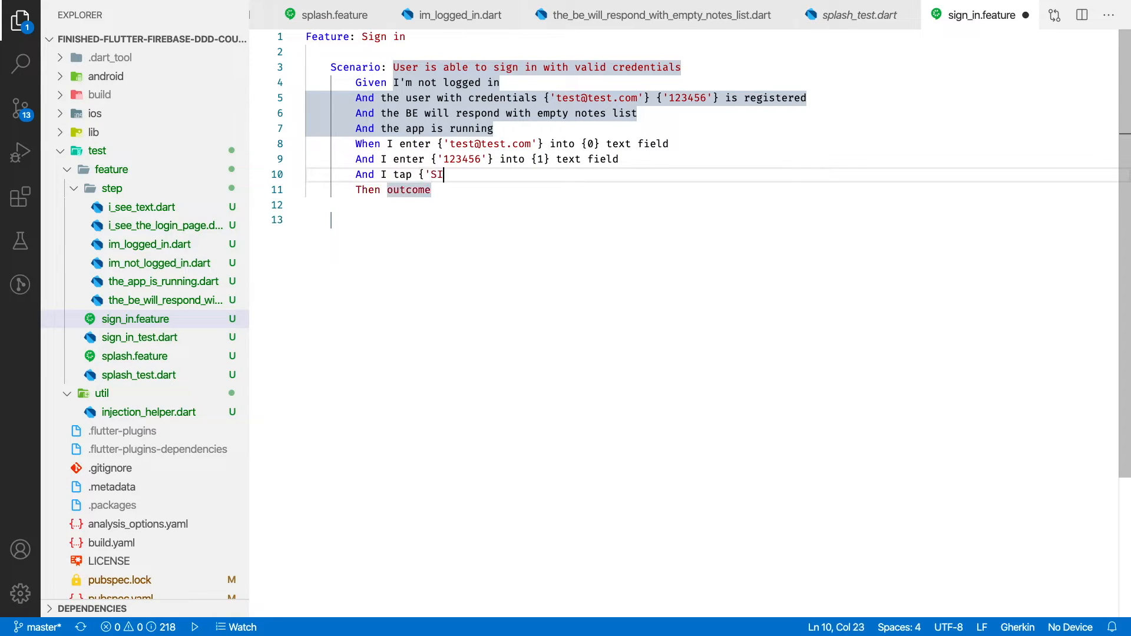
text(GN IN'} text and wait)
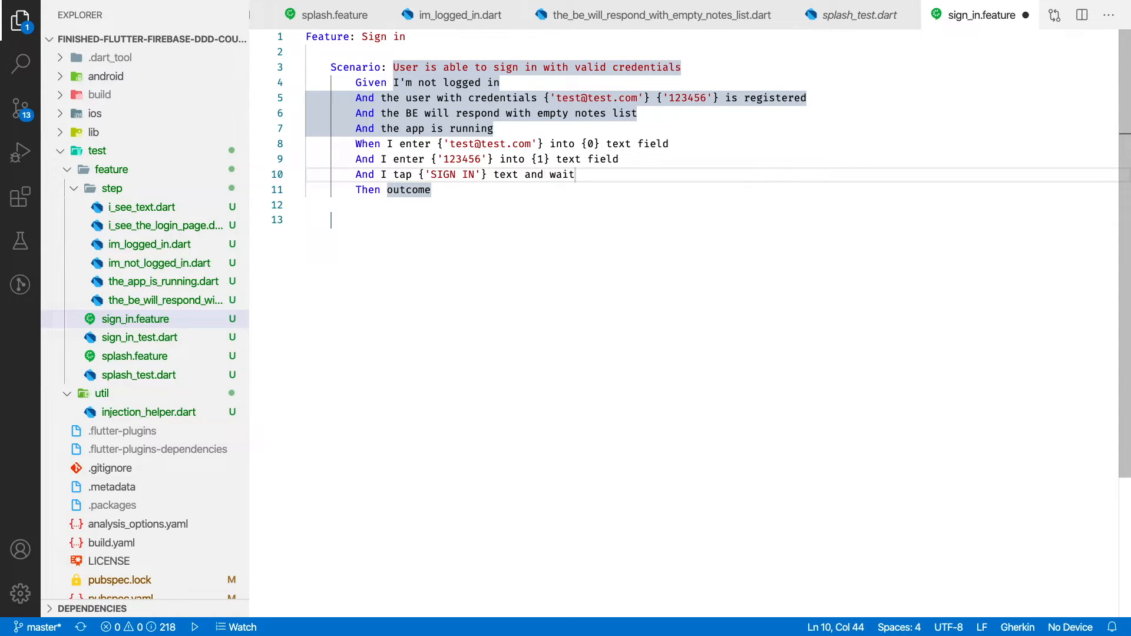
text(I see {'Notes'} text)
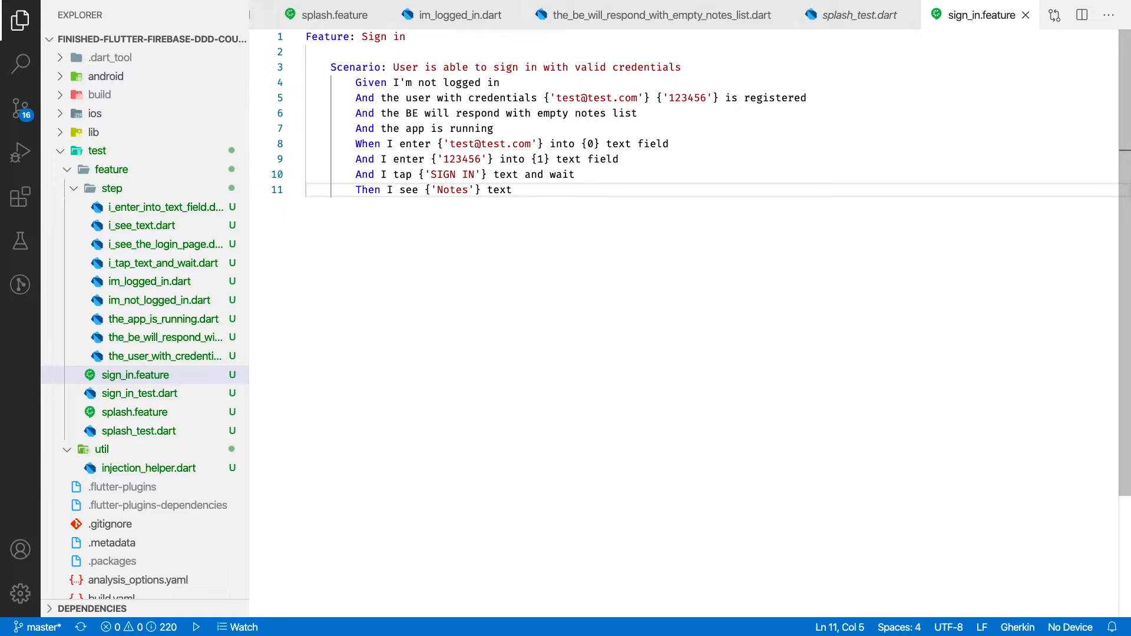
Run the generated Sign in test and have the registration step call auth.signInWithEmailAndPassword with EmailAddress(email).
click(140, 394)
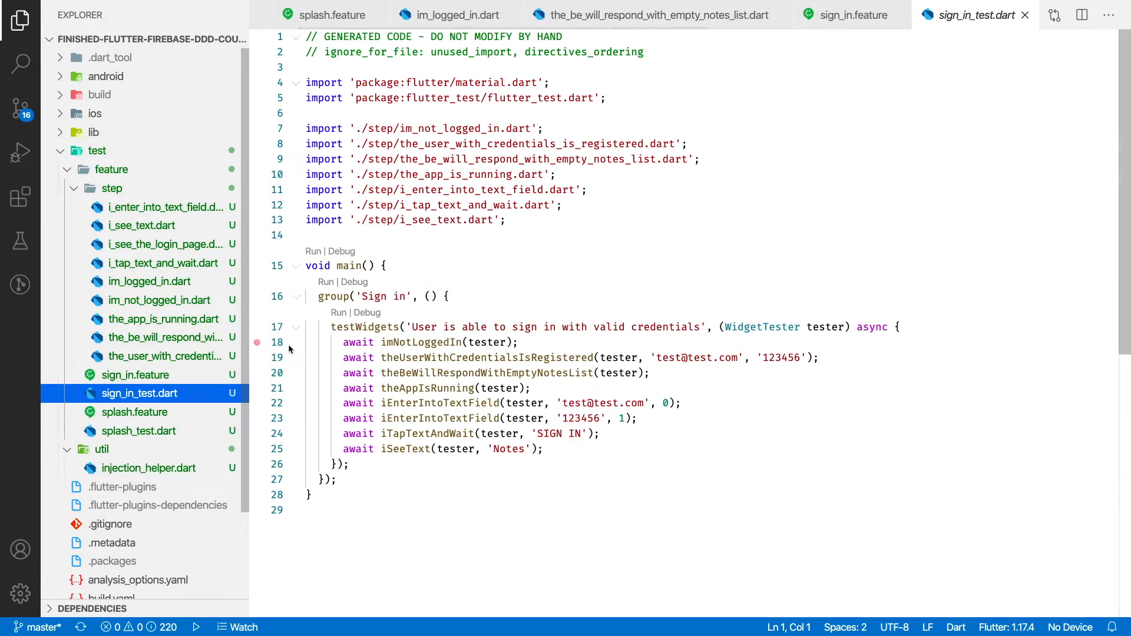
click(20, 235)
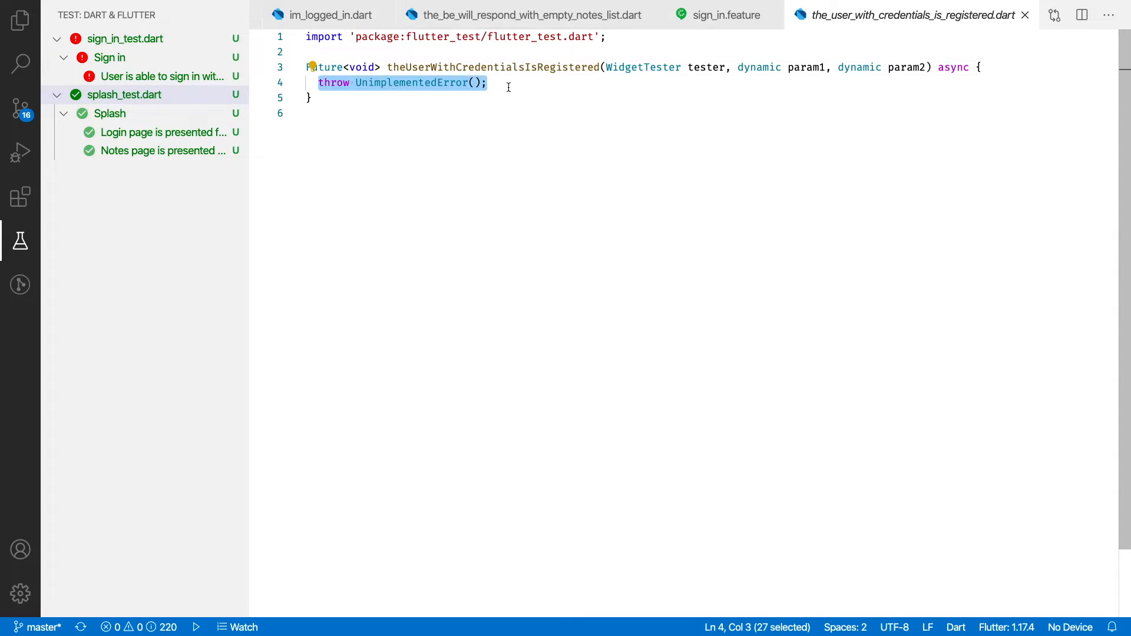
text(final auth = getIt<IA)
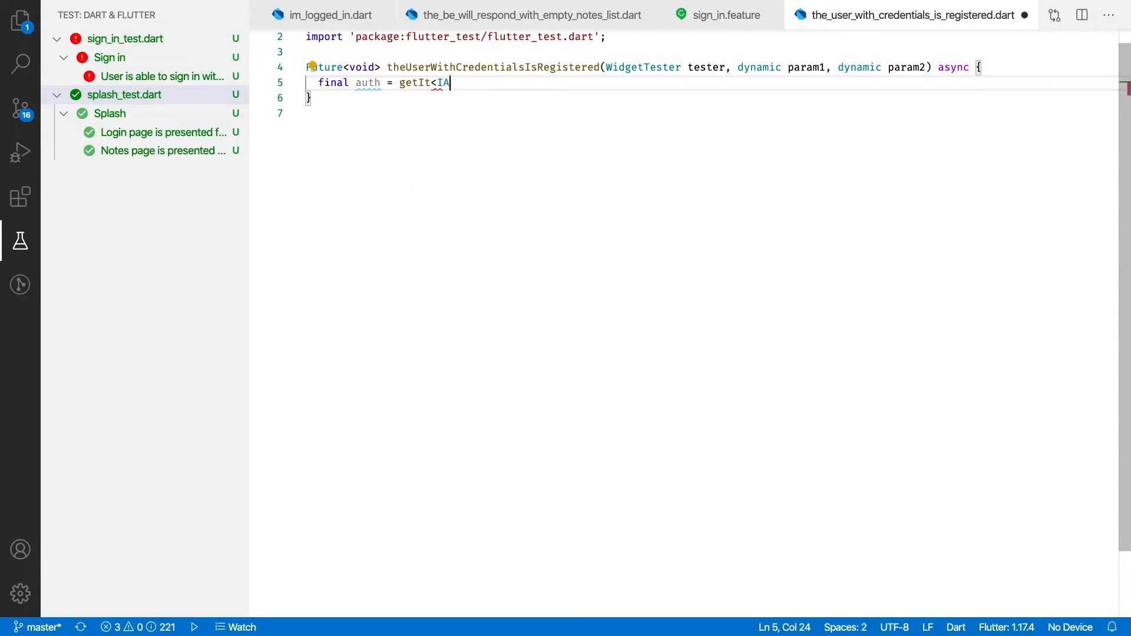
text(AuthFacade>();)
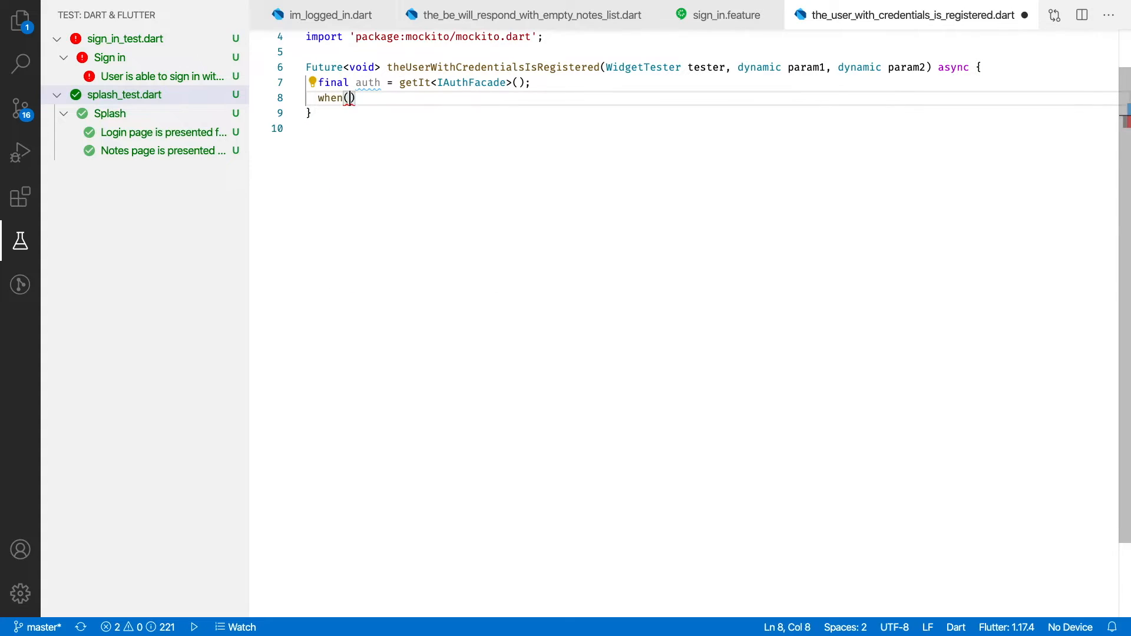
text(auth.signInWithEmailAndPassword(emailAddress: null, password: null)).th)
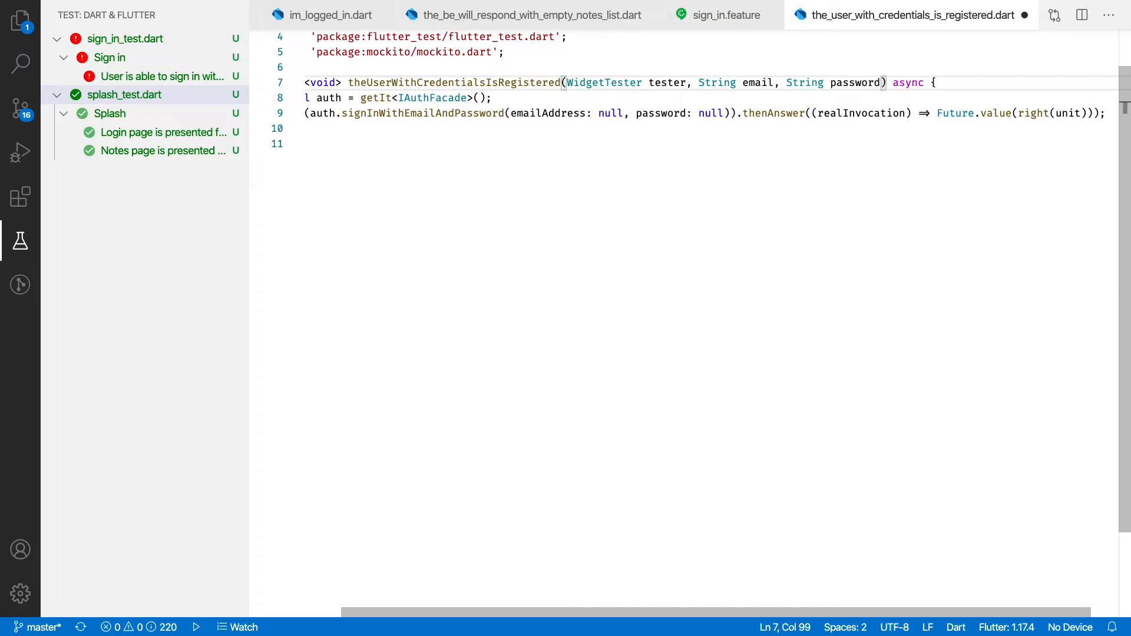
text(EmailAddress(email))
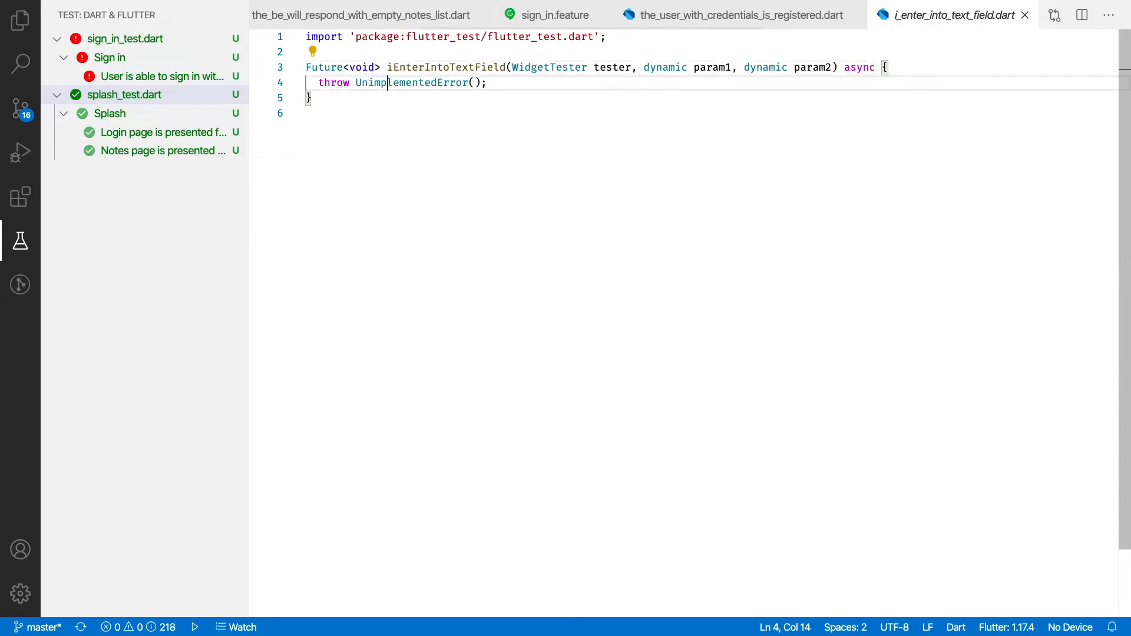
Find the TextField at the given index and enter the given text with tester.enterText.
text(final textField =)
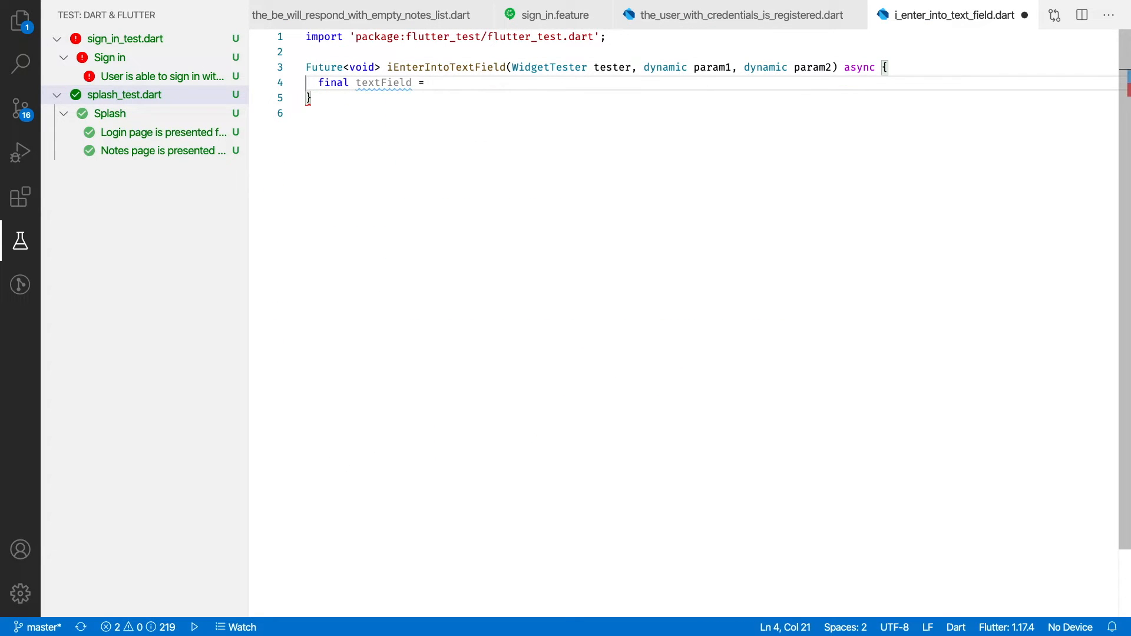
text(find.byType(type))
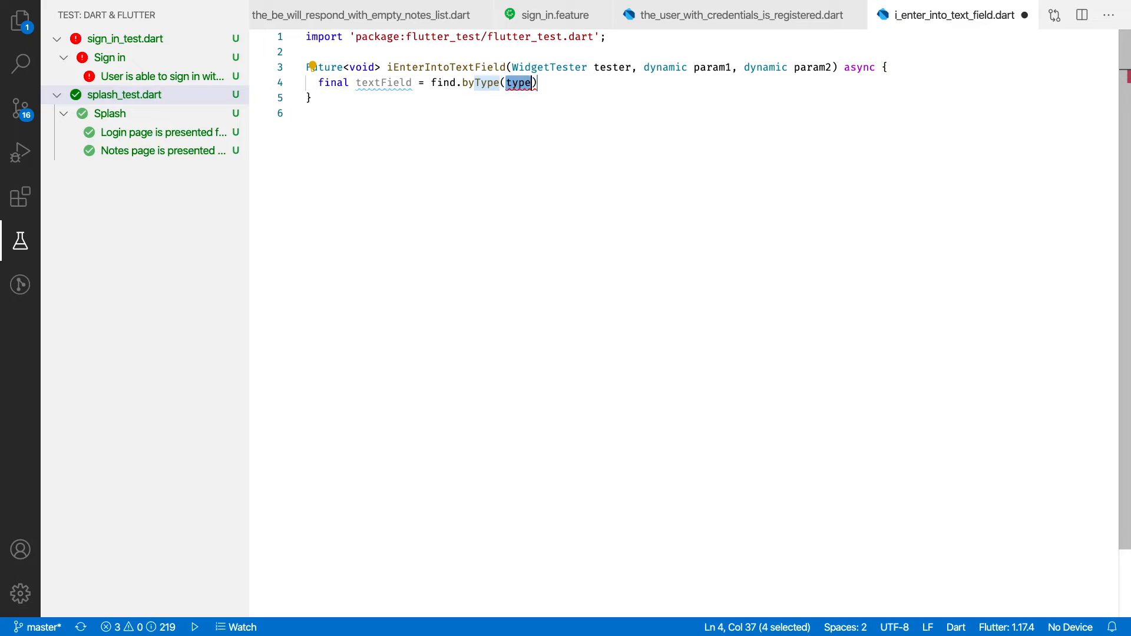
text(TextField)
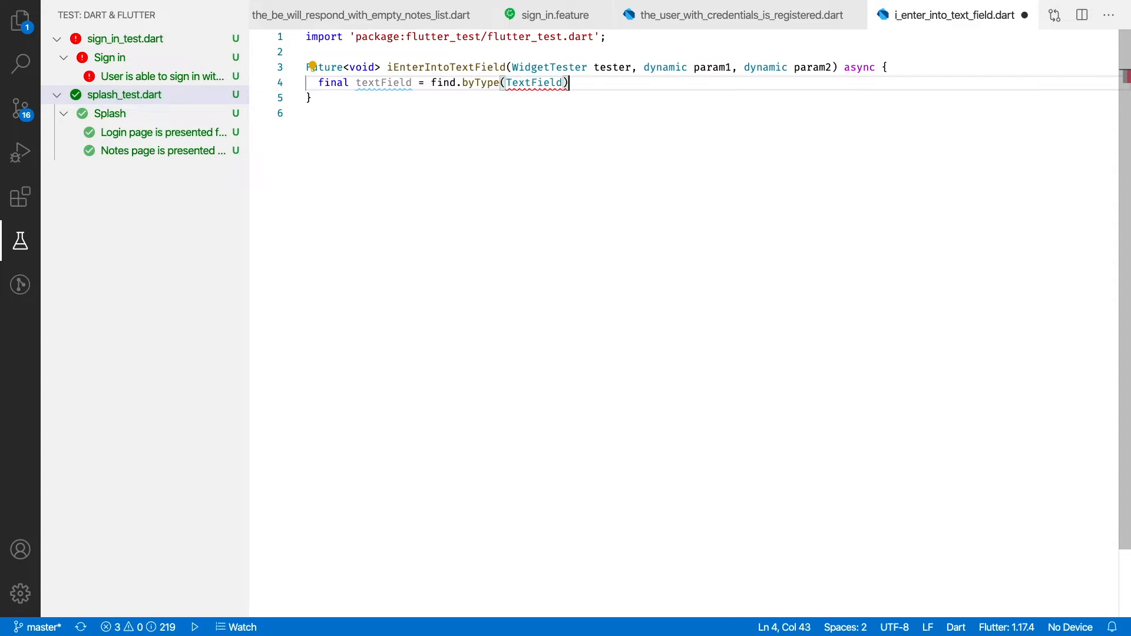
text(.at(index);)
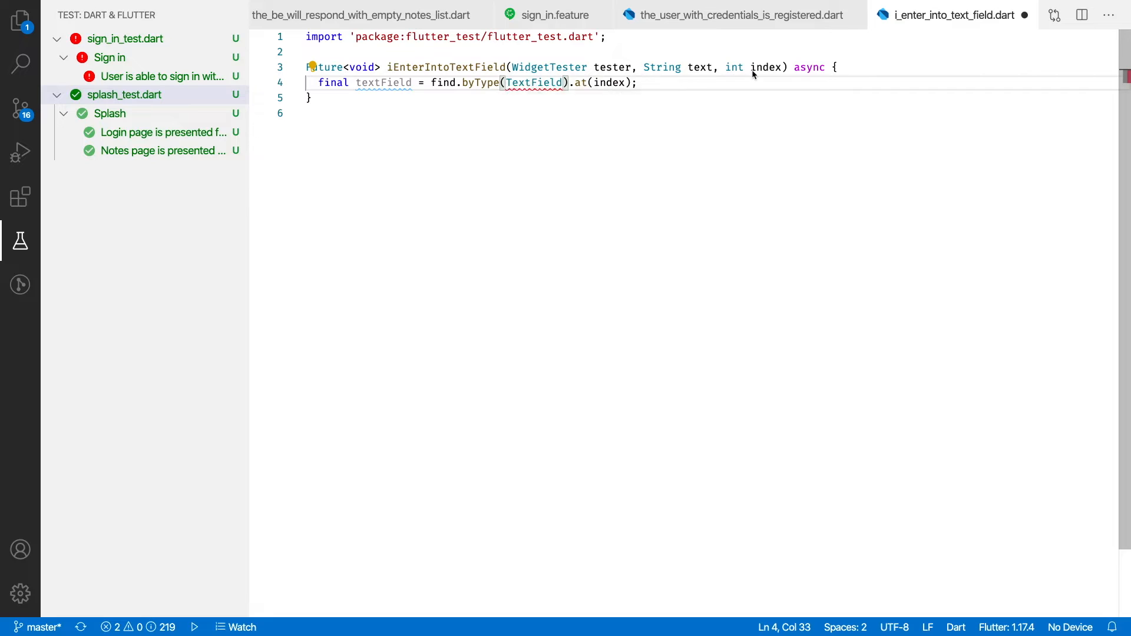
text(await tester.en)
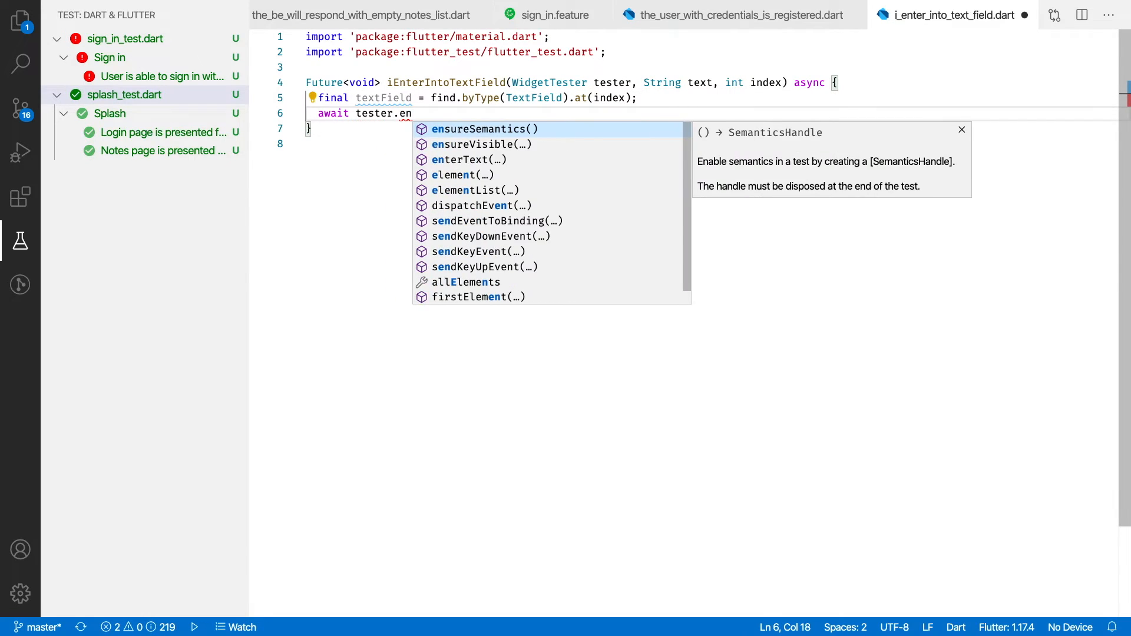
click(461, 161)
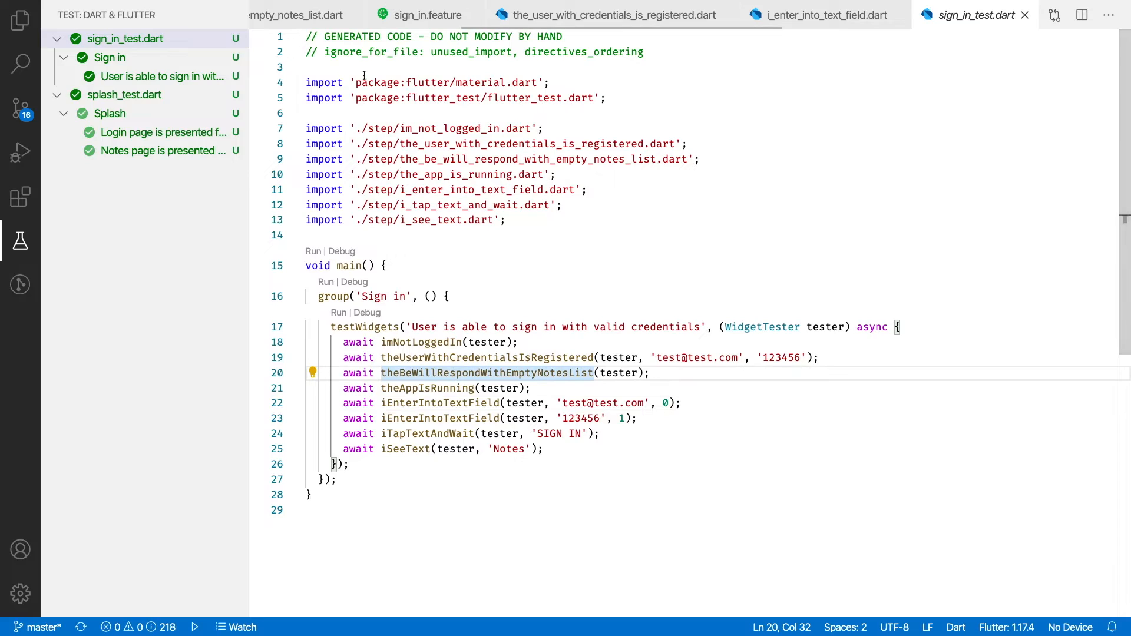
Add a 'User is not able to sign in with invalid credentials' scenario whose backend rejects any credentials.
click(426, 15)
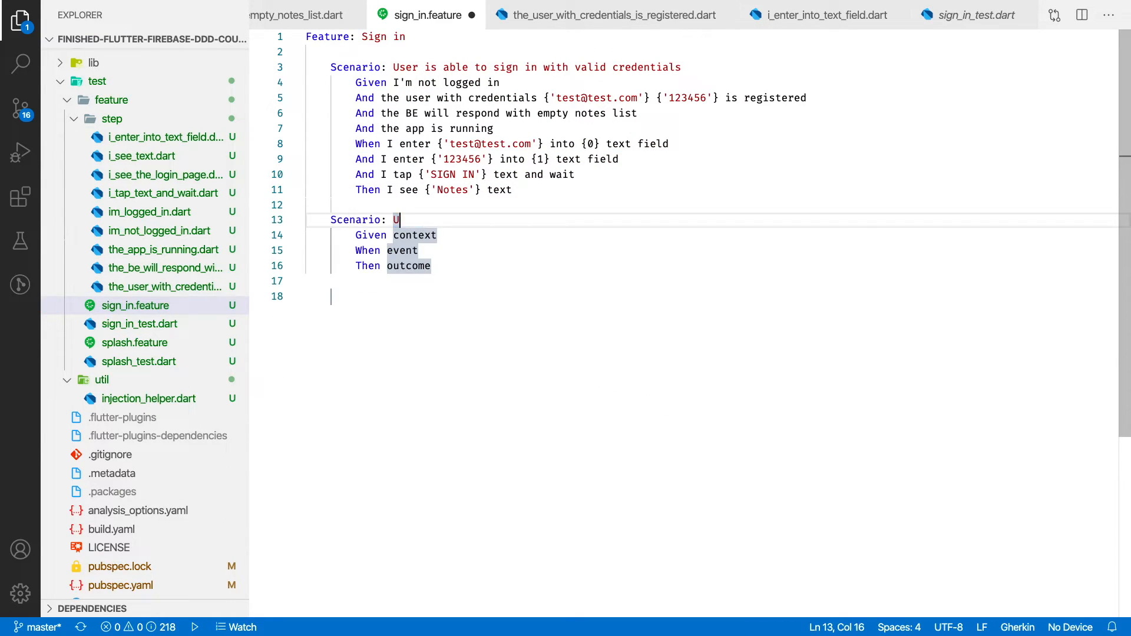
text(ser is not able to sign in with invalid credentials)
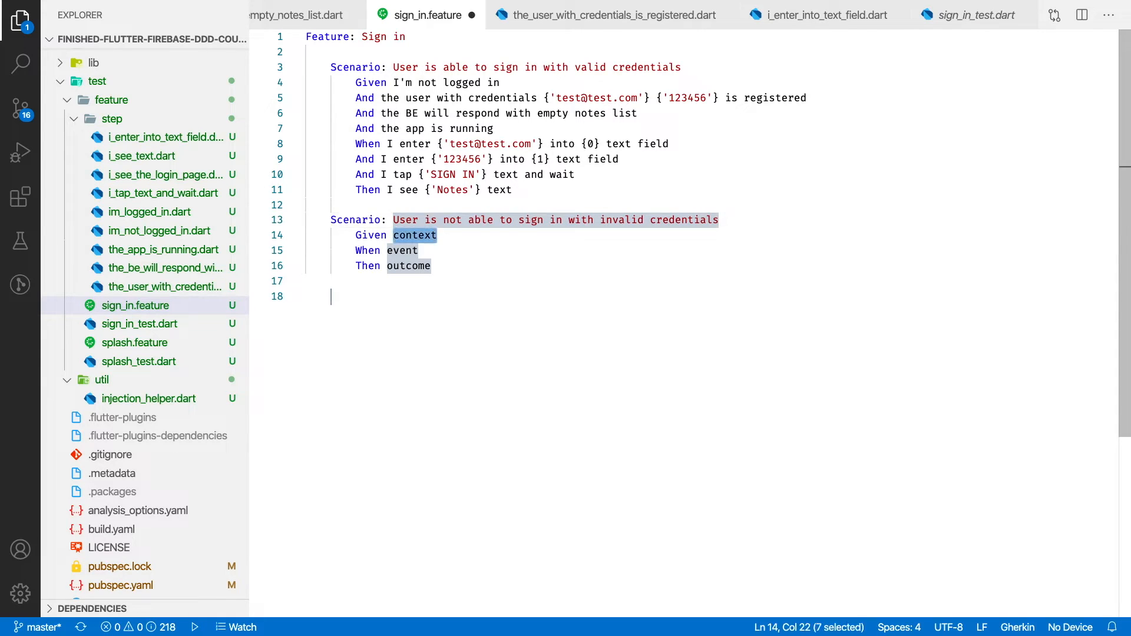
text(I'm not logged in)
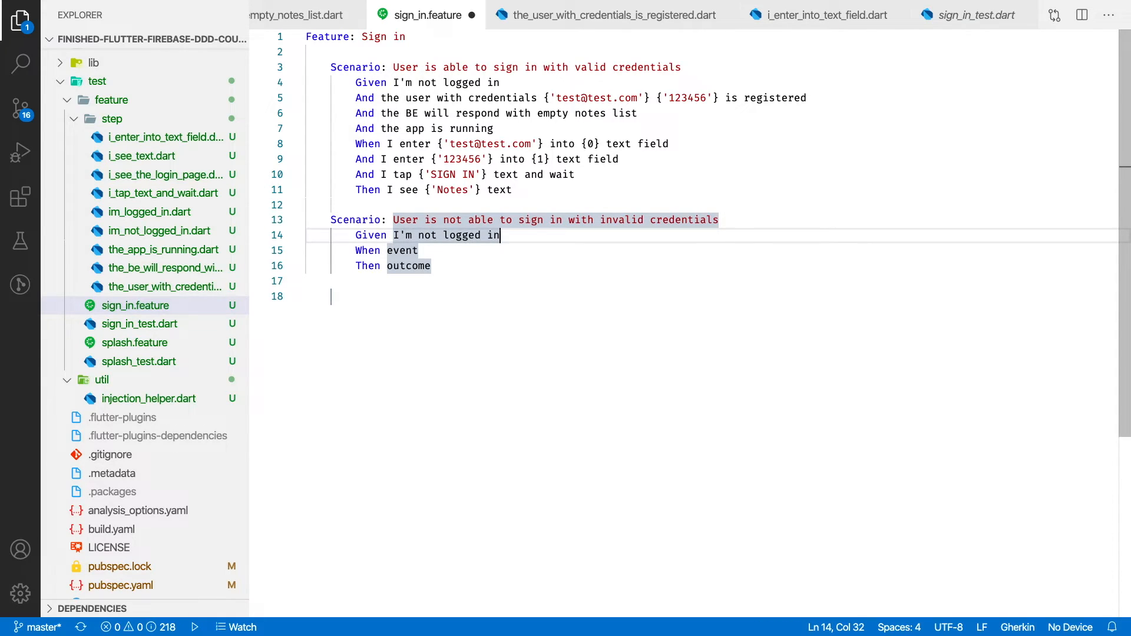
text(And the BE will reject any credentials)
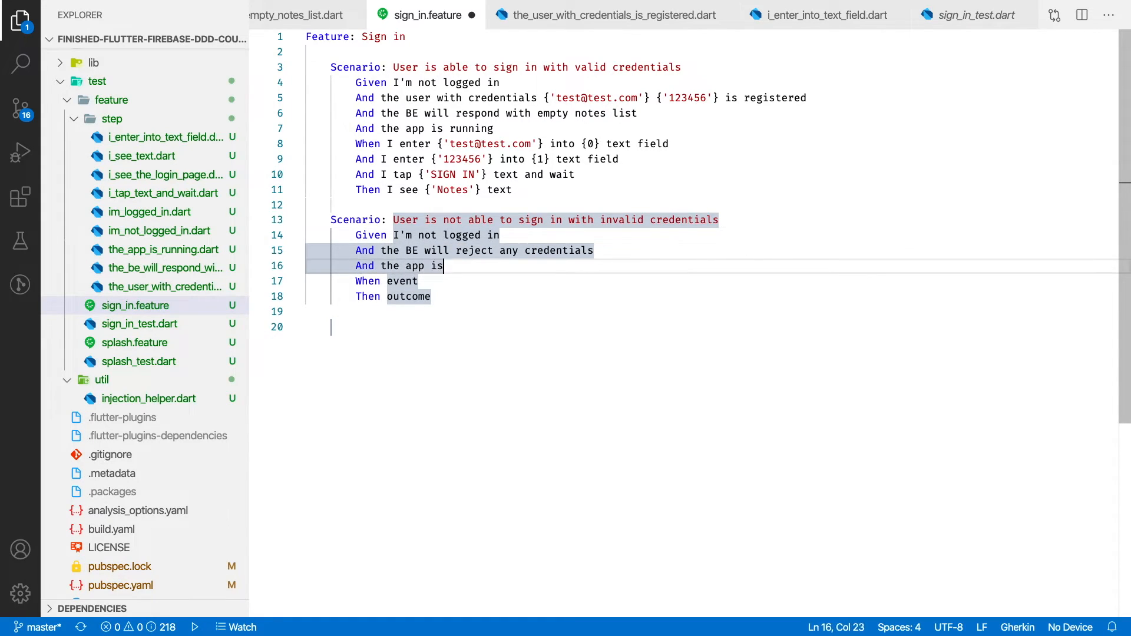
text(running)
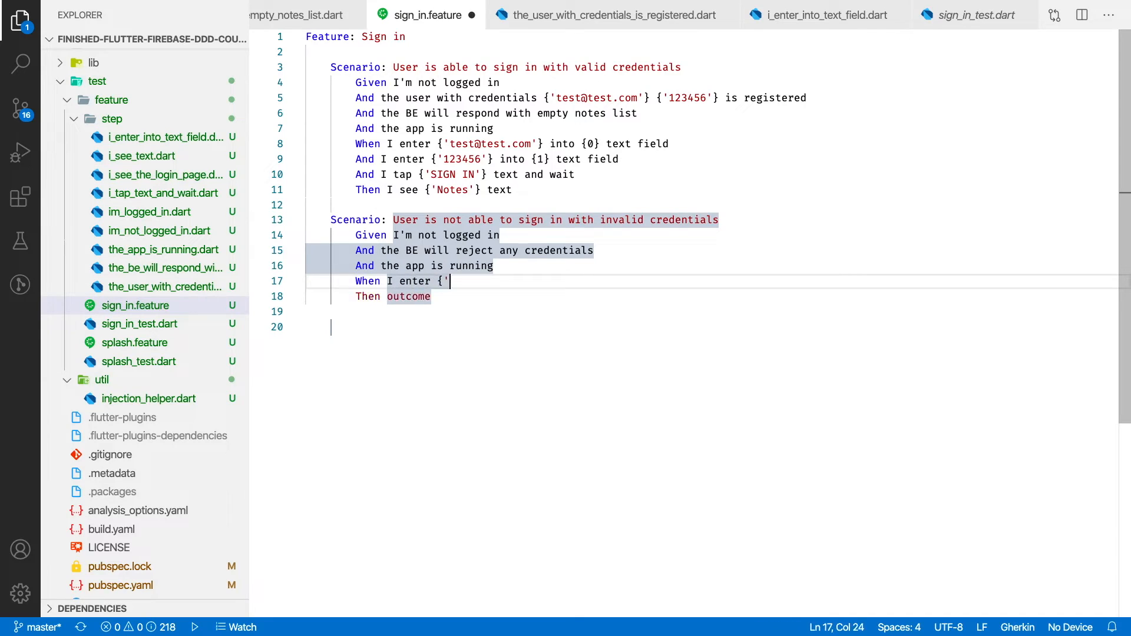
text(test@test.com'} into {0} text field)
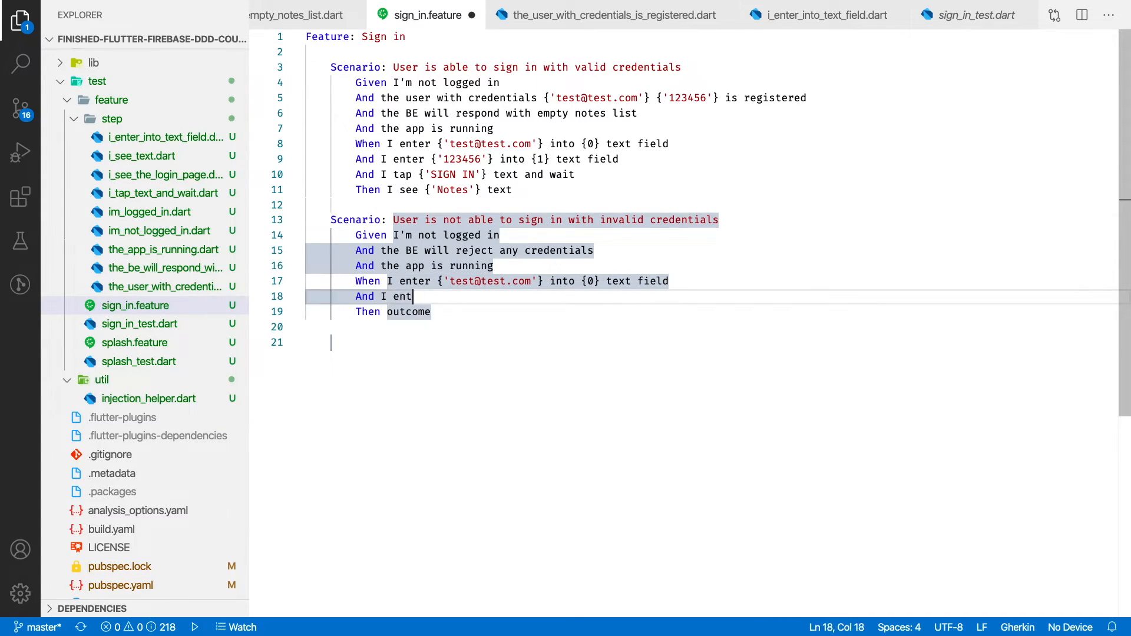
text(er {'123456'} into {1} text field)
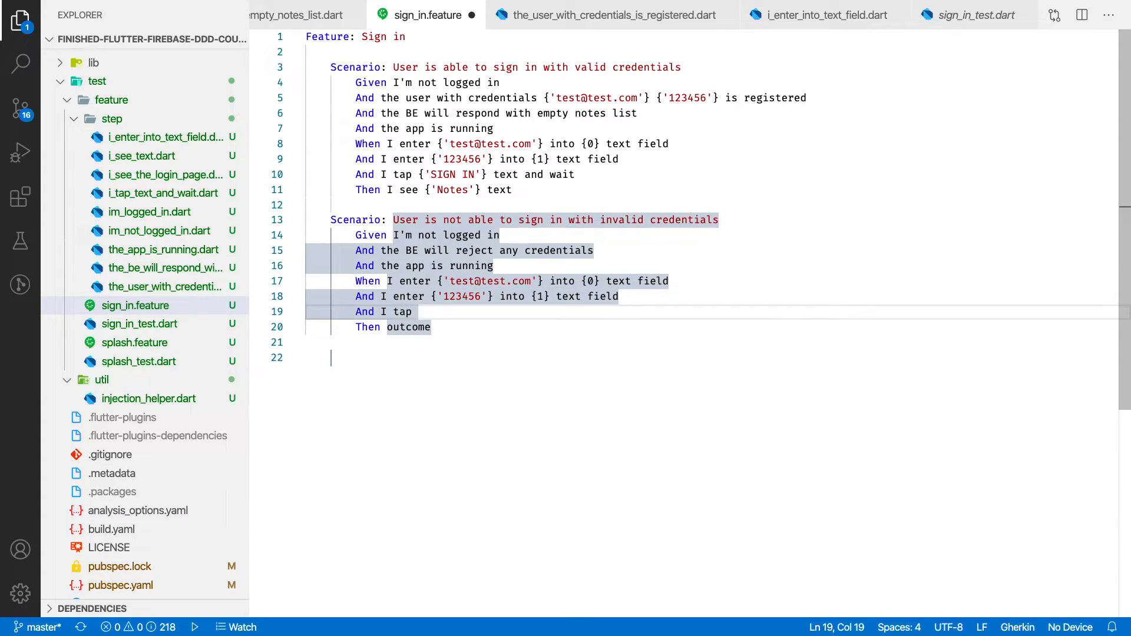
text({'SIGN IN'} text)
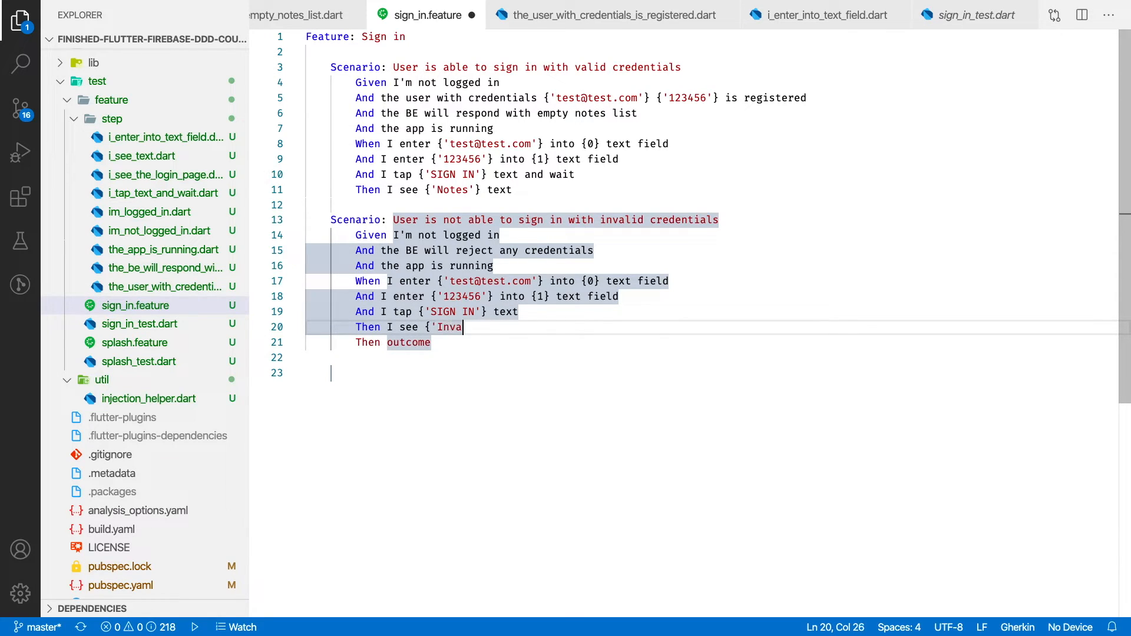
text(lid email and password combi)
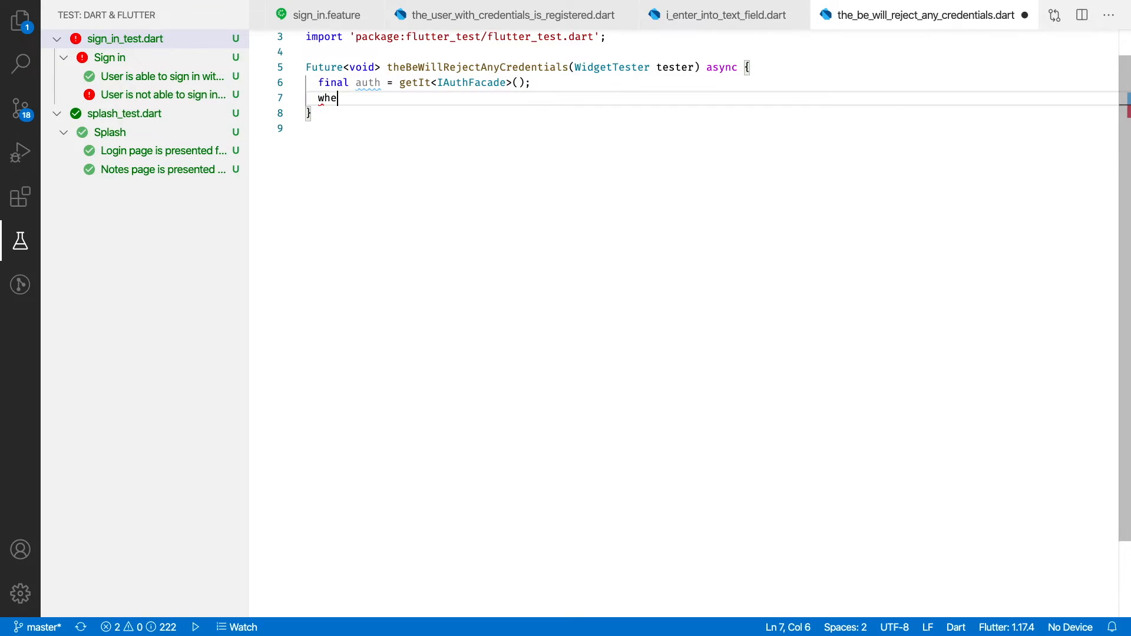
Stub signInWithEmailAndPassword with anyNamed email and password to answer a const AuthFailure.
text(n(auth.si)
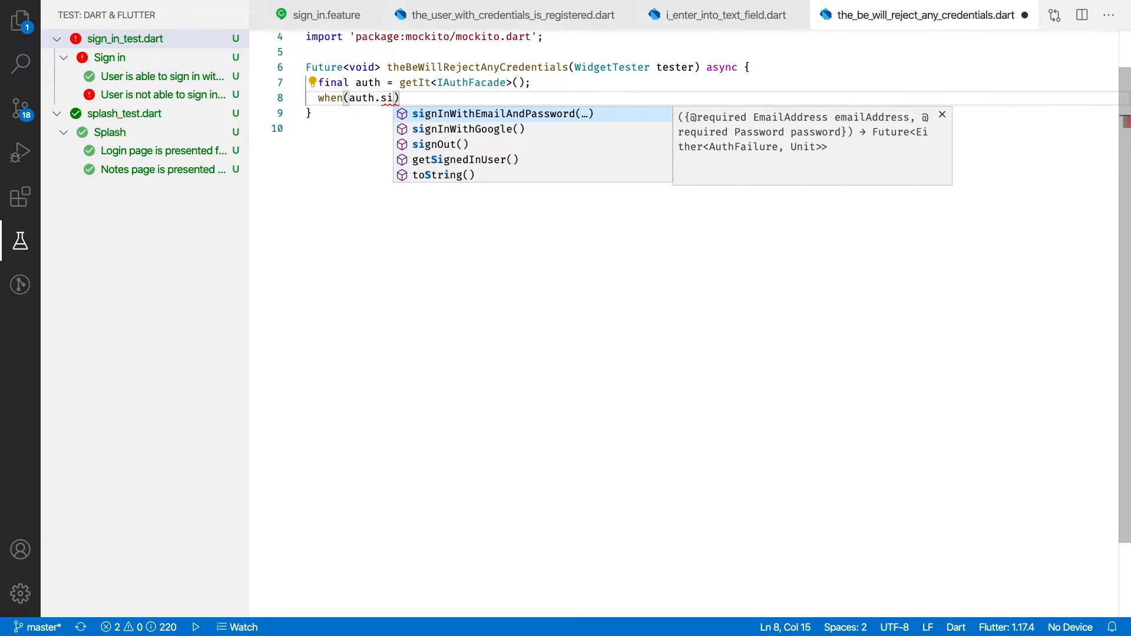
click(502, 114)
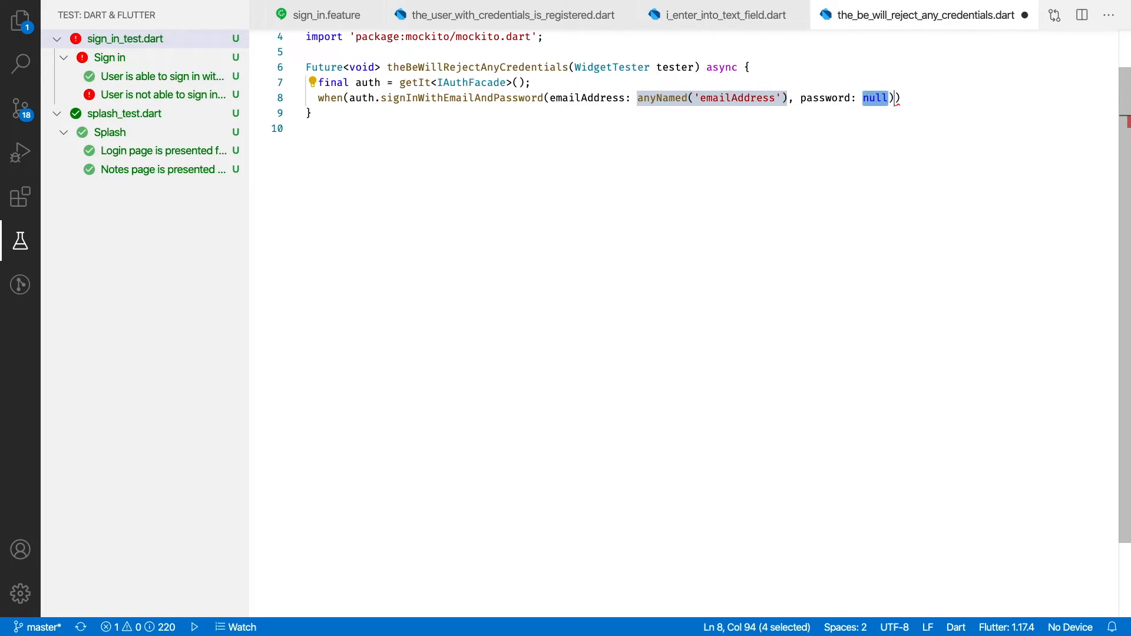
text(anyNamed('password'))
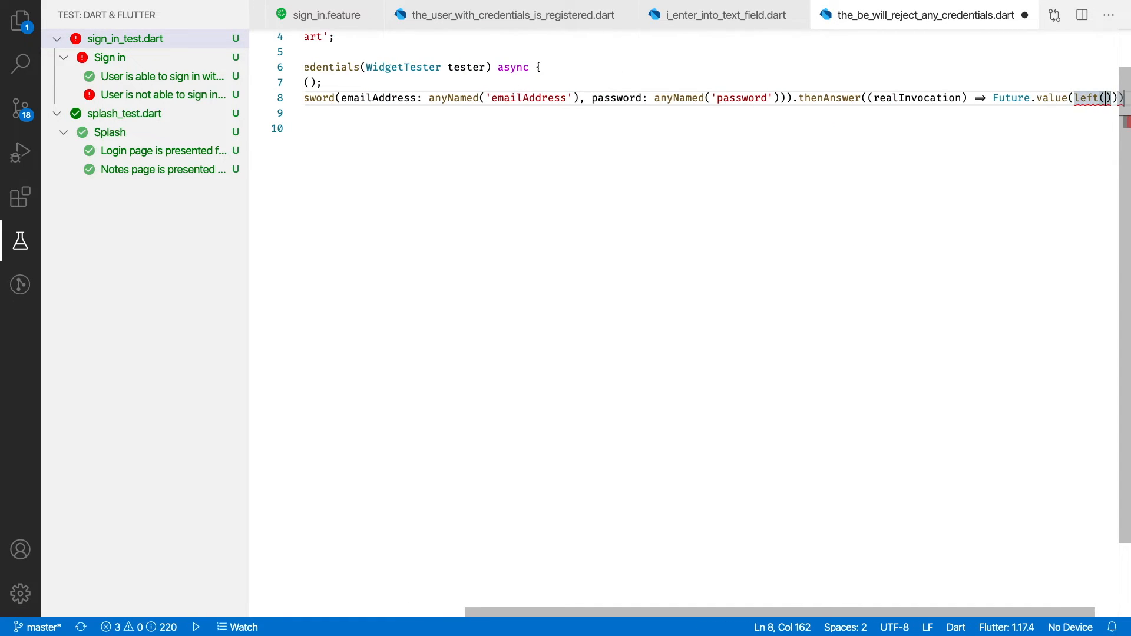
text(const AuthFailure.)
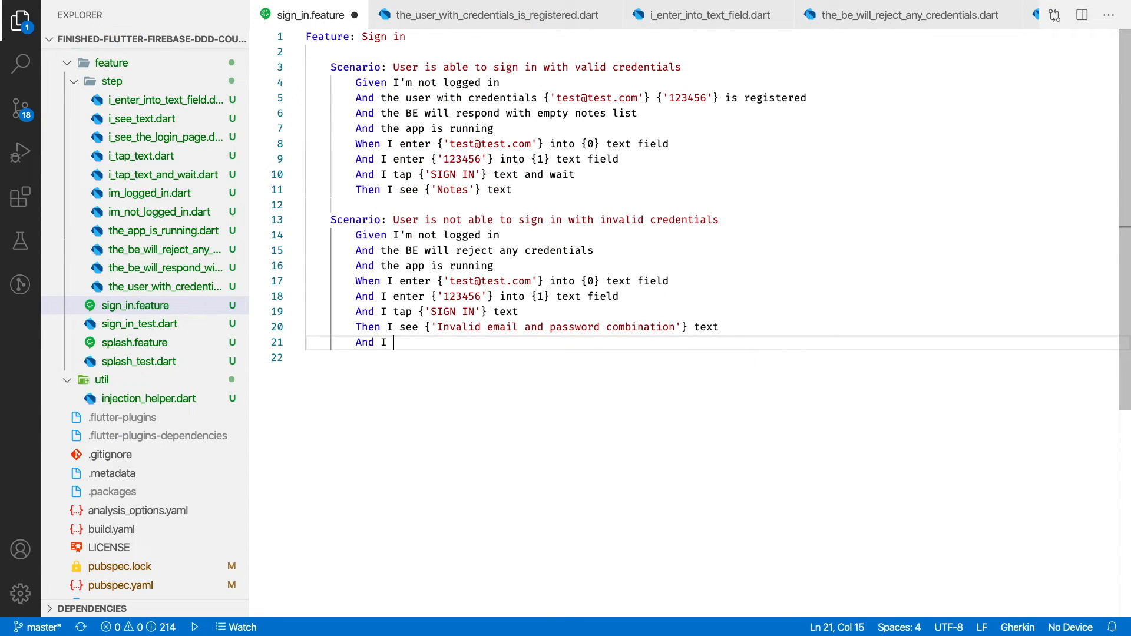
End the invalid scenario with 'And I wait' and run the sign-in tests so both scenarios pass.
text(wait)
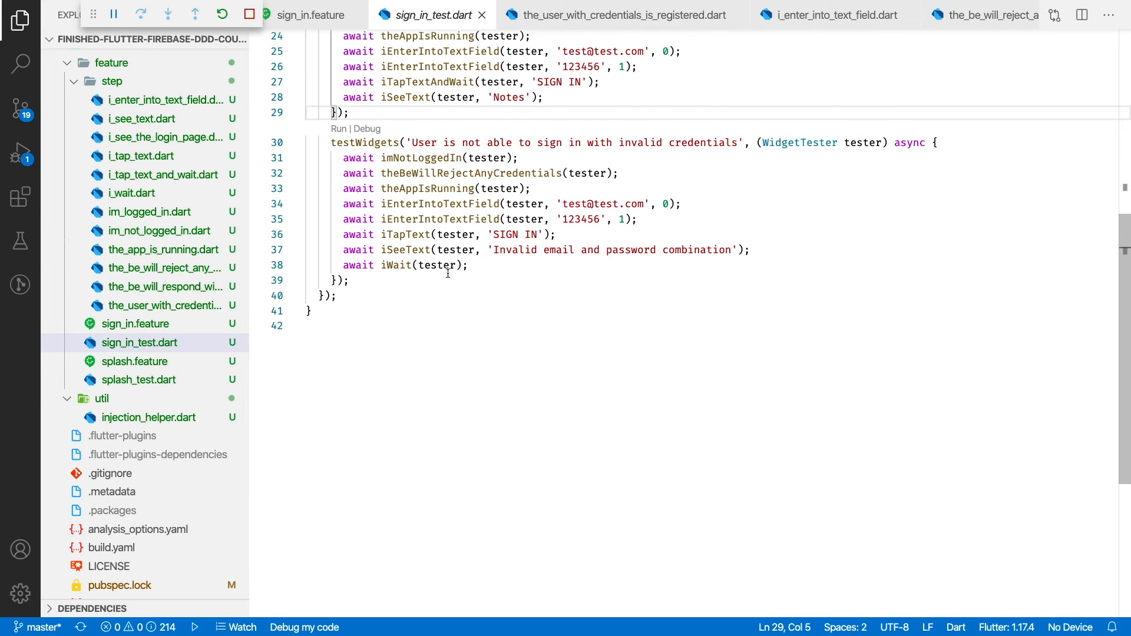
click(18, 237)
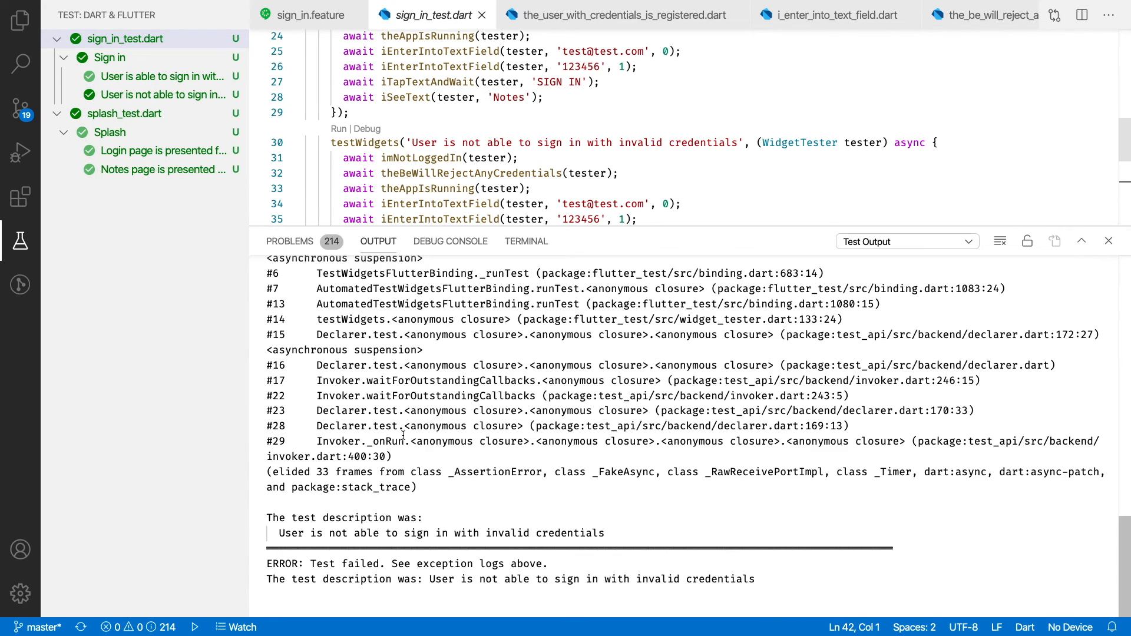
Run flutter test --coverage in the terminal, then switch to the Extensions view.
click(525, 240)
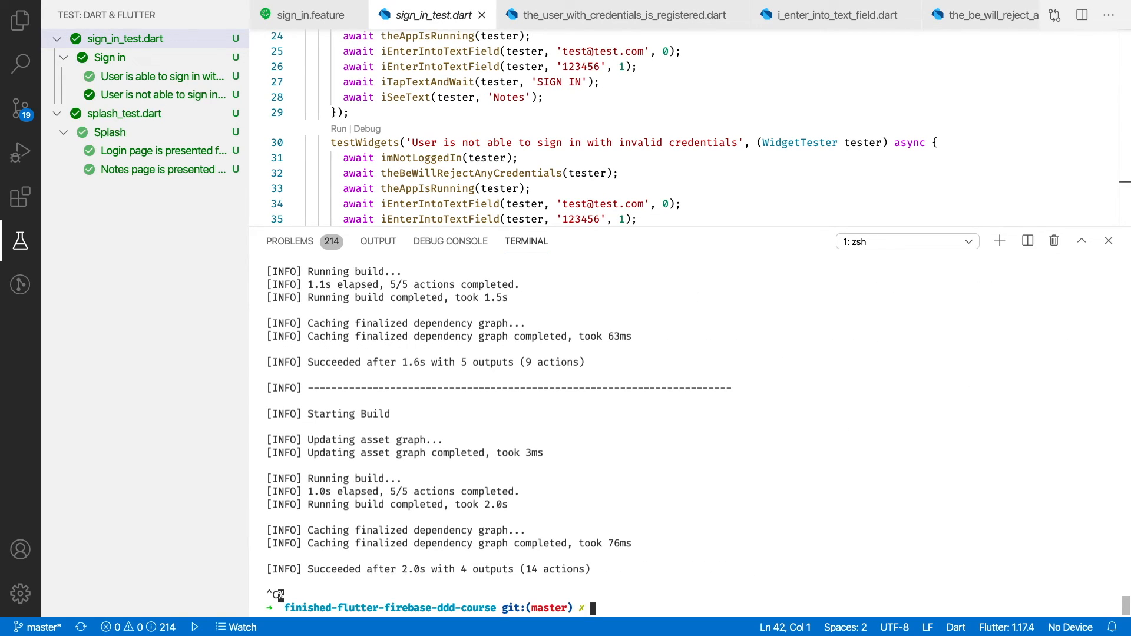
text(flutter test --coverage)
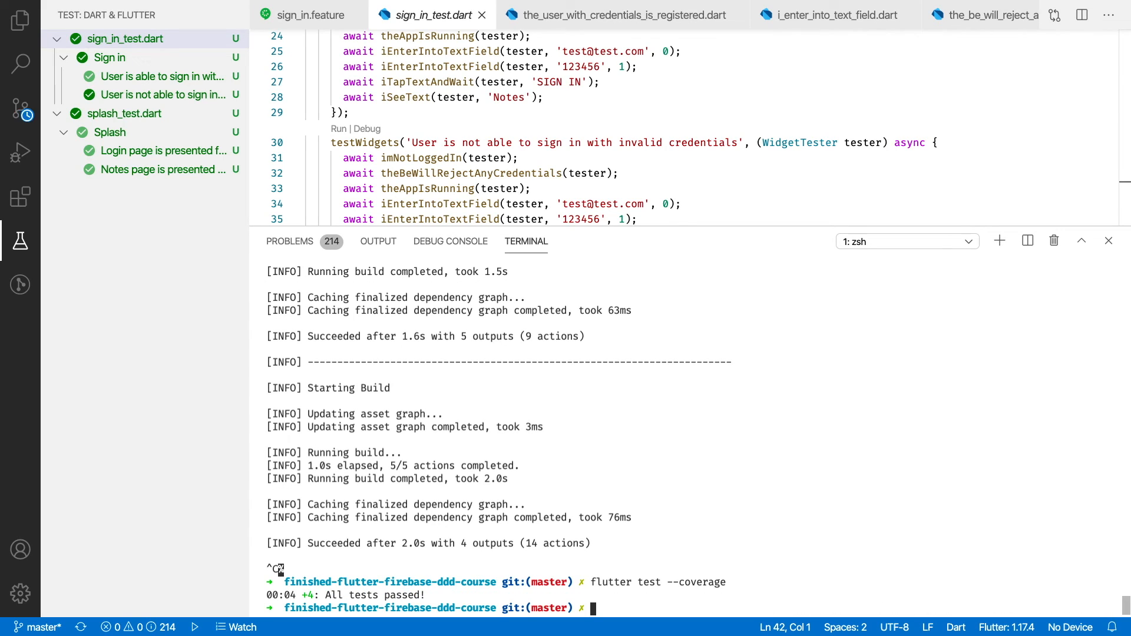
click(20, 198)
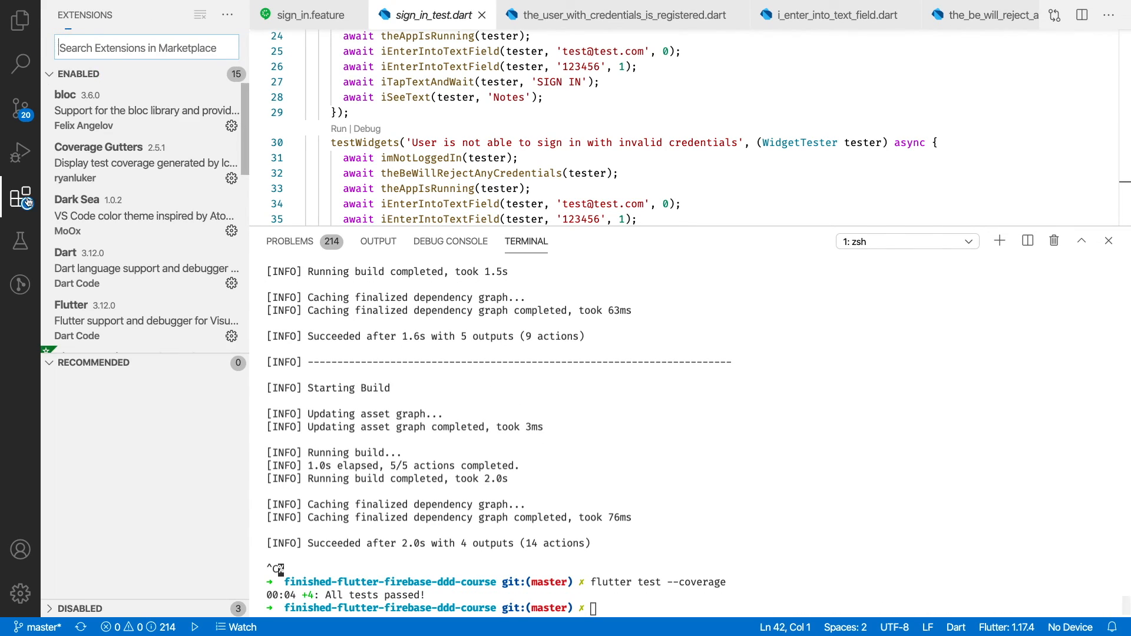
View the Coverage Gutters extension details and quick-open search for files matching 'sign'.
click(124, 163)
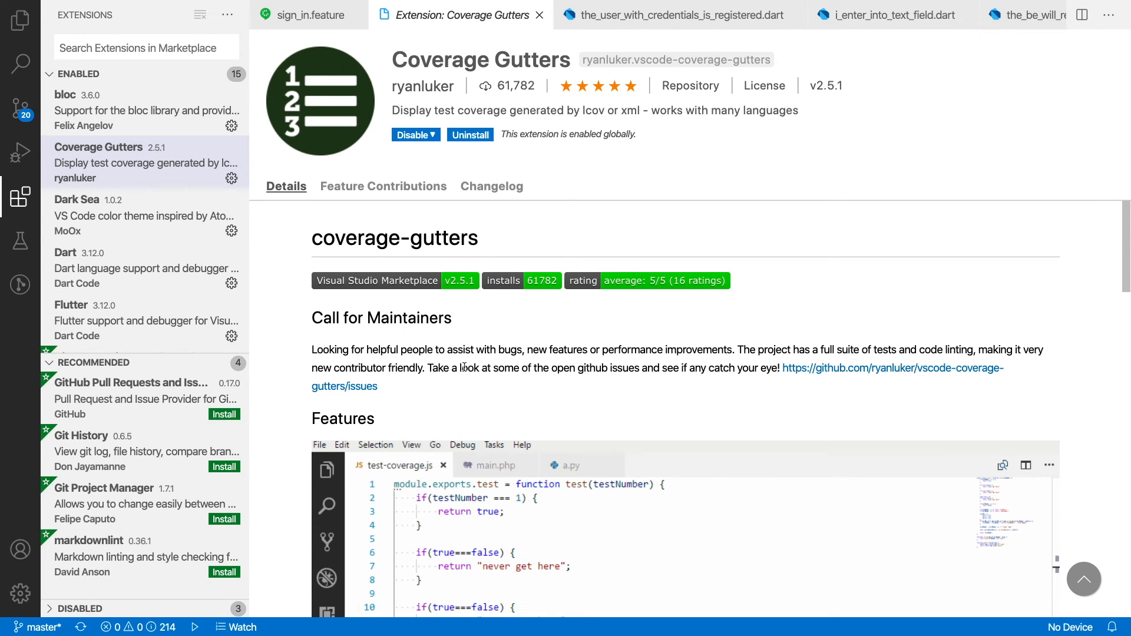
click(494, 465)
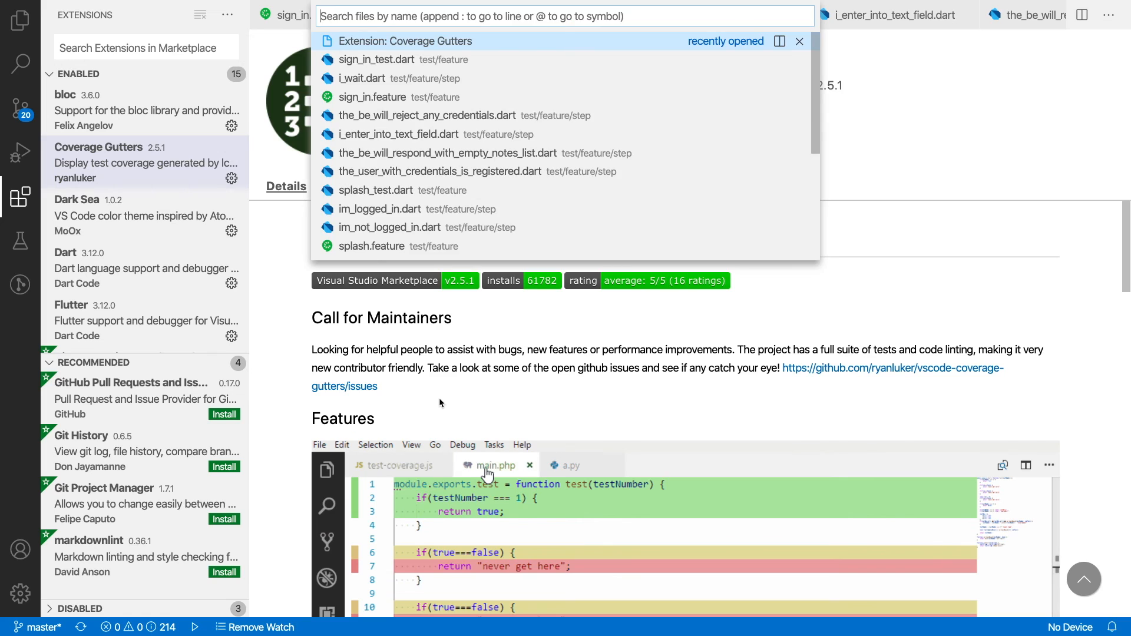
text(sign)
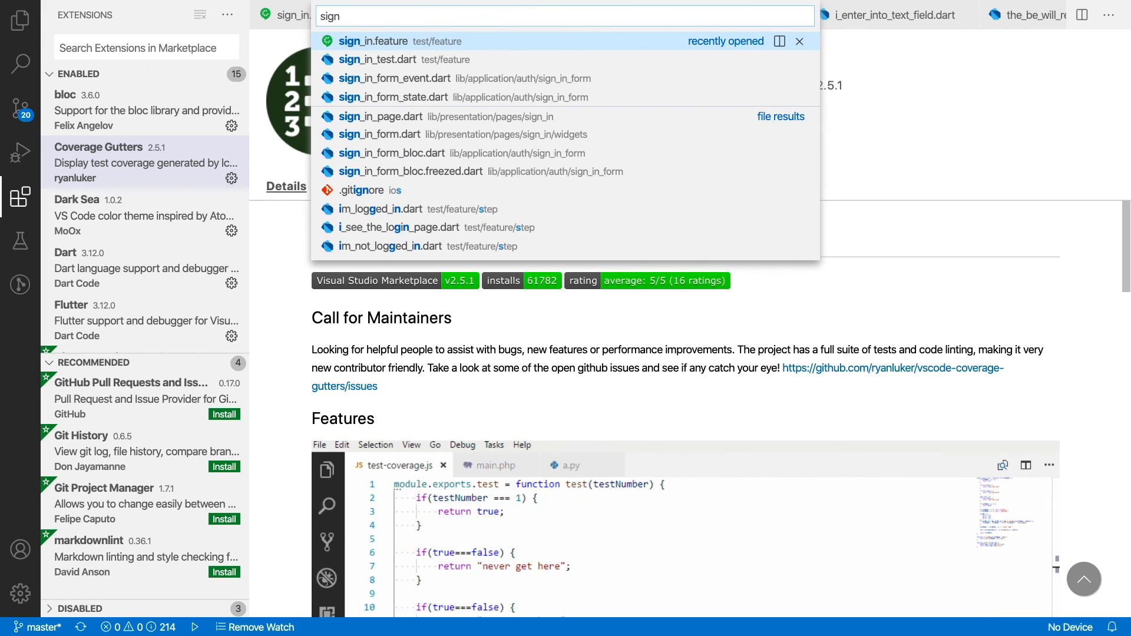